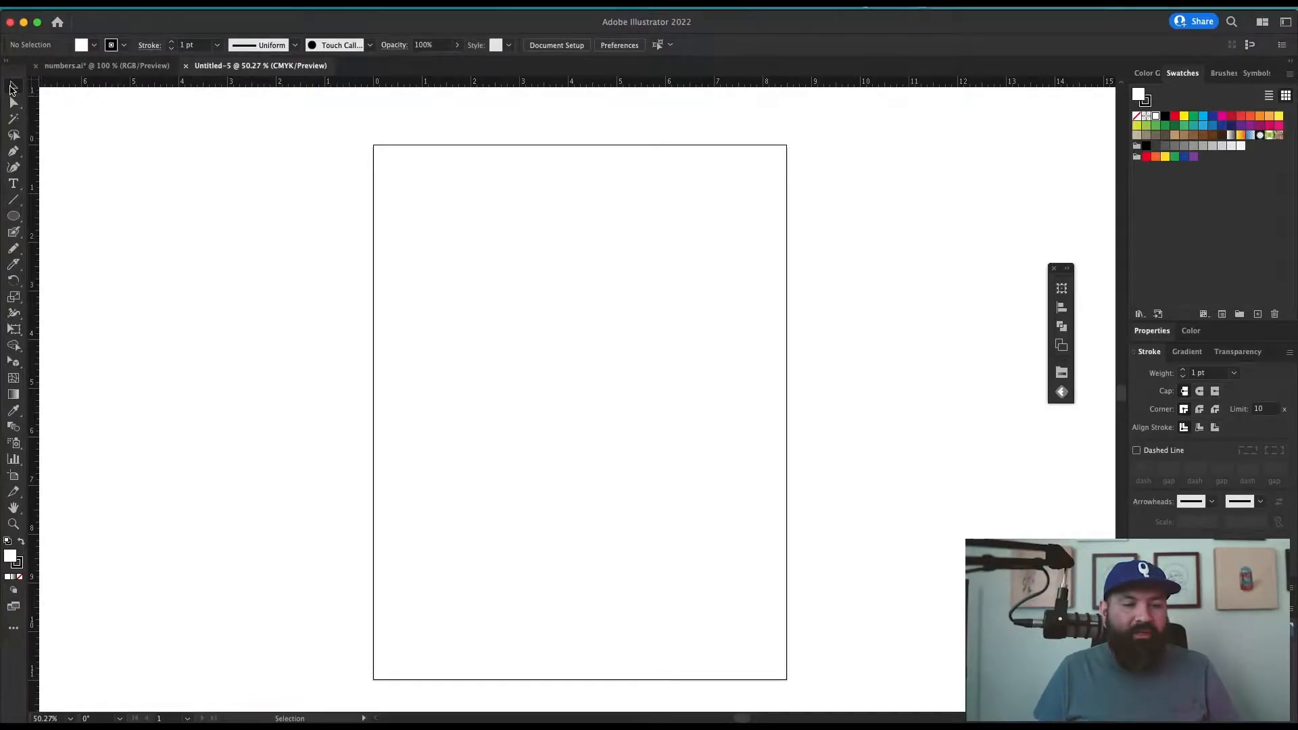
- Switch from Direct Selection to Group Selection to pick whole squares instead of their points
left_click(13, 103)
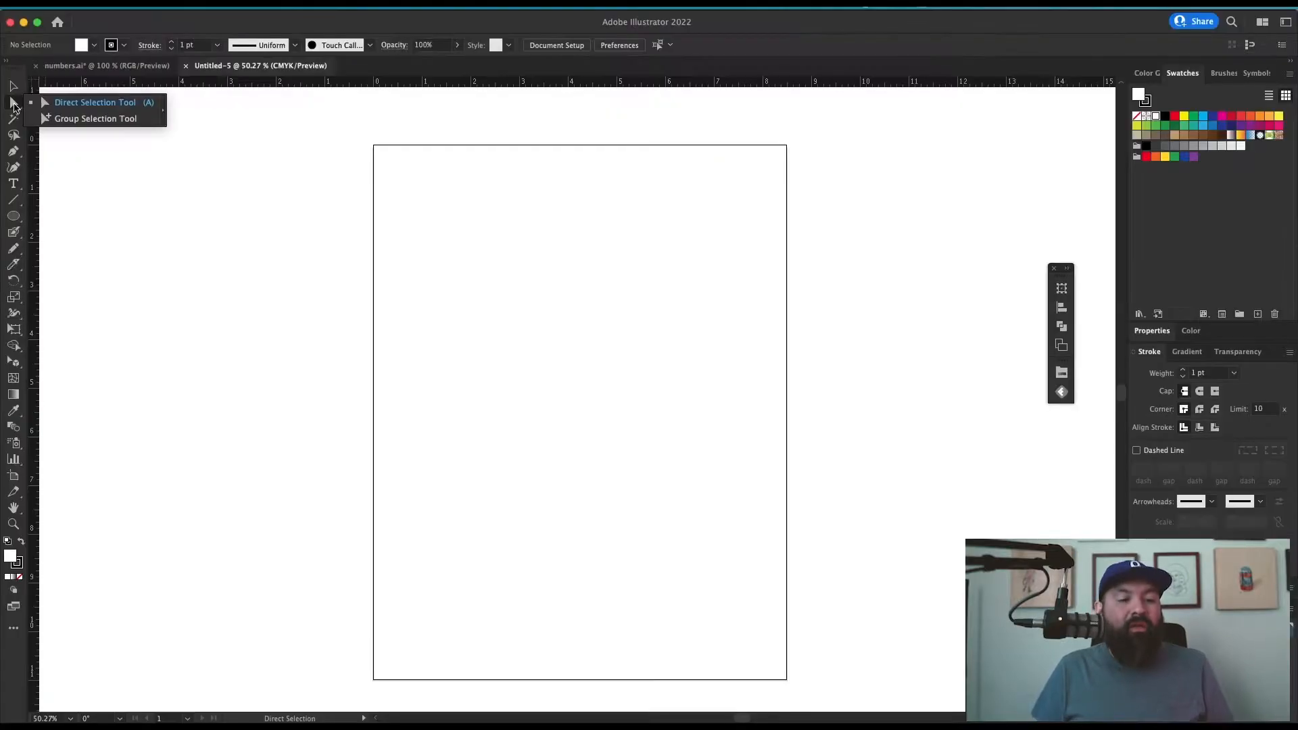
mouse_move(95, 119)
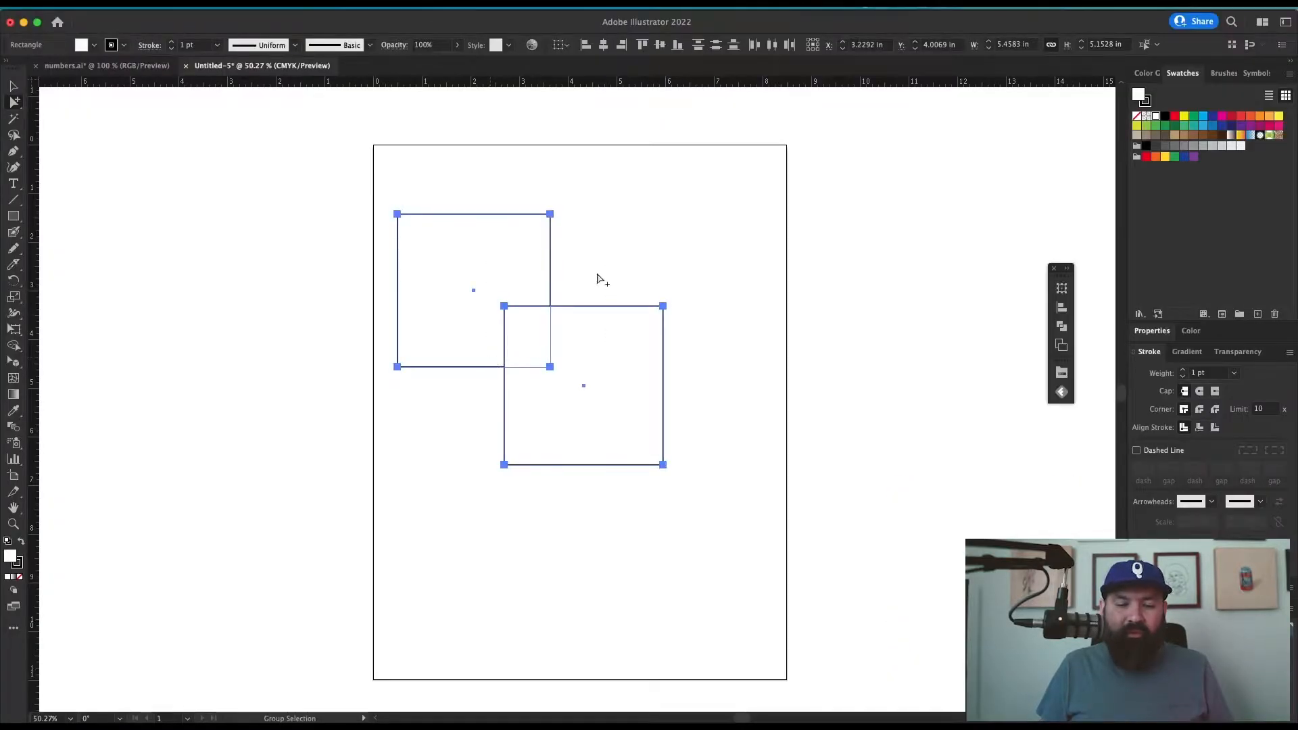
mouse_move(607, 326)
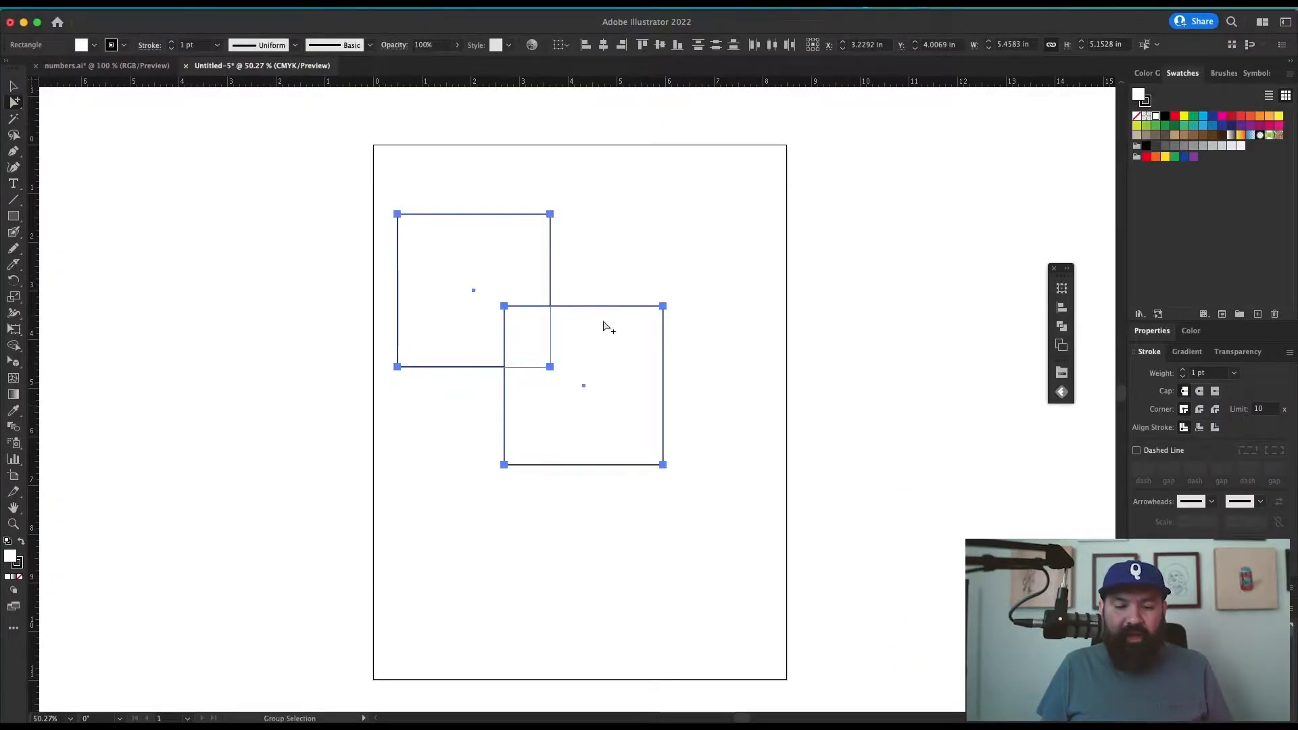
mouse_move(13, 101)
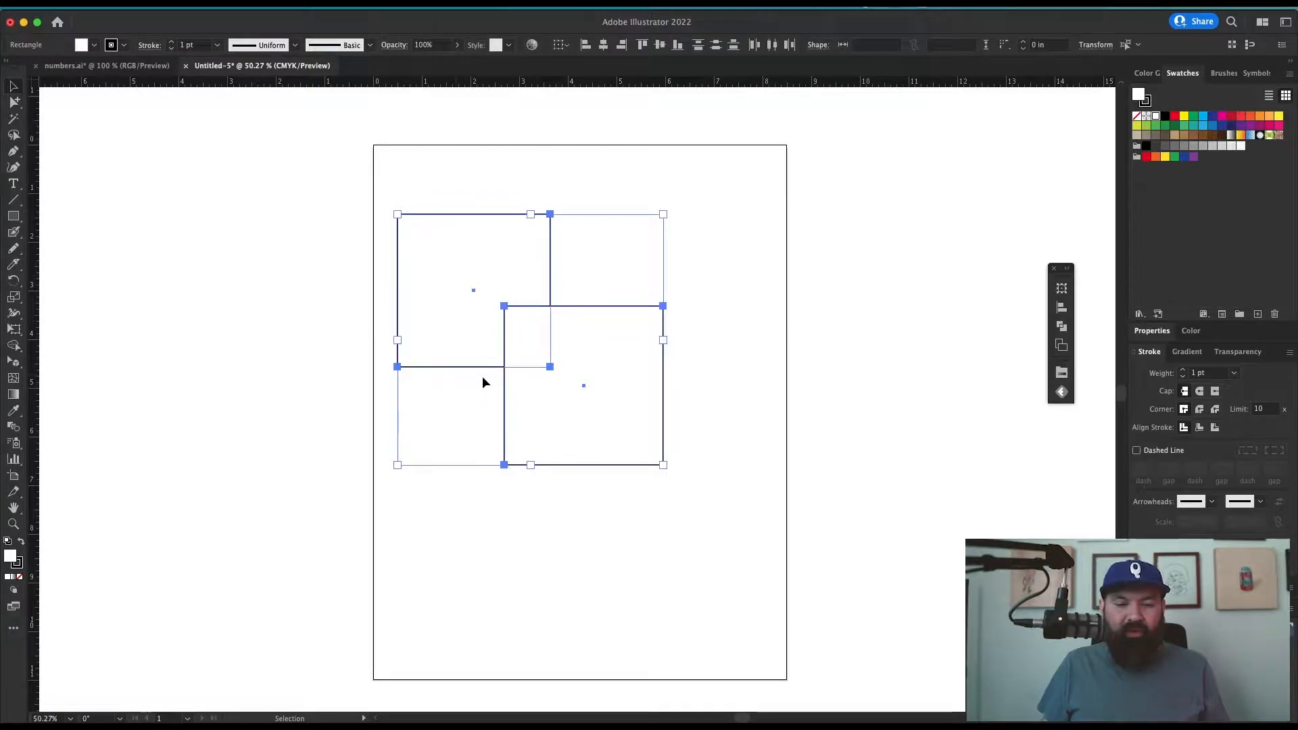
left_click(14, 101)
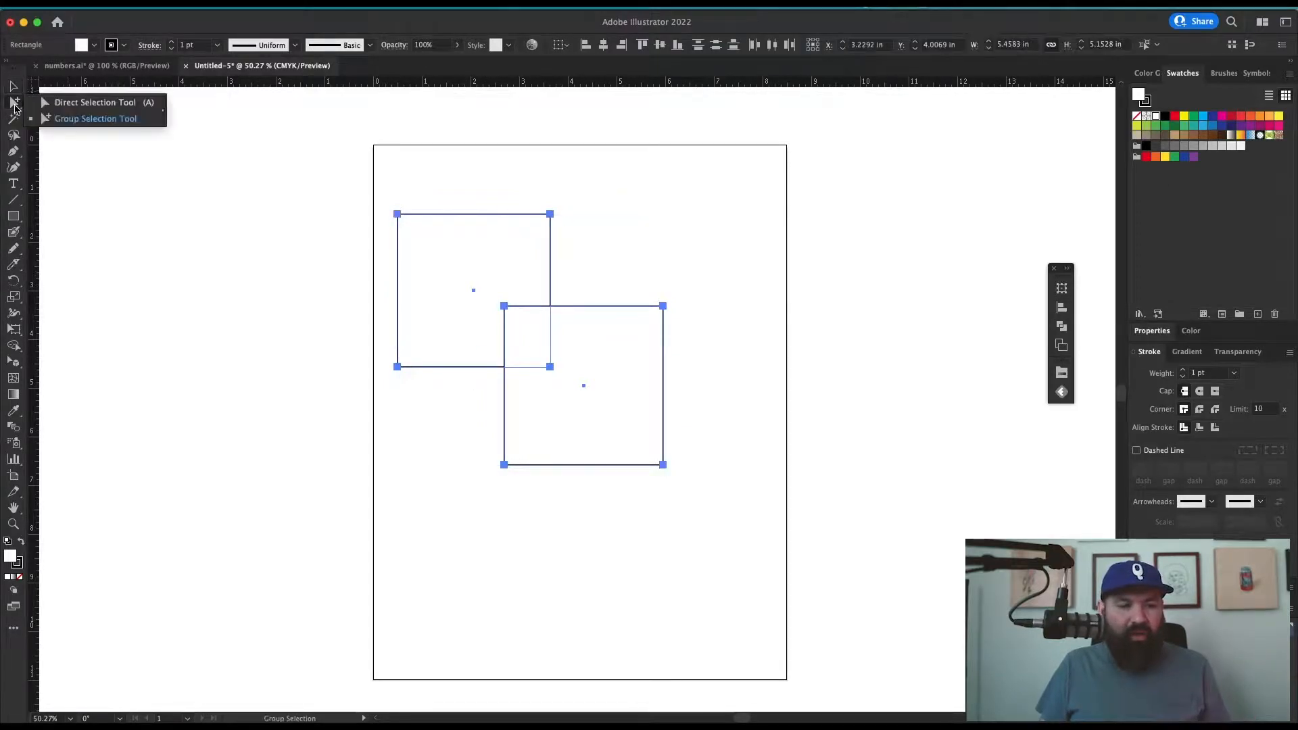
left_click(583, 385)
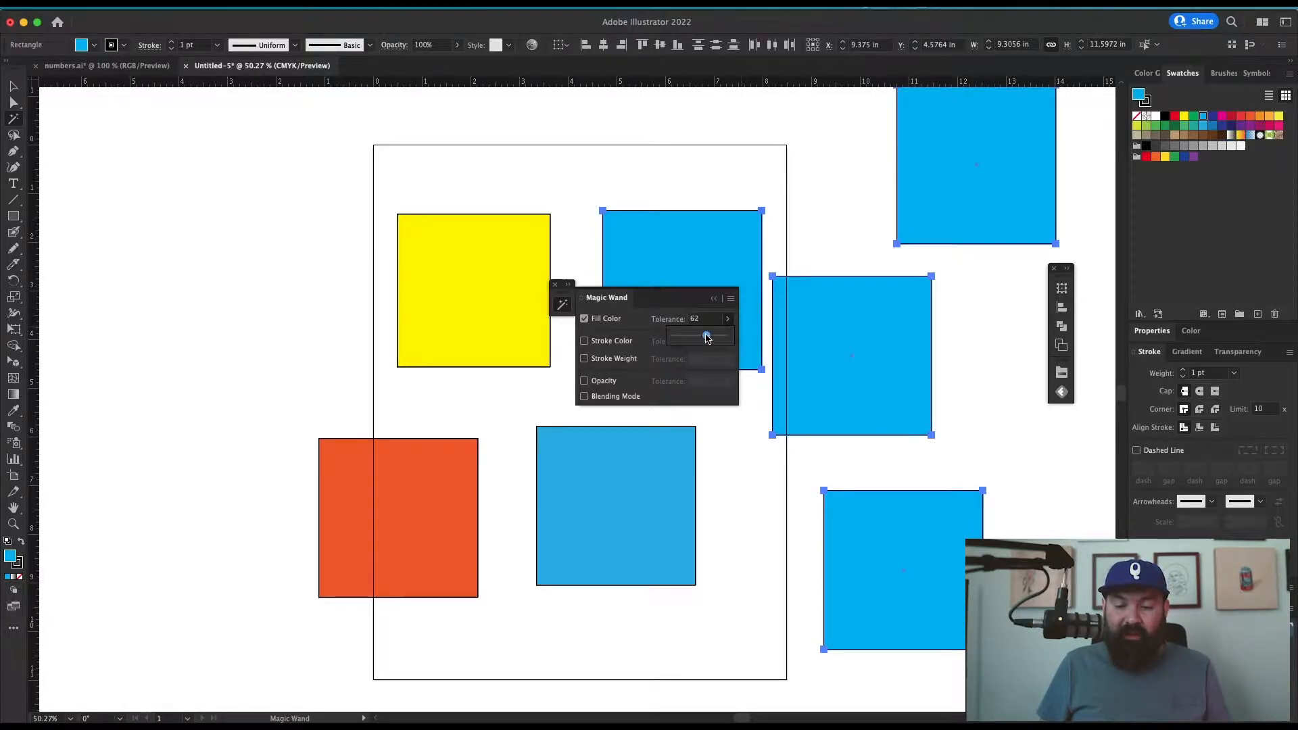
- Magic-Wand the blue fills, then match by stroke colour to grab every square and delete them
left_click(617, 507)
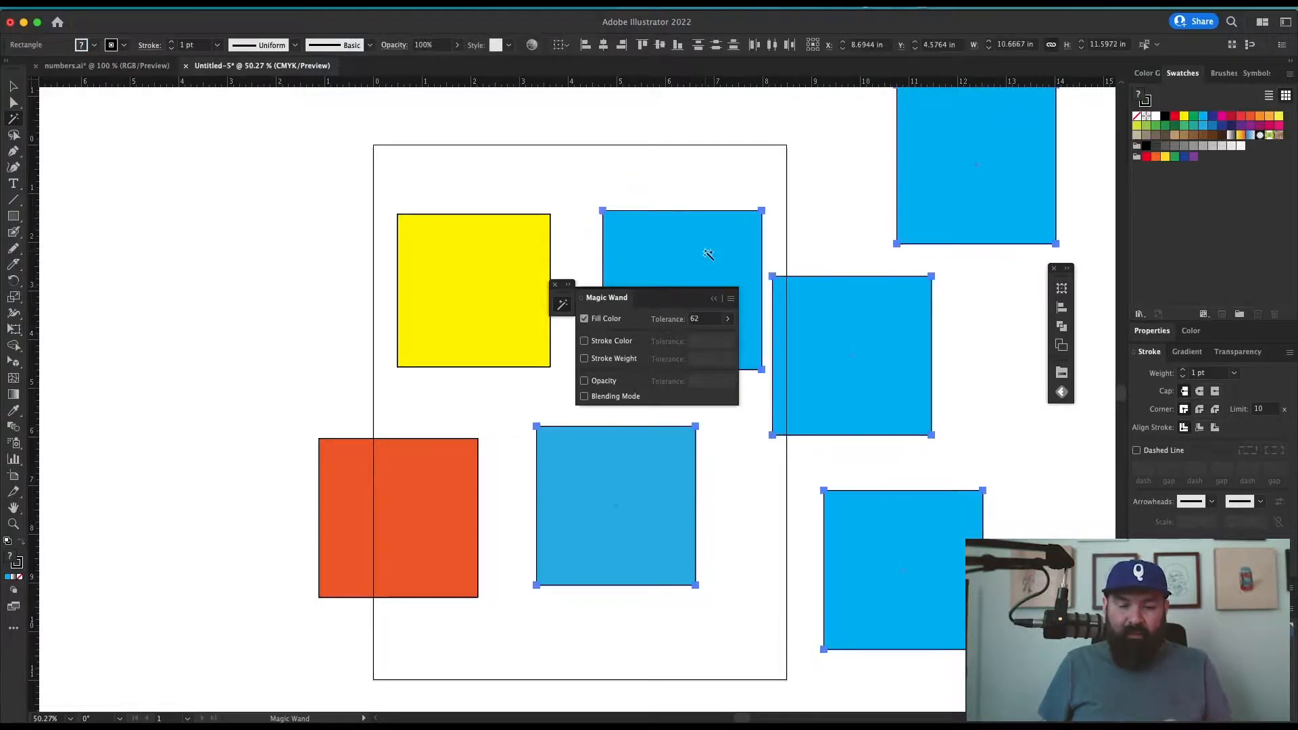
mouse_move(609, 514)
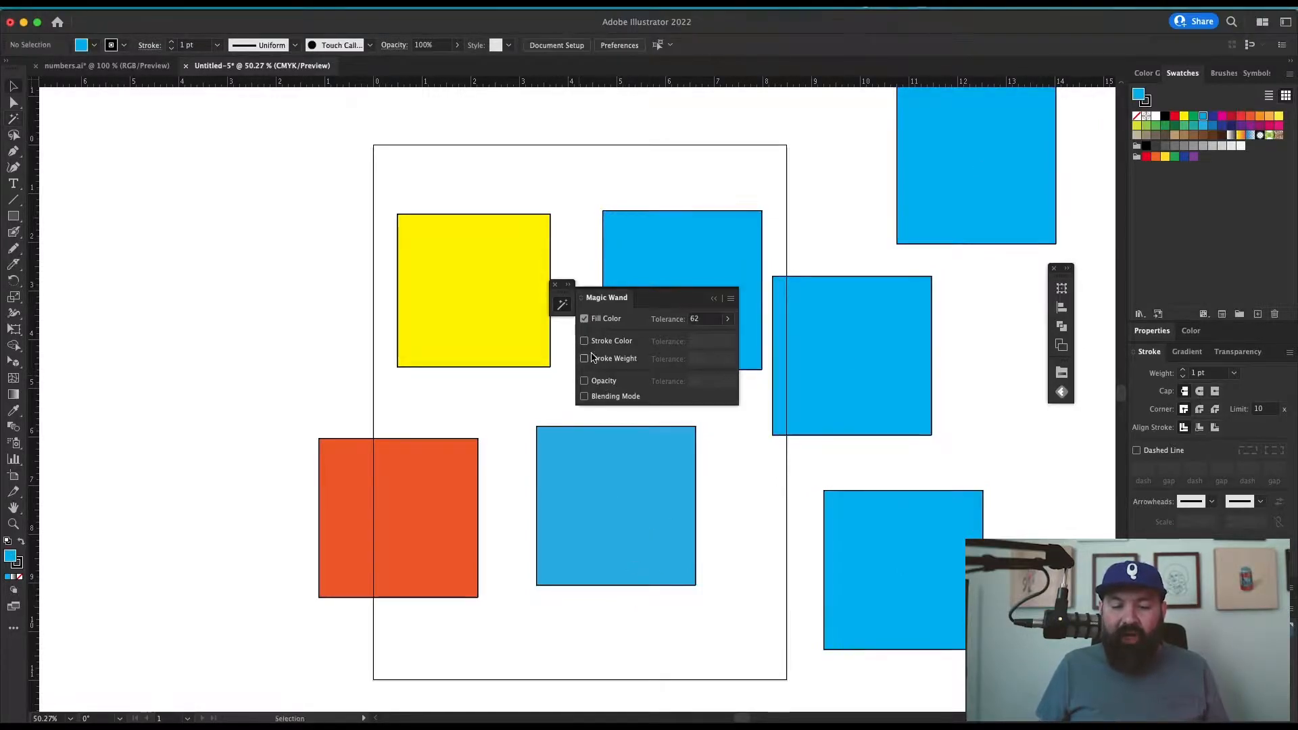
left_click(584, 341)
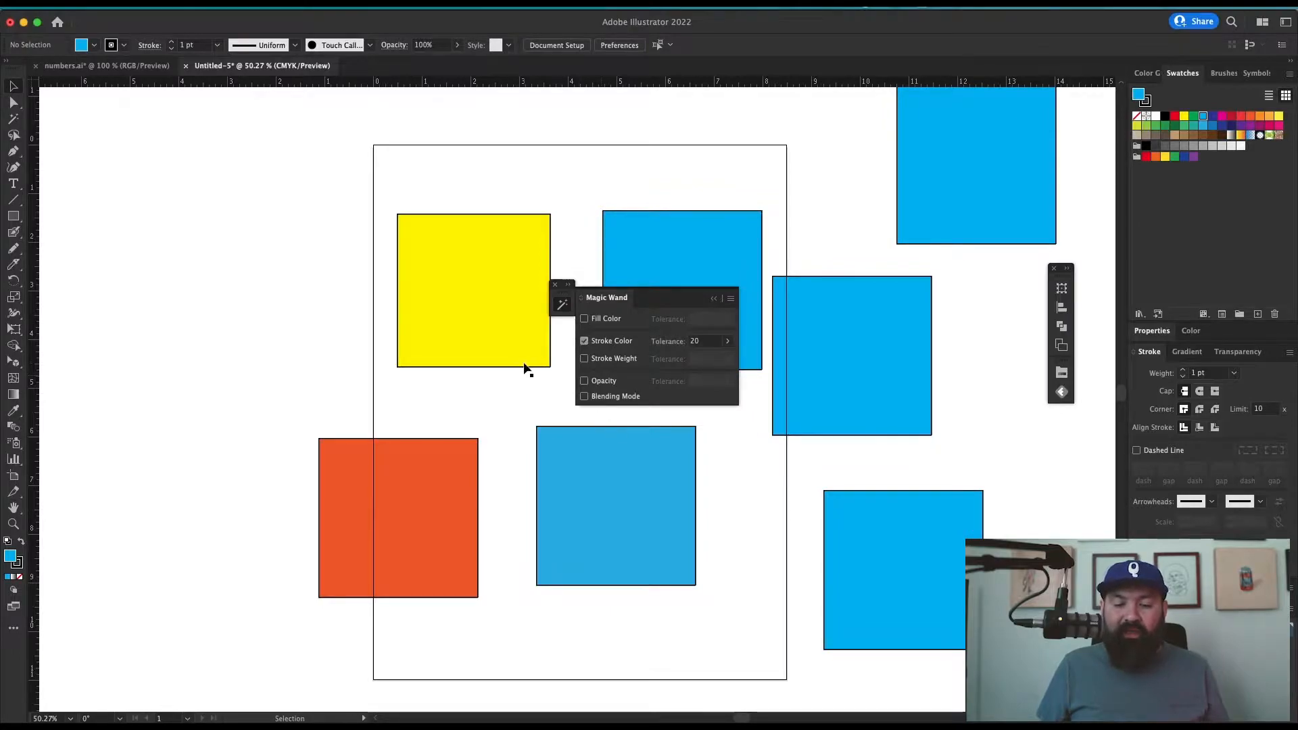
left_click(616, 505)
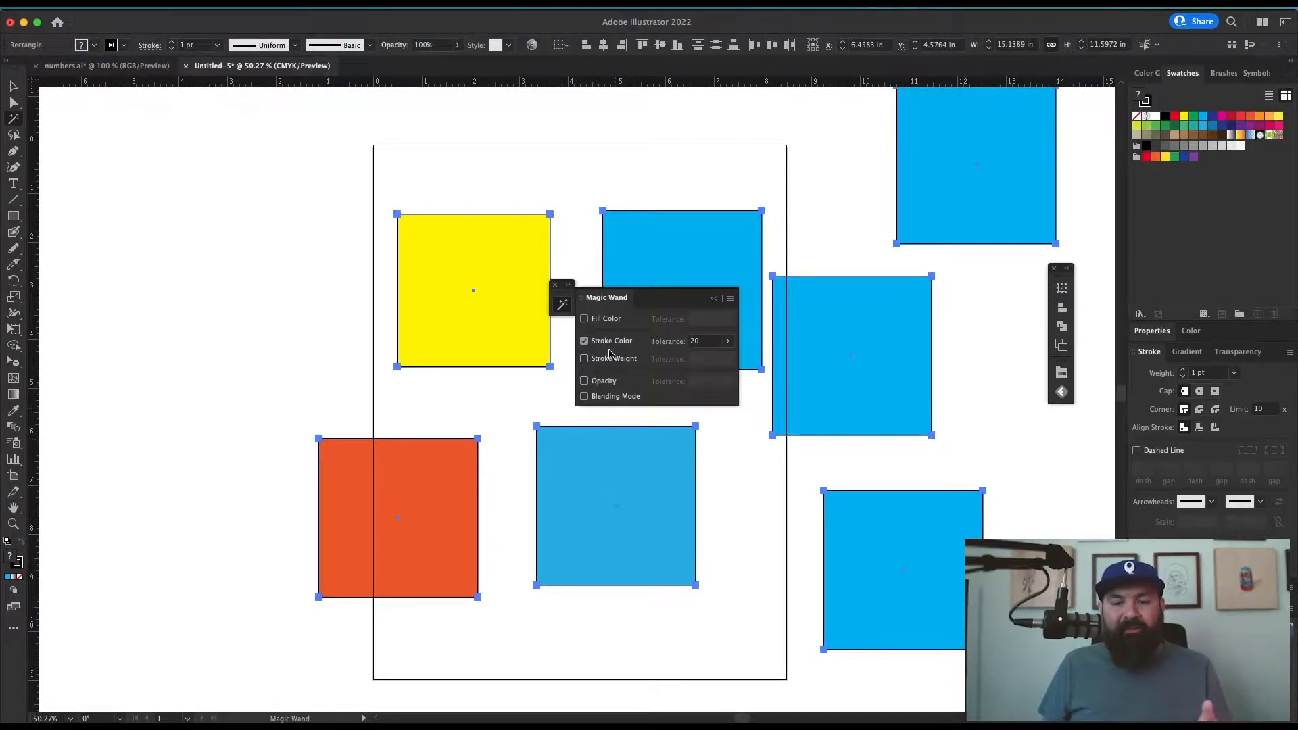
mouse_move(624, 406)
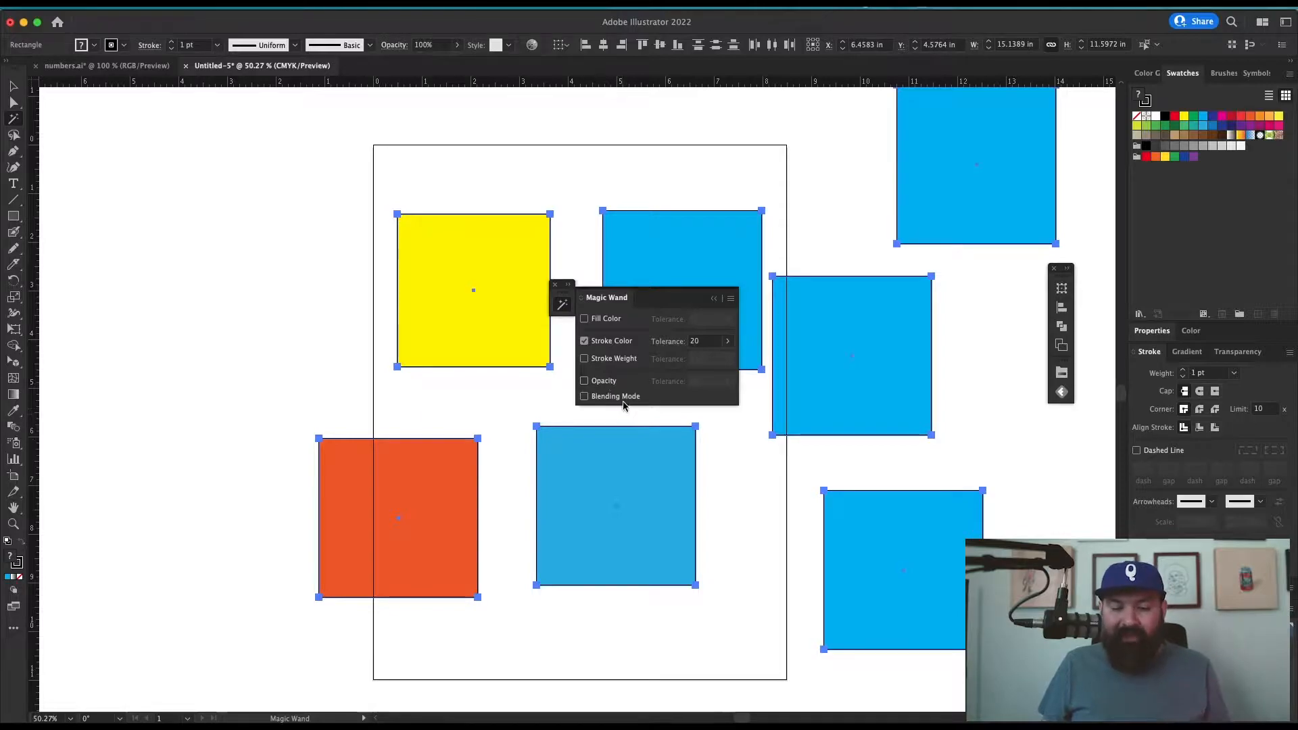
left_click(793, 245)
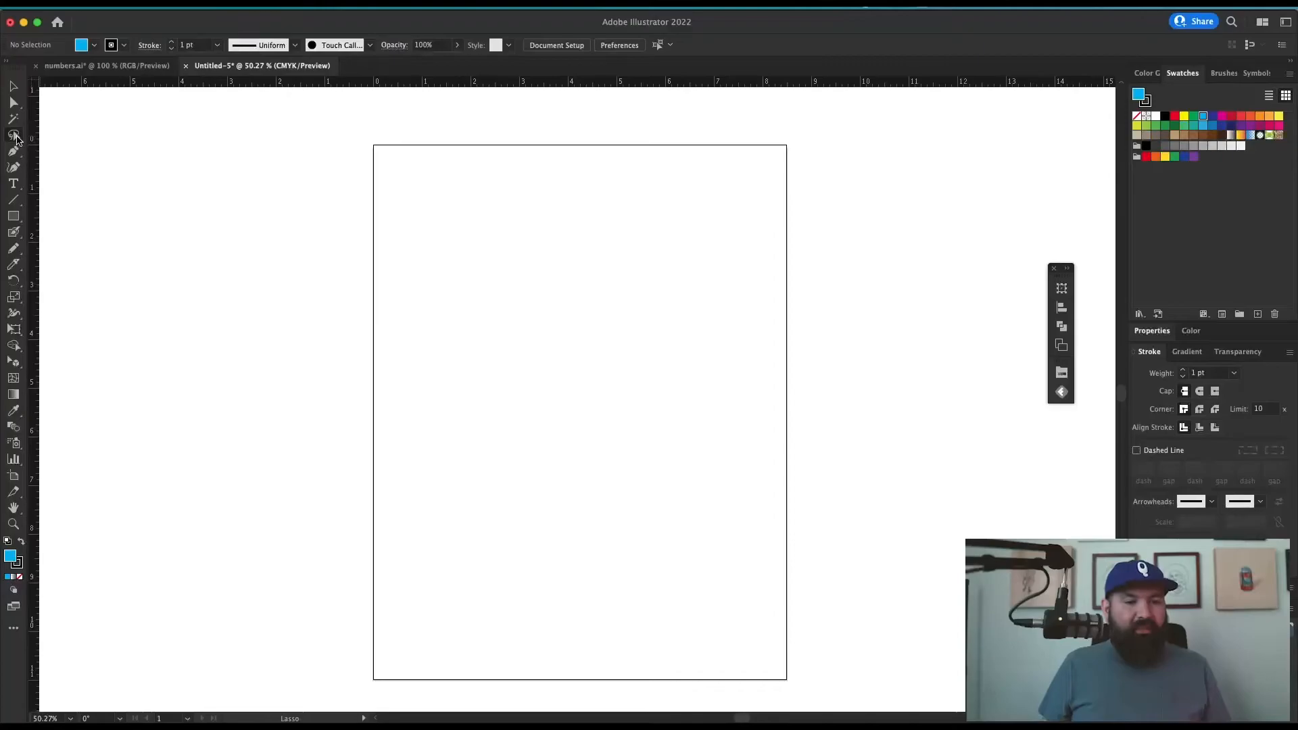
mouse_move(647, 437)
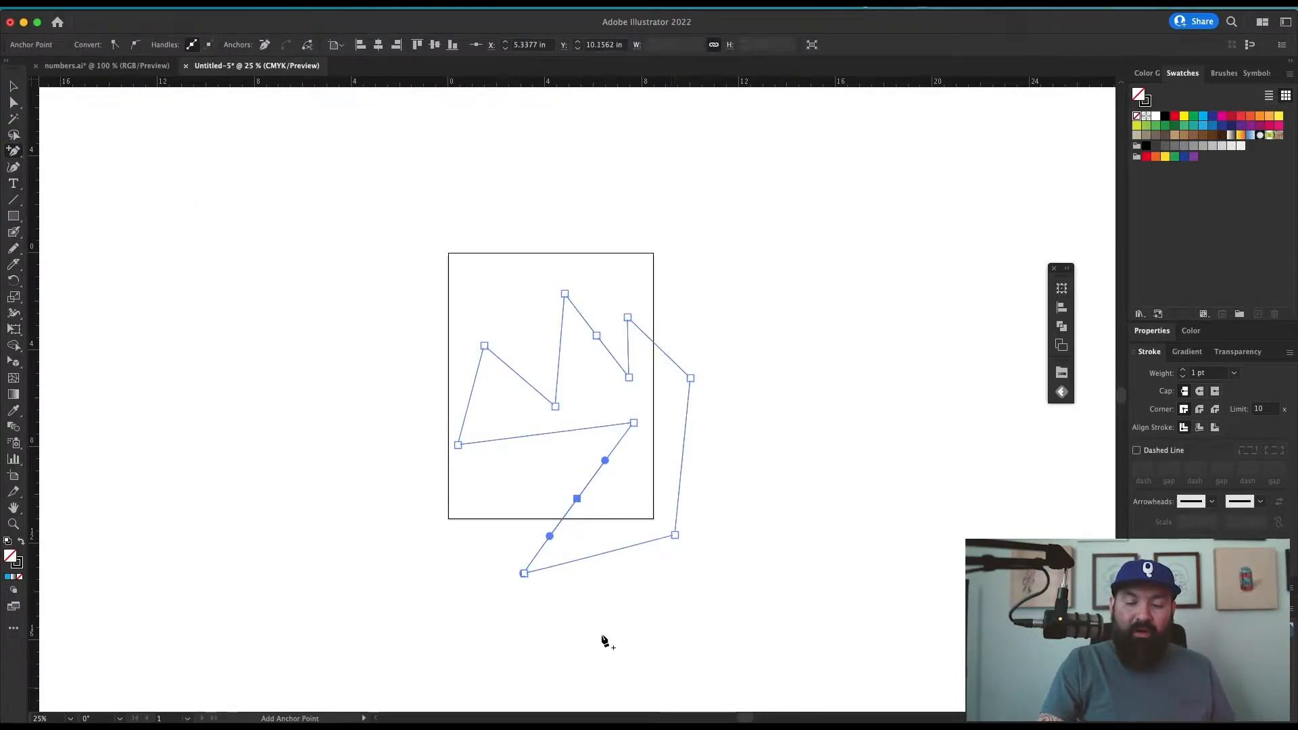
mouse_move(570, 557)
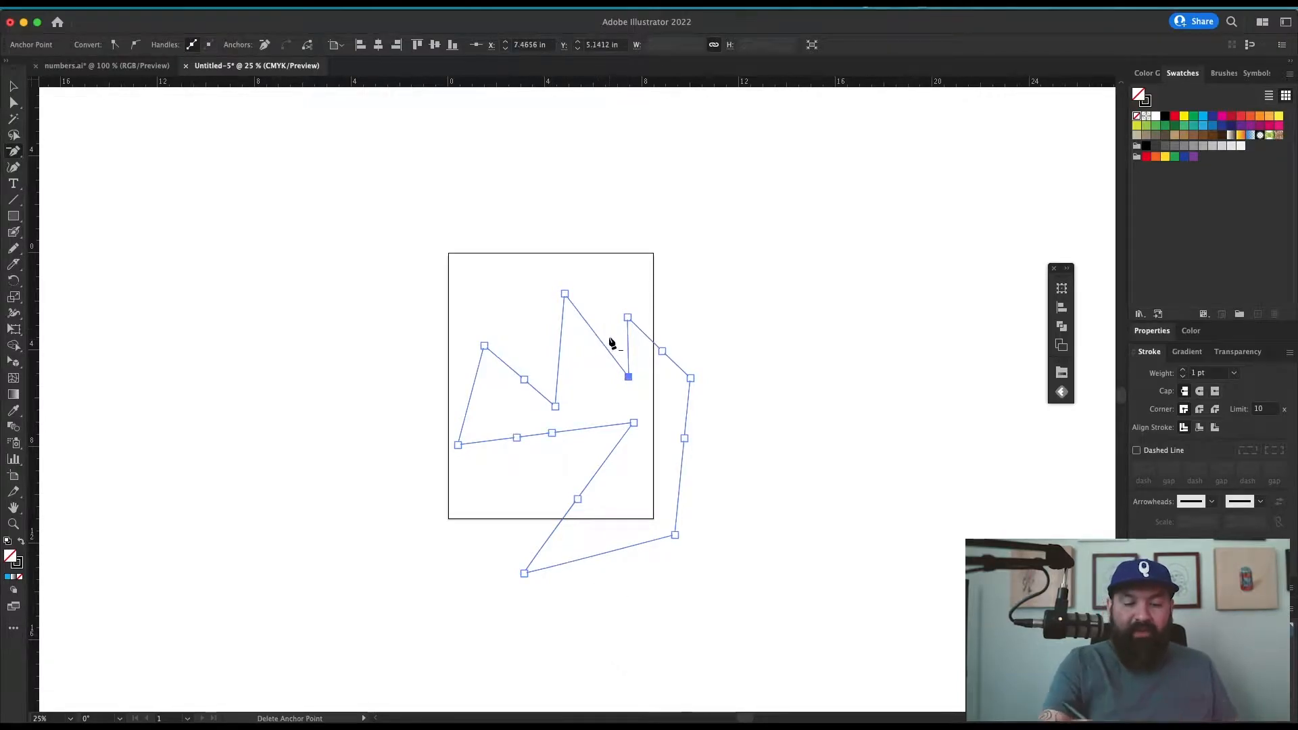
- Delete the extra anchor point on the lower diagonal and another from the zigzag path
left_click(628, 378)
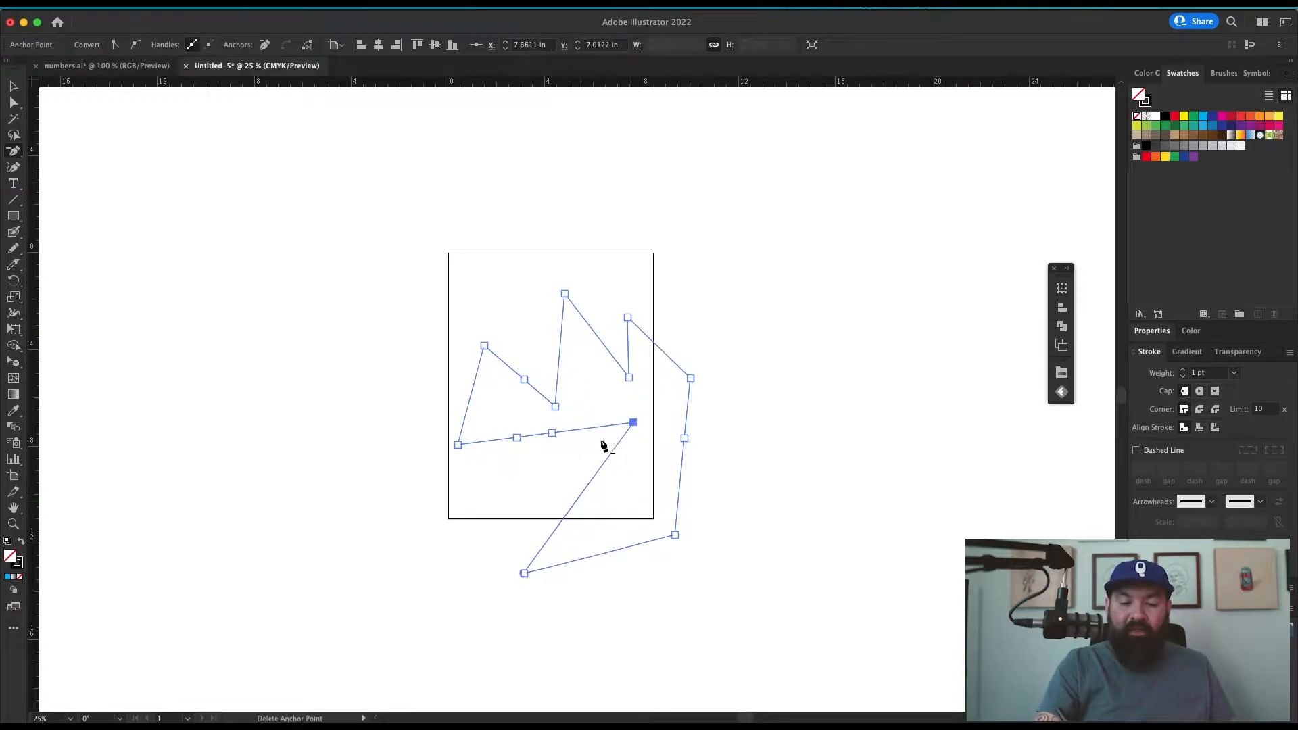
left_click(14, 166)
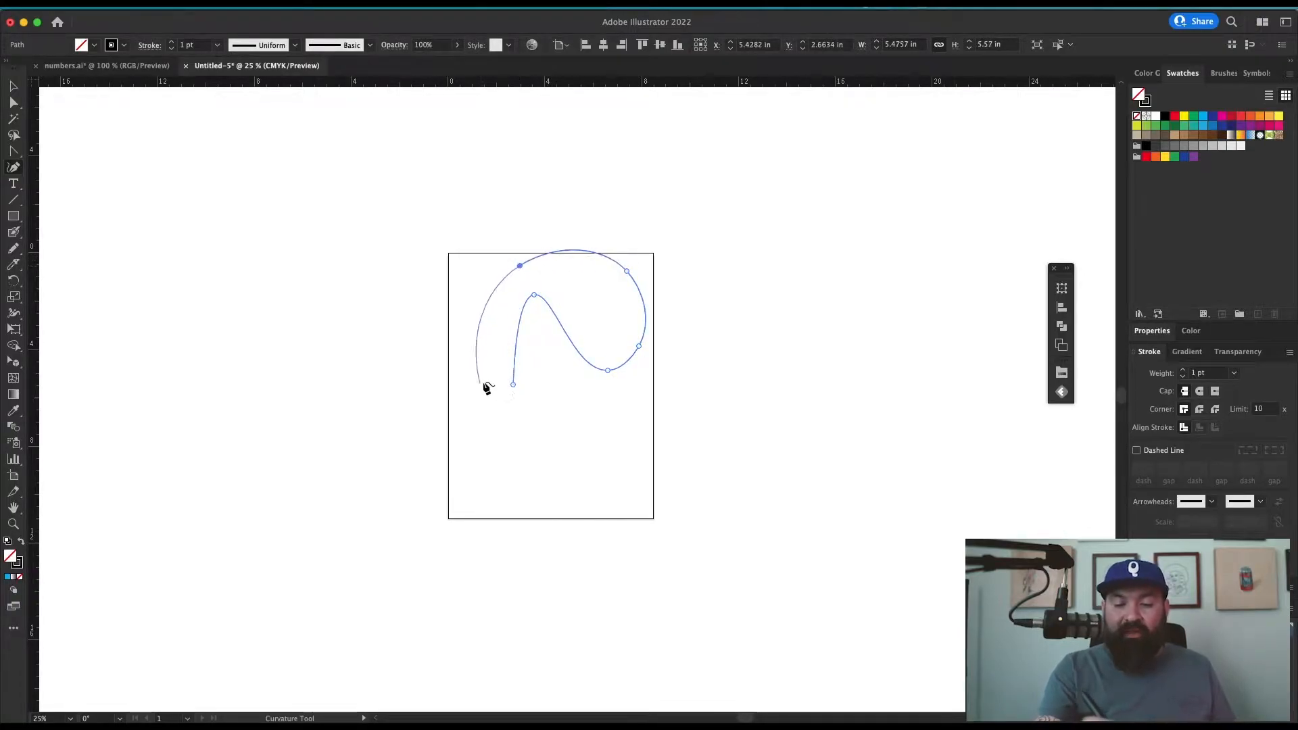
- Add smooth Curvature points to the looping path, then start tracing the painted letter edge in numbers.ai
left_click(578, 496)
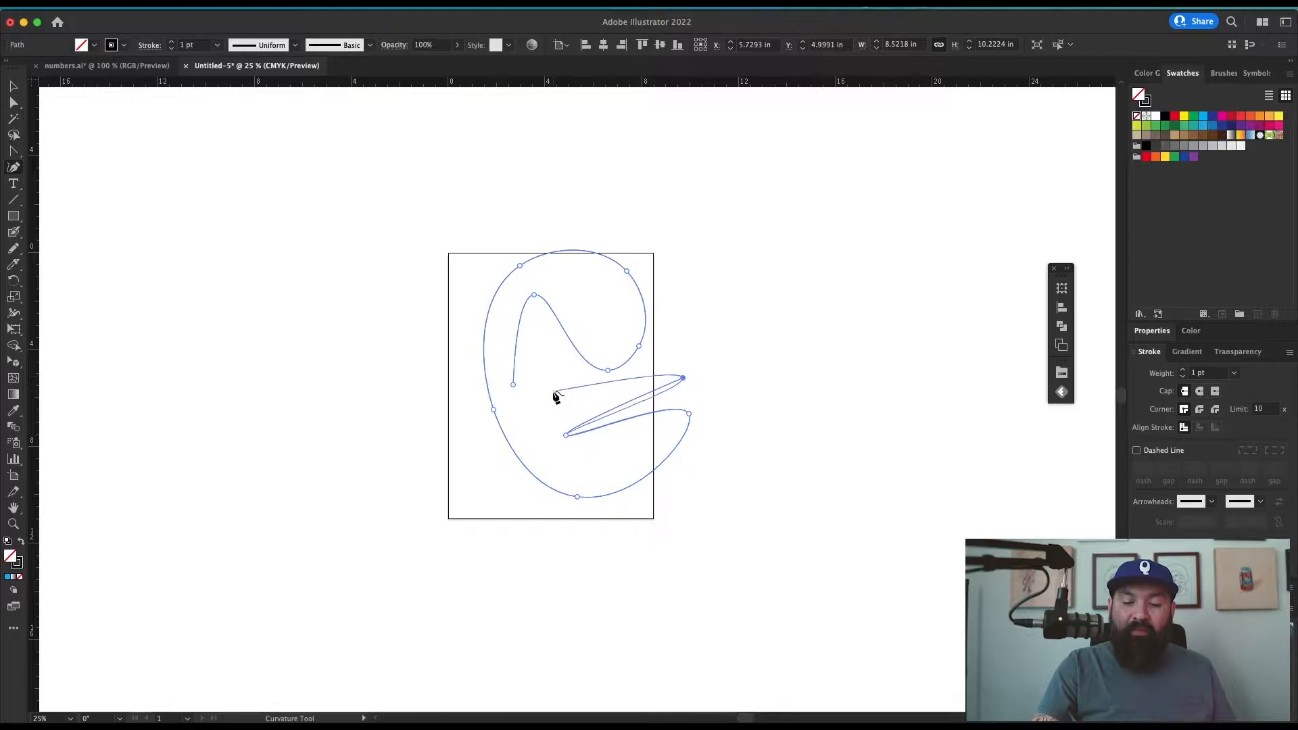
left_click(106, 65)
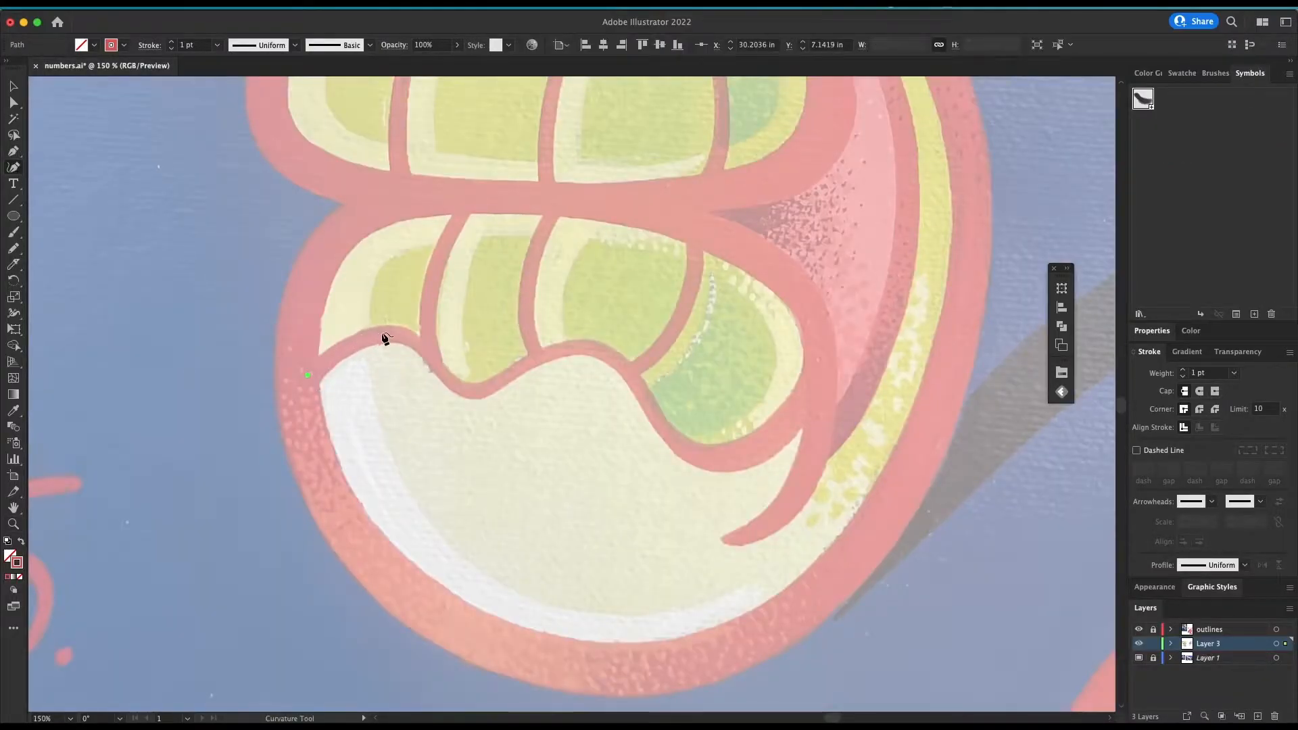
left_click(468, 390)
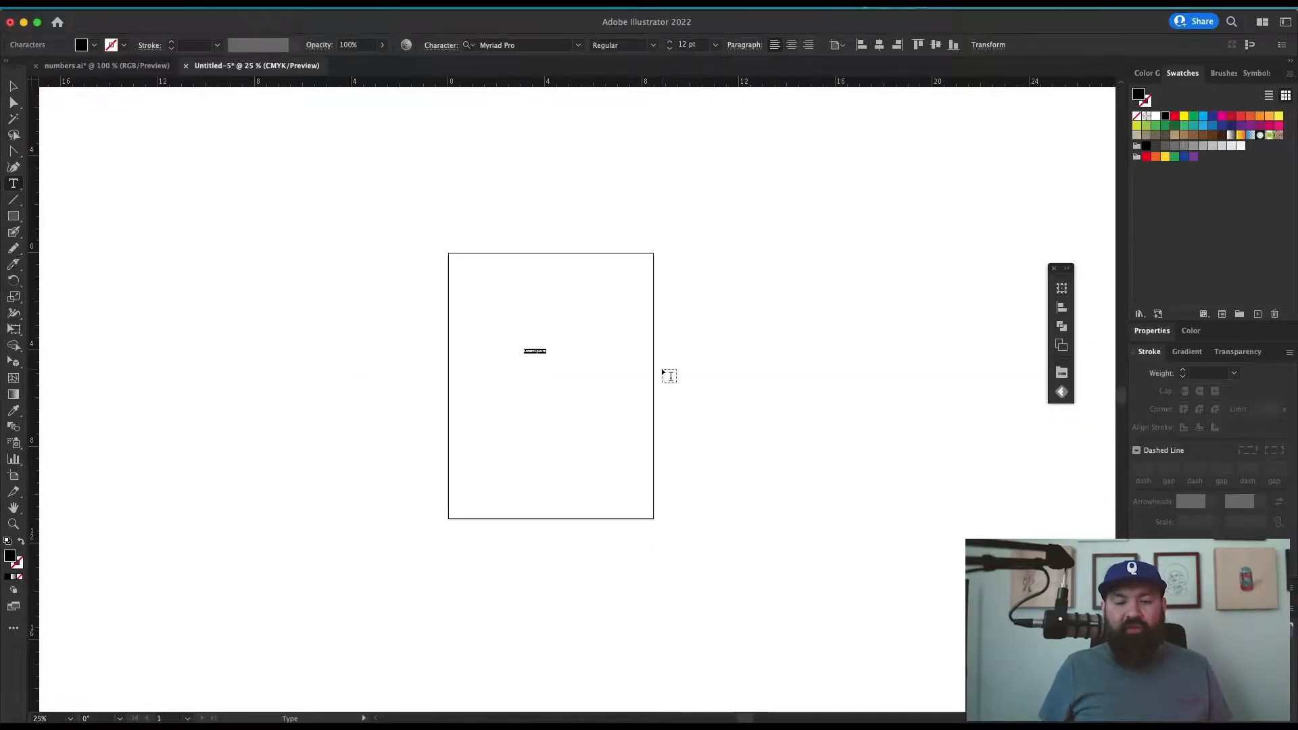
- Choose the Area Type Tool and flow placeholder paragraphs inside the L-shaped outline
left_click(13, 183)
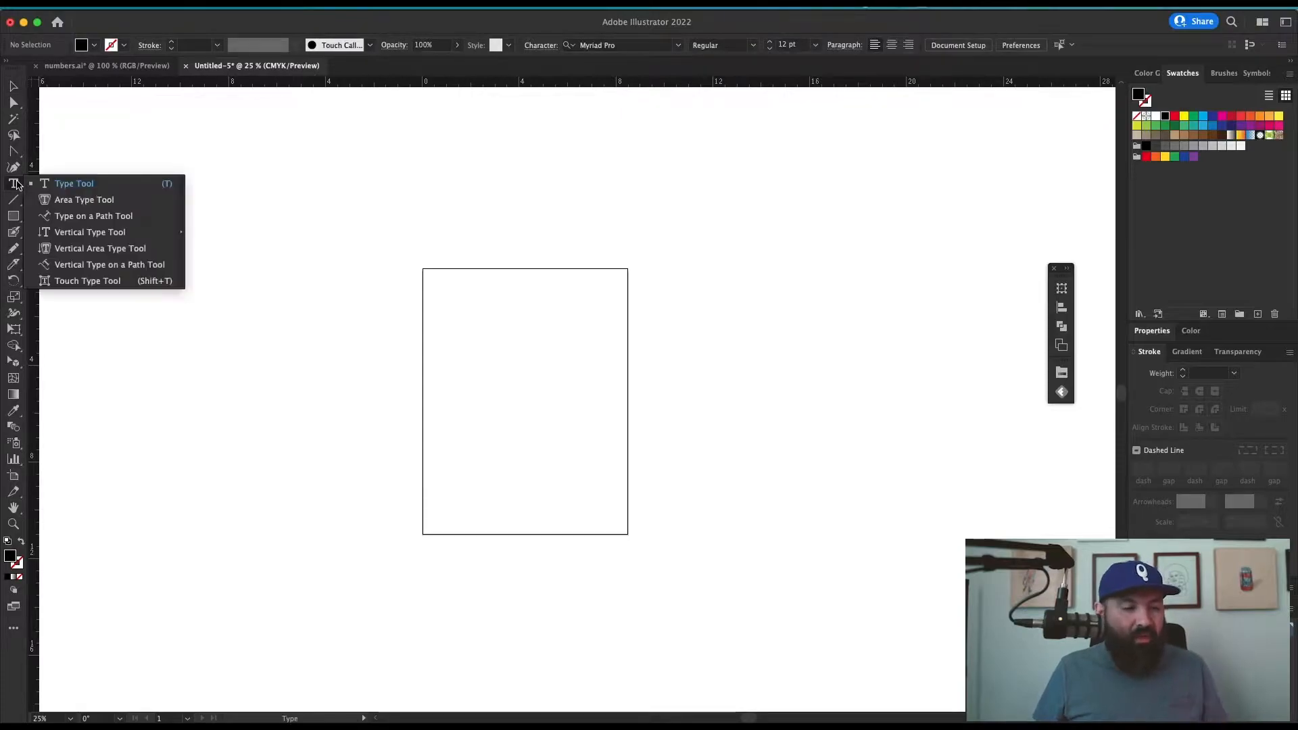
left_click(84, 200)
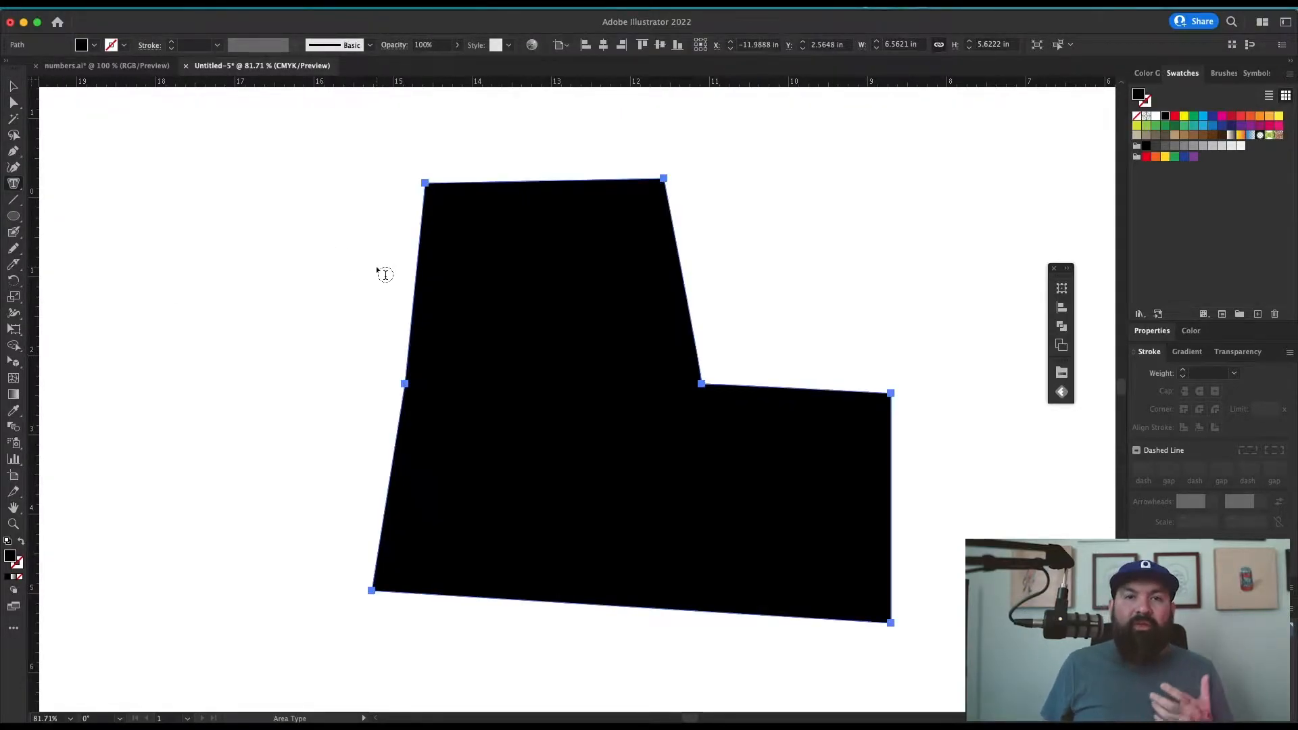
mouse_move(426, 392)
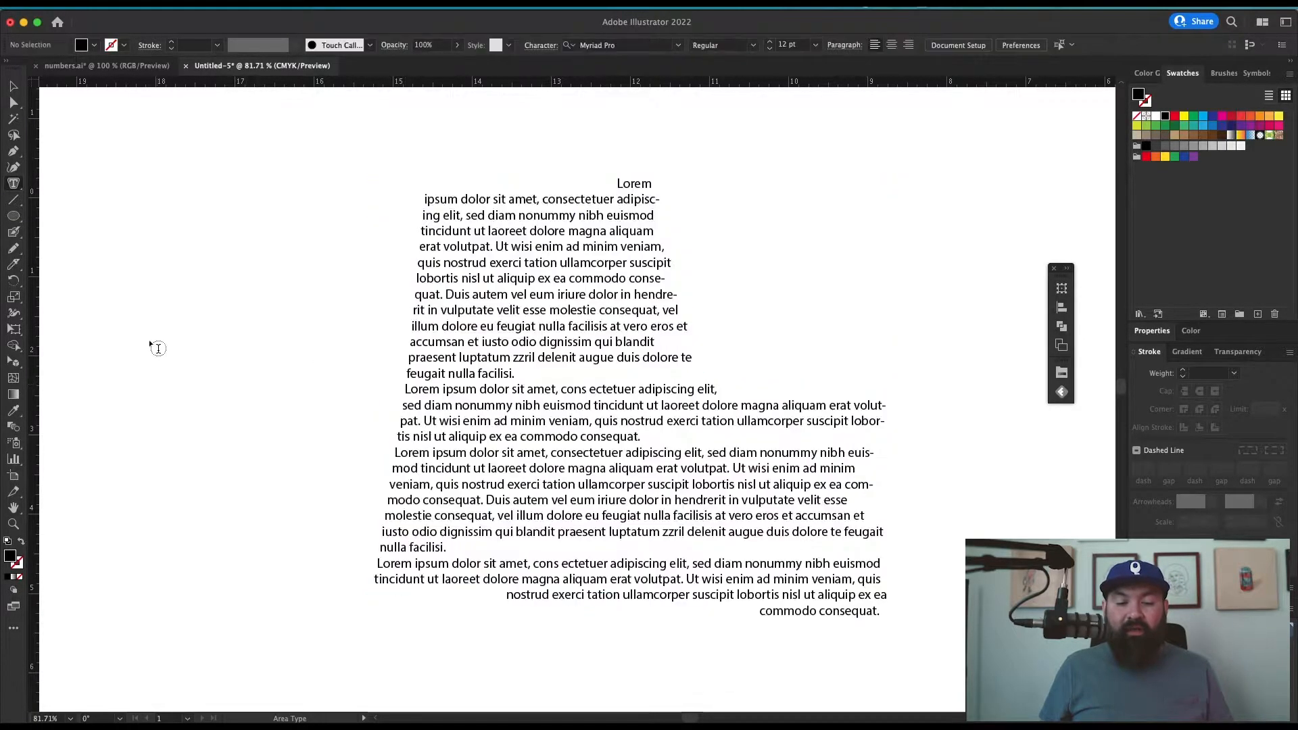
left_click(12, 85)
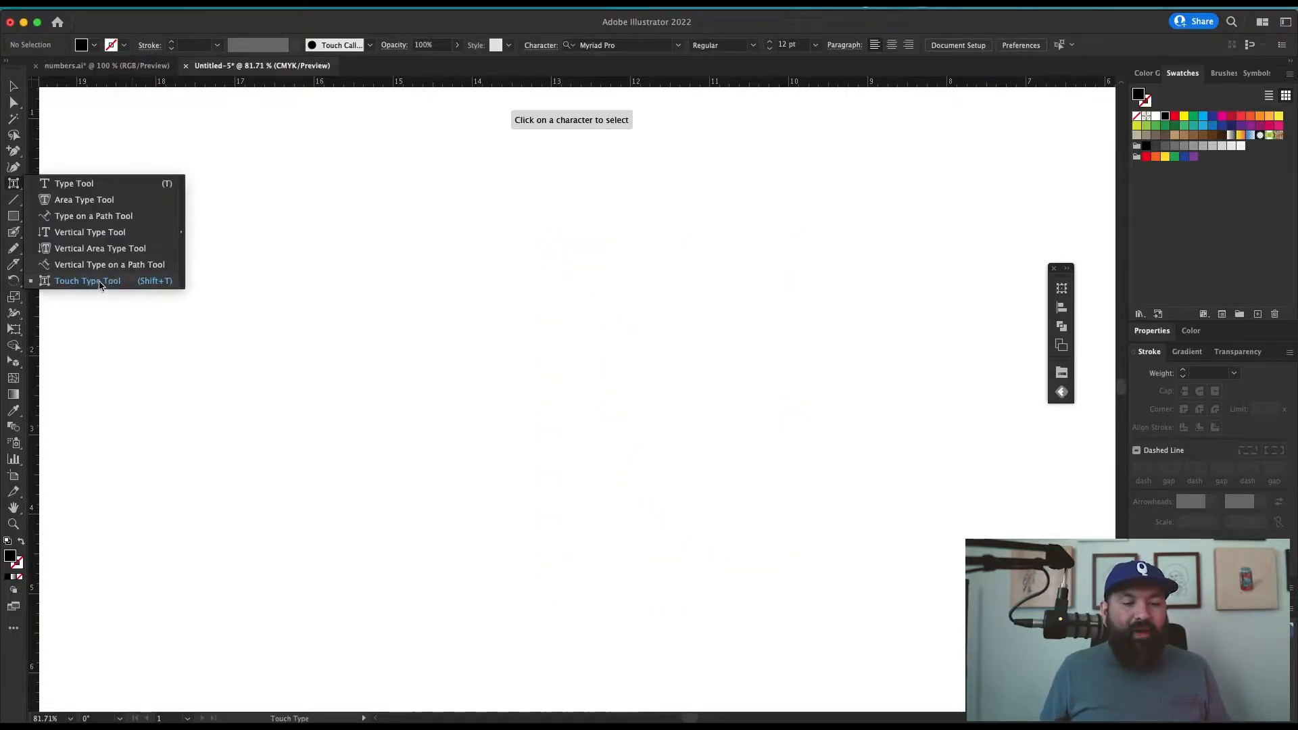
left_click(86, 281)
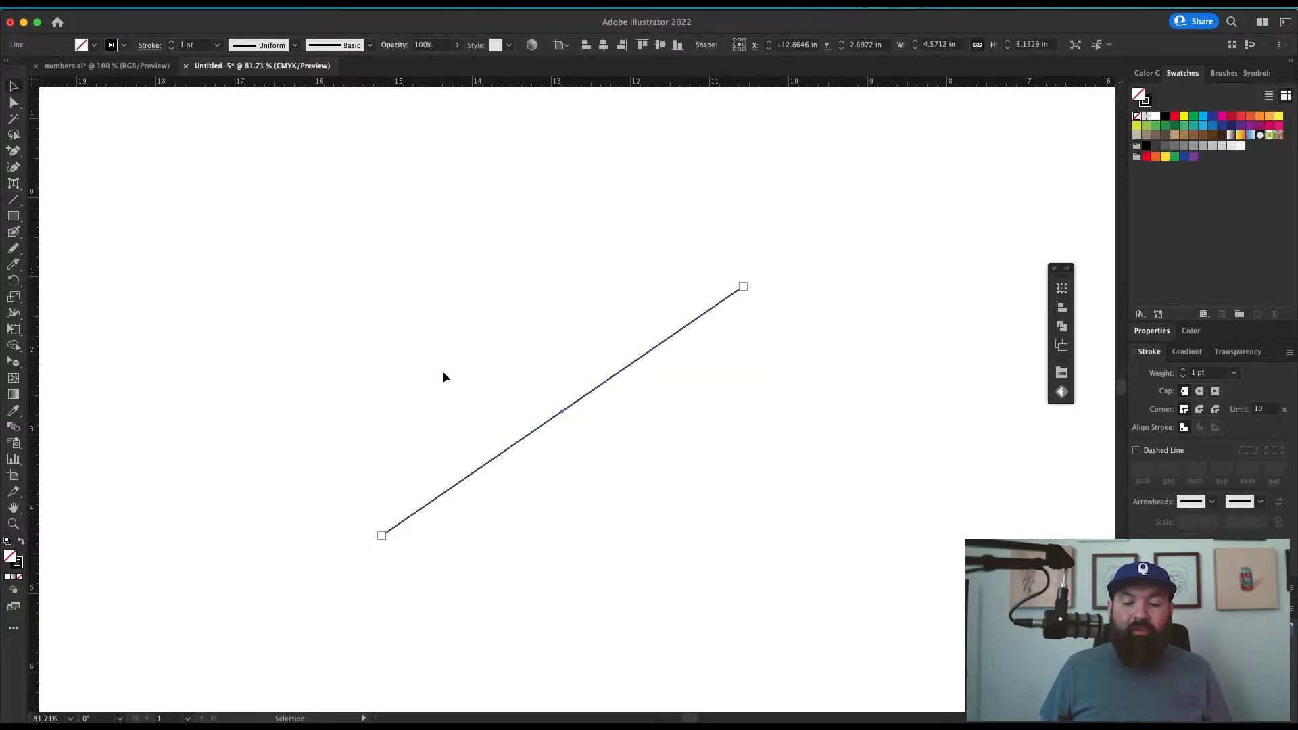
- Switch from the Line Segment Tool to the Arc Tool in the line flyout
left_click(14, 199)
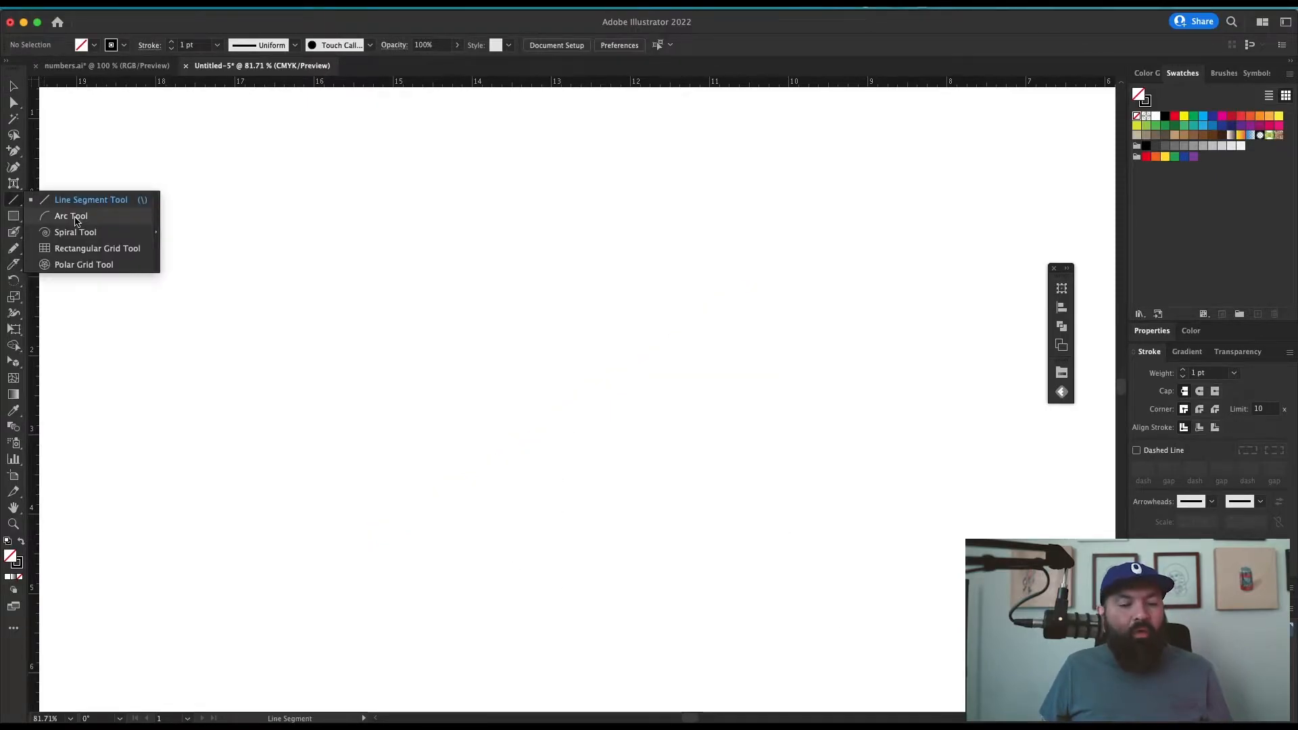
left_click(71, 217)
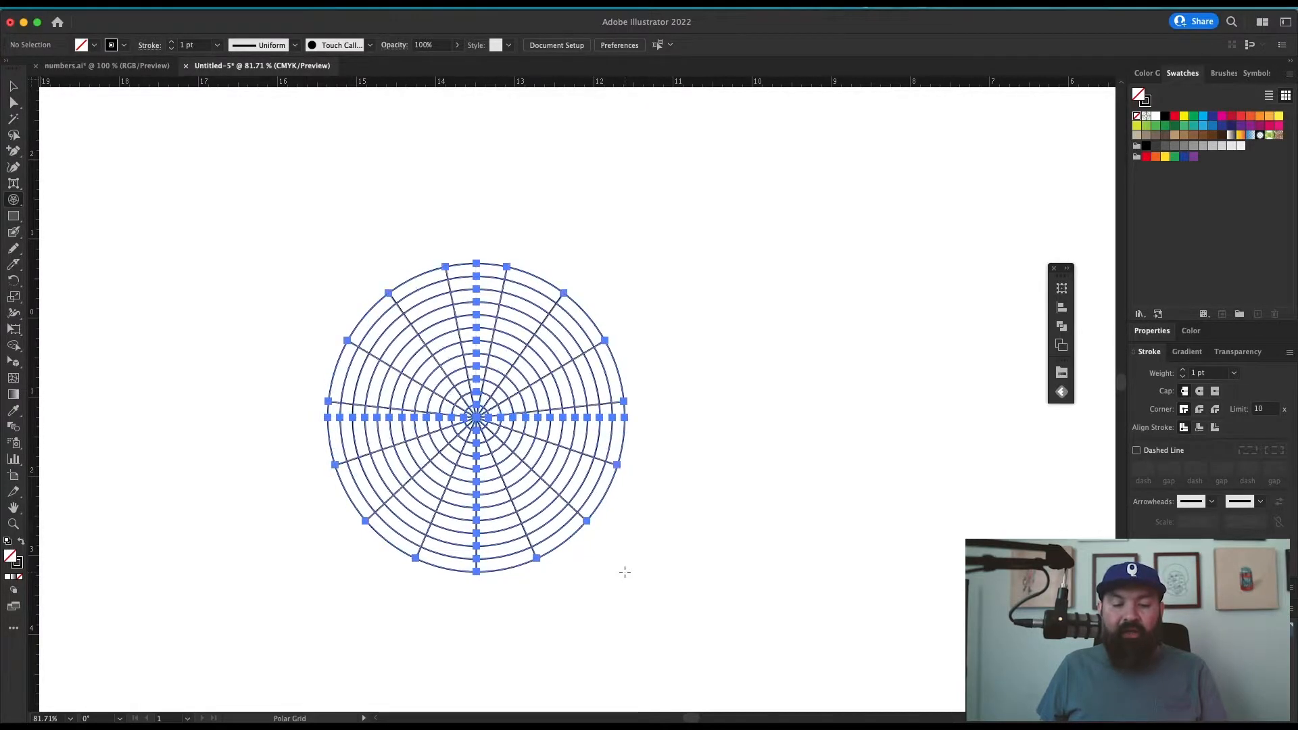
- Delete the rounded square, set the polygon's side count, then remove the eight-point star
key("Delete")
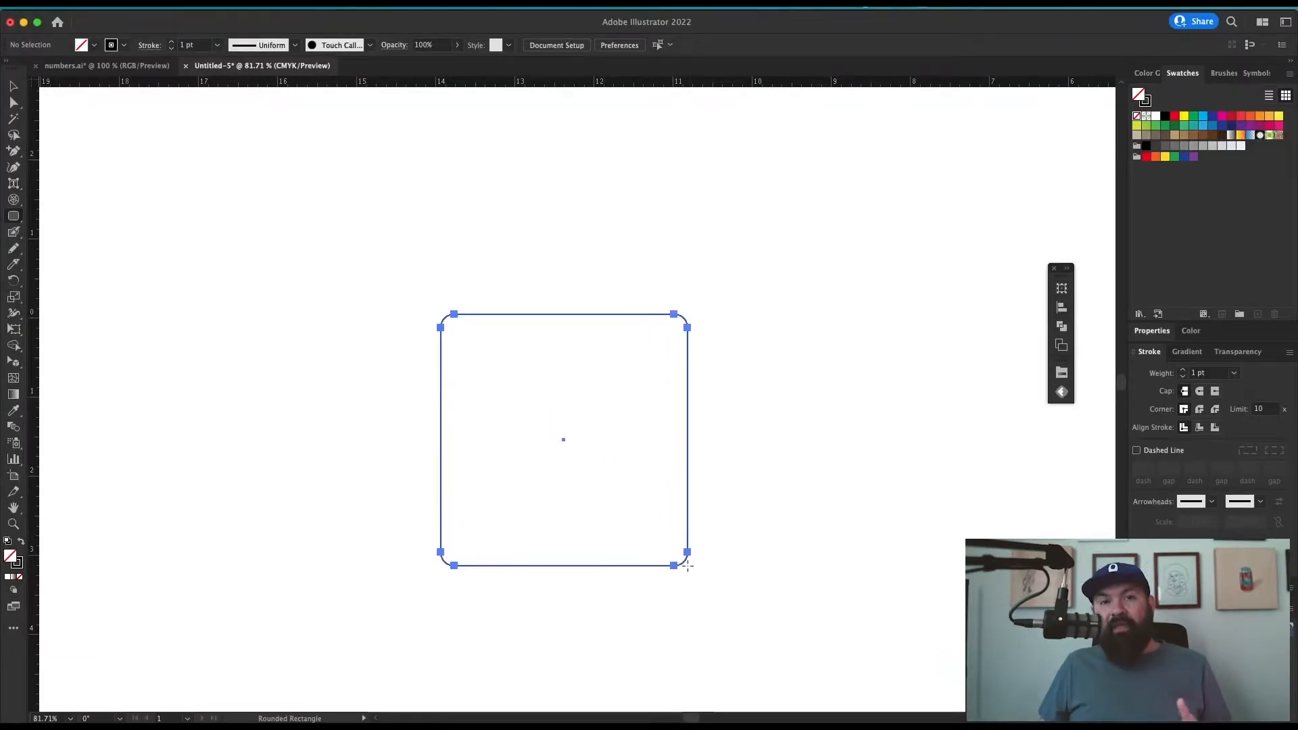
key("delete")
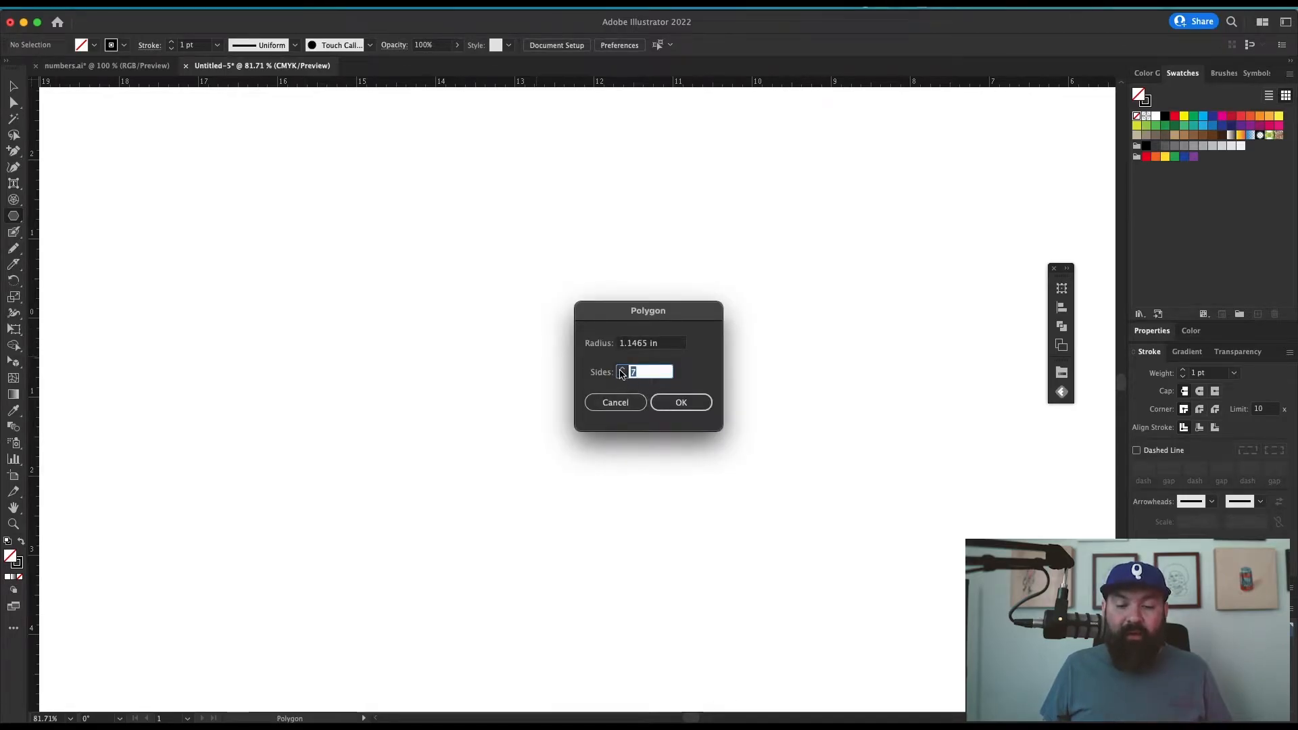
left_click(681, 403)
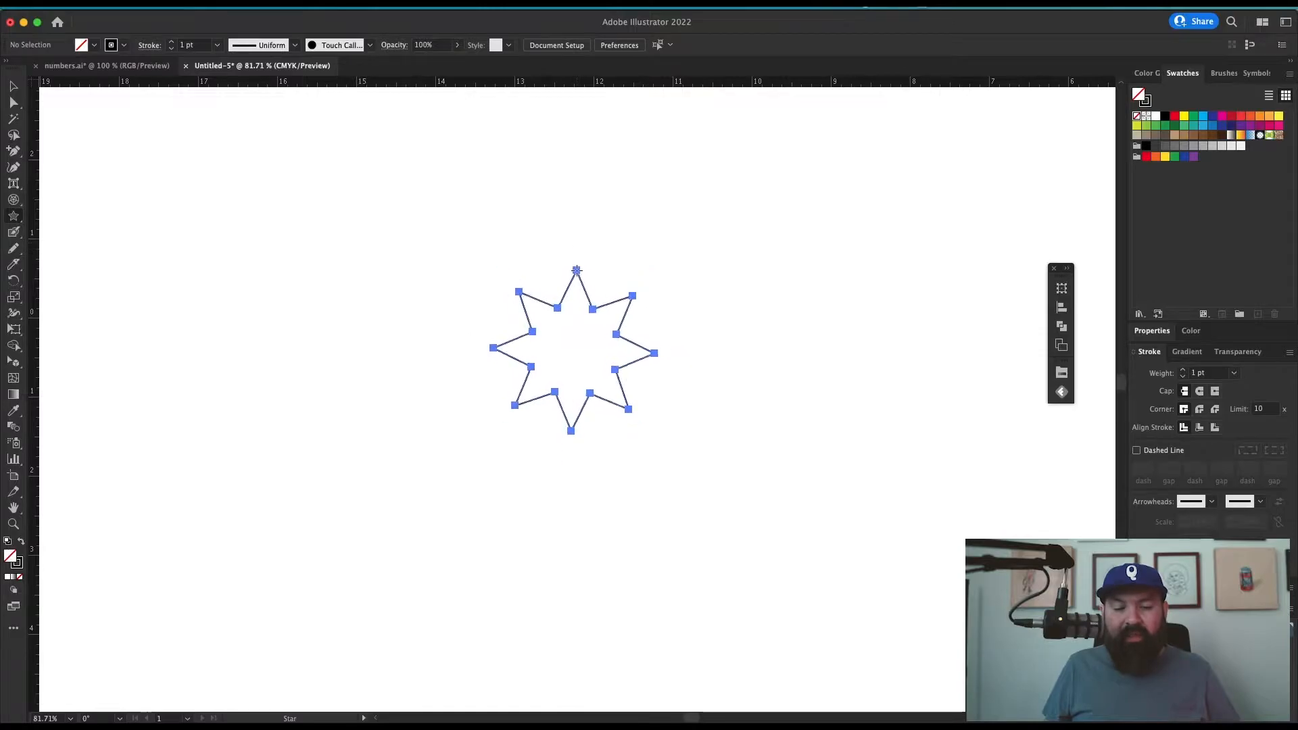
key("Delete")
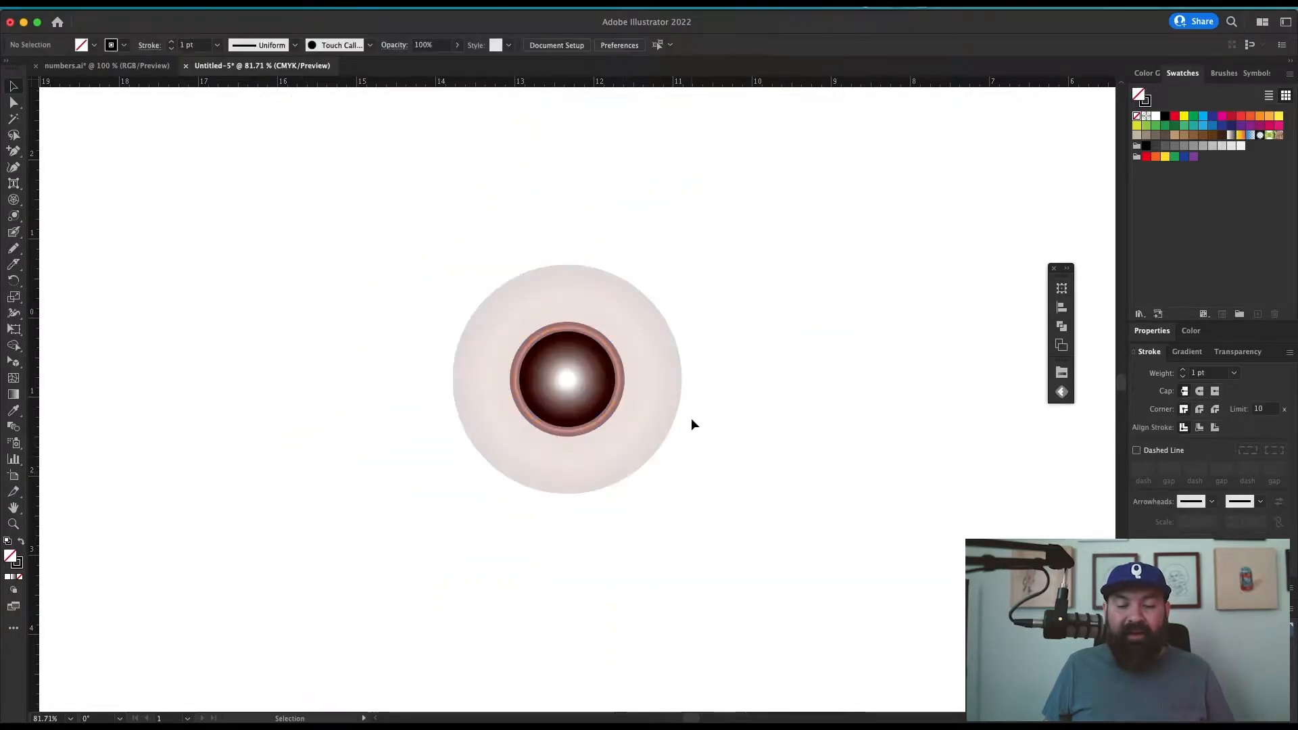
mouse_move(640, 433)
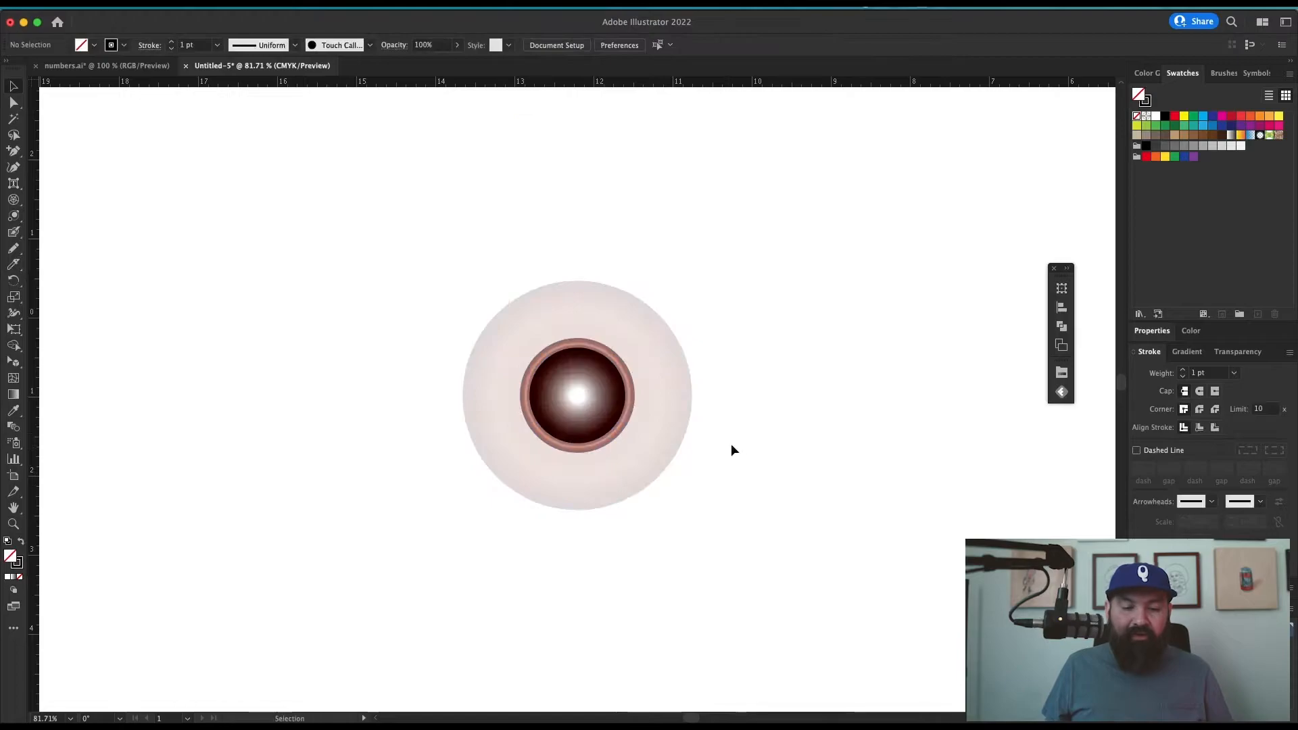
mouse_move(629, 418)
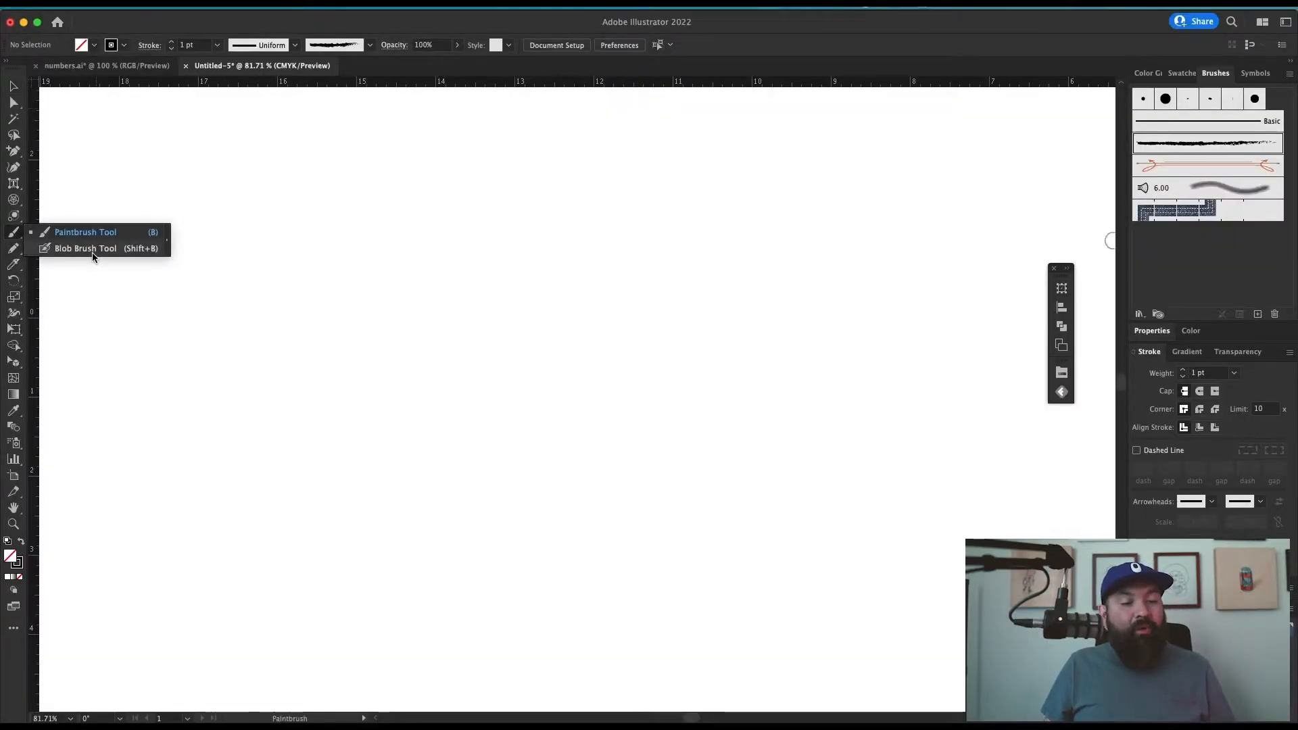
- Pick the Blob Brush Tool from the Paintbrush flyout
left_click(85, 249)
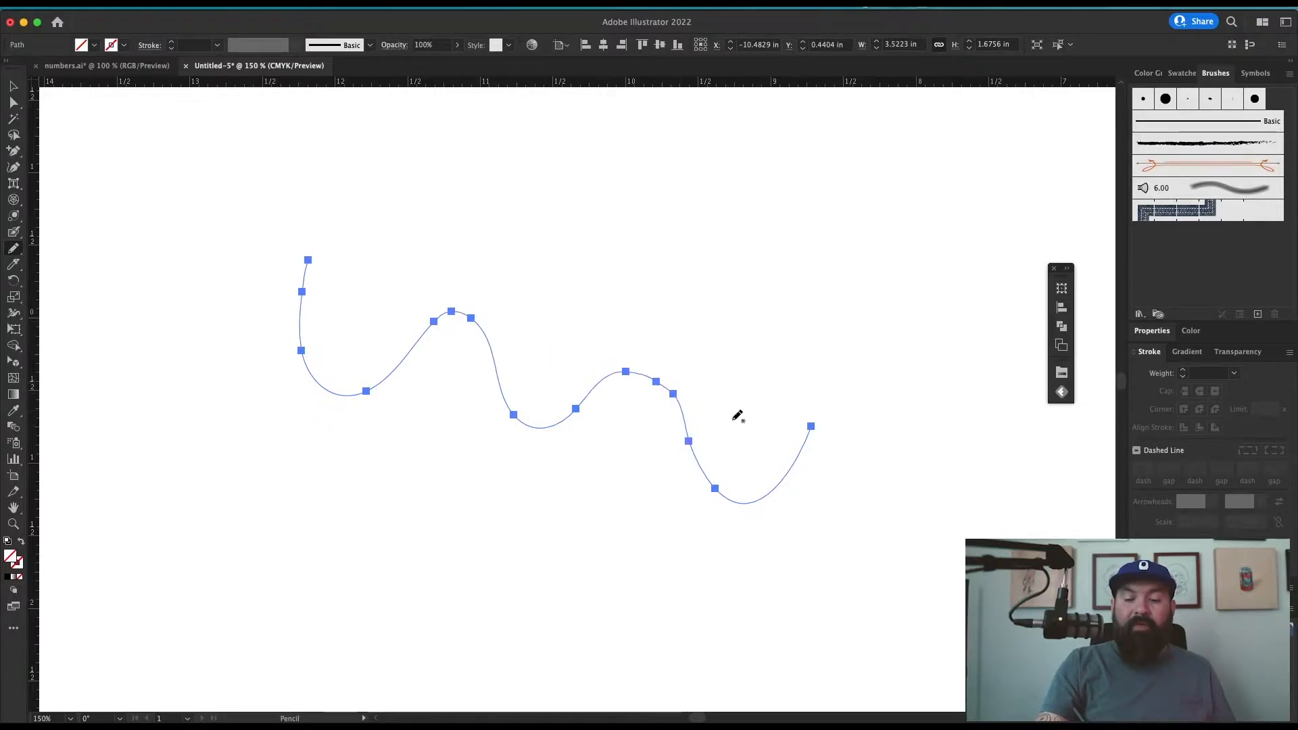
mouse_move(713, 461)
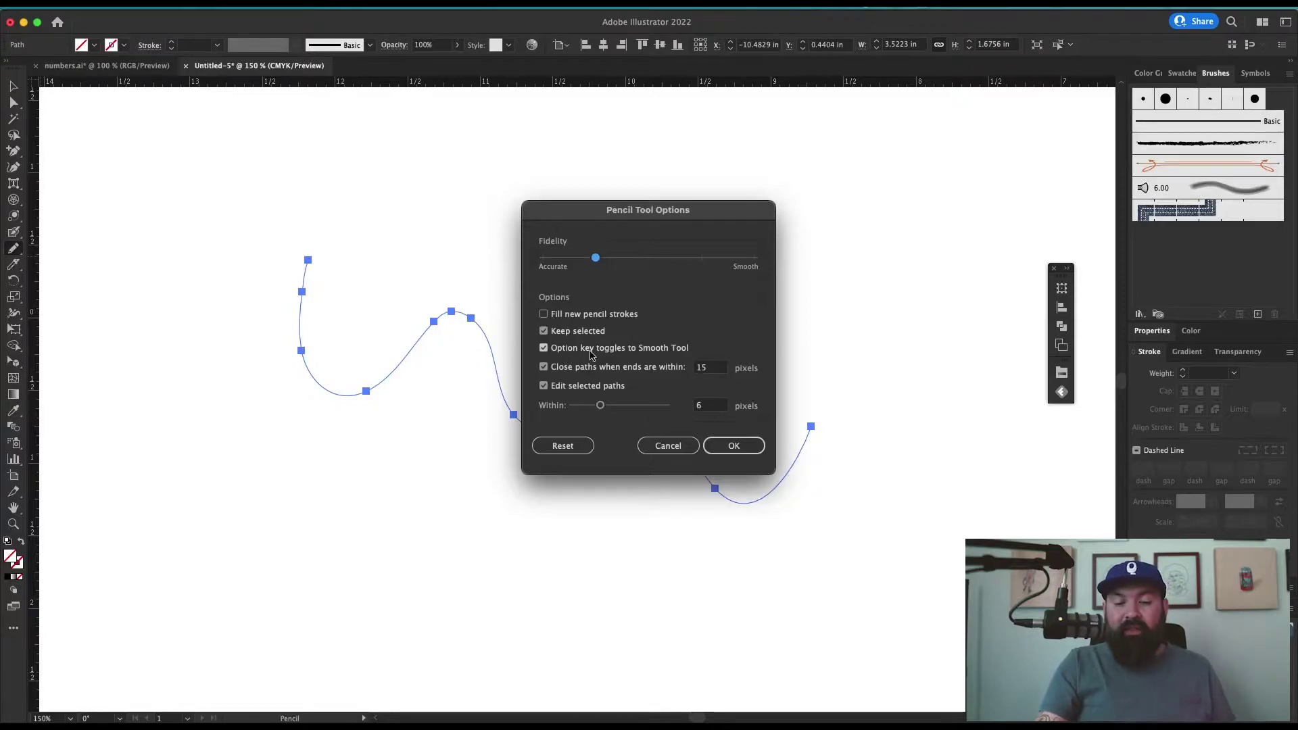
left_click(733, 445)
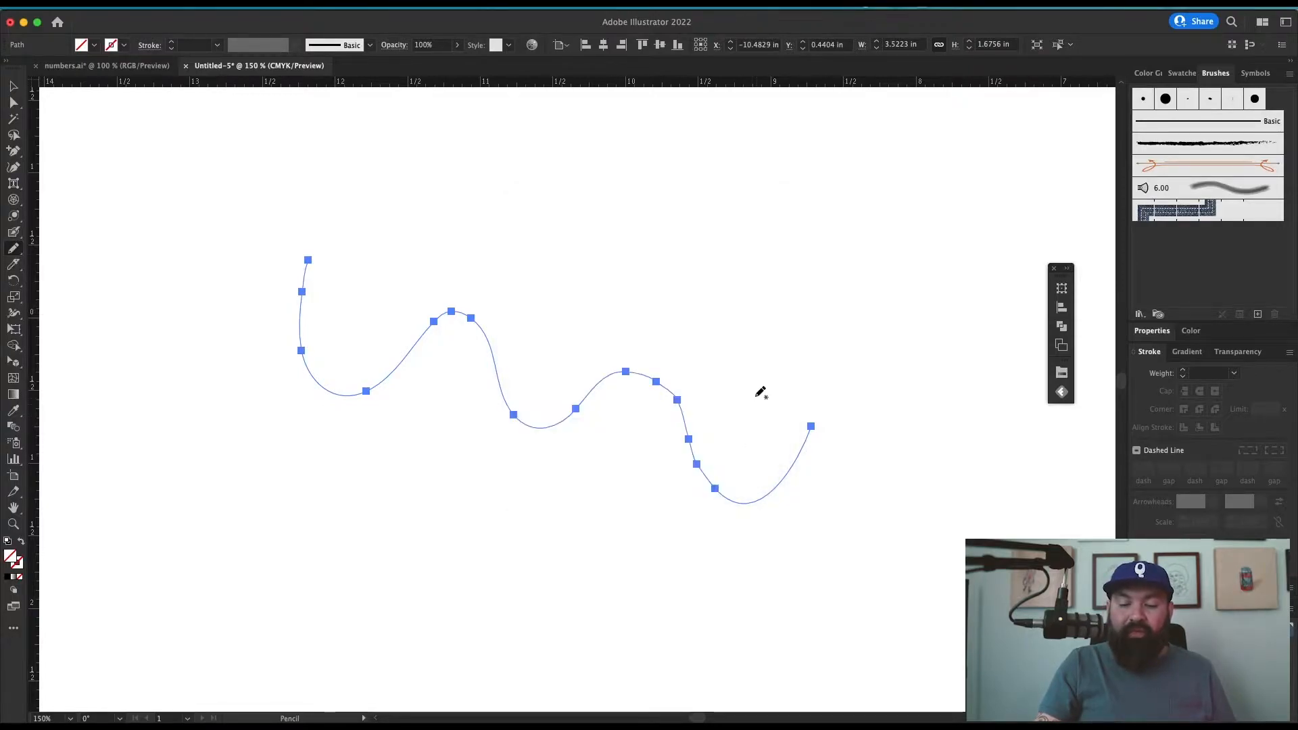
mouse_move(656, 383)
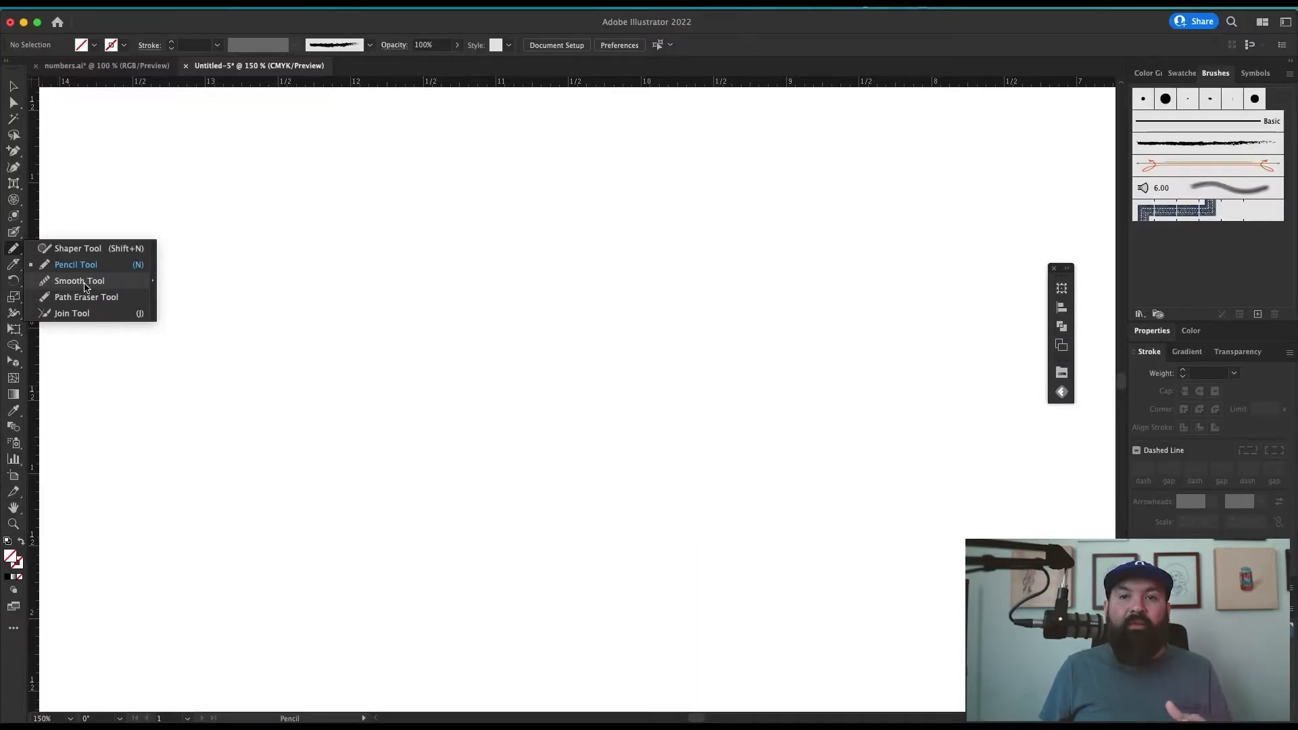
mouse_move(79, 264)
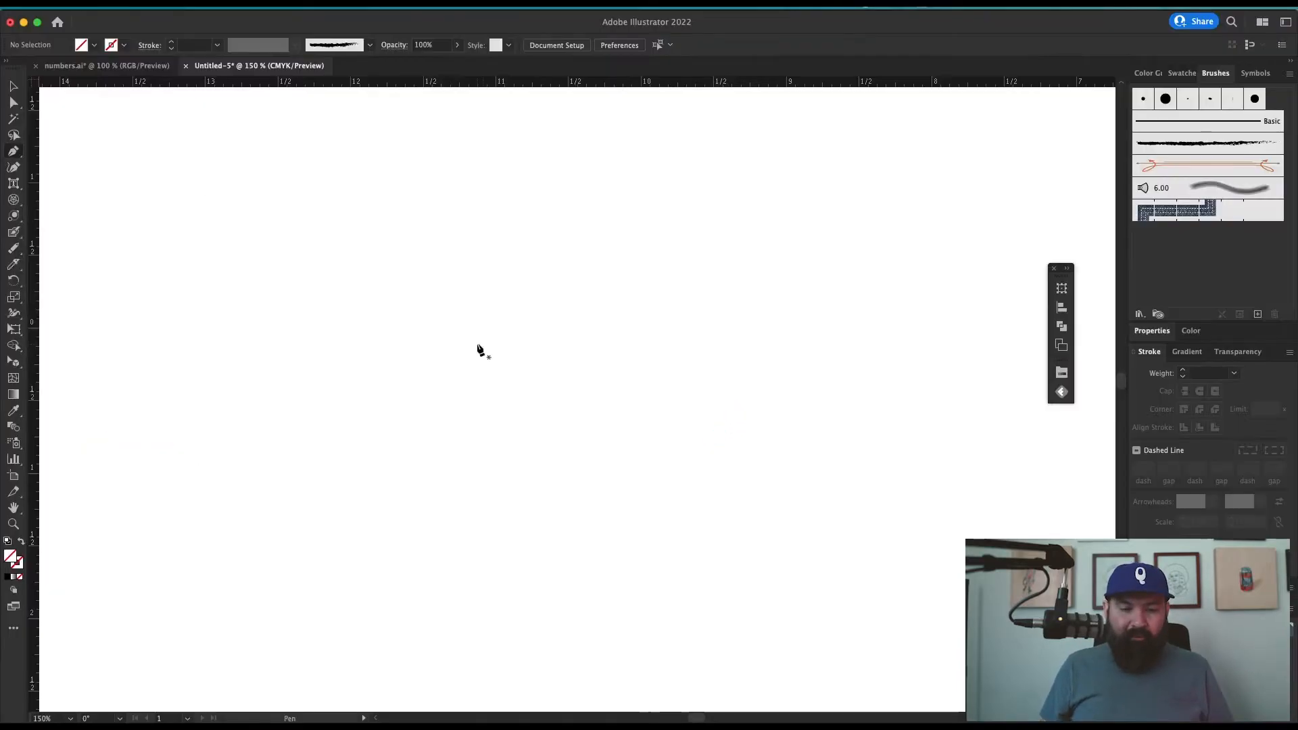
- Add corner points to the straight-edged path and choose the Join tool to close its ends
left_click(596, 292)
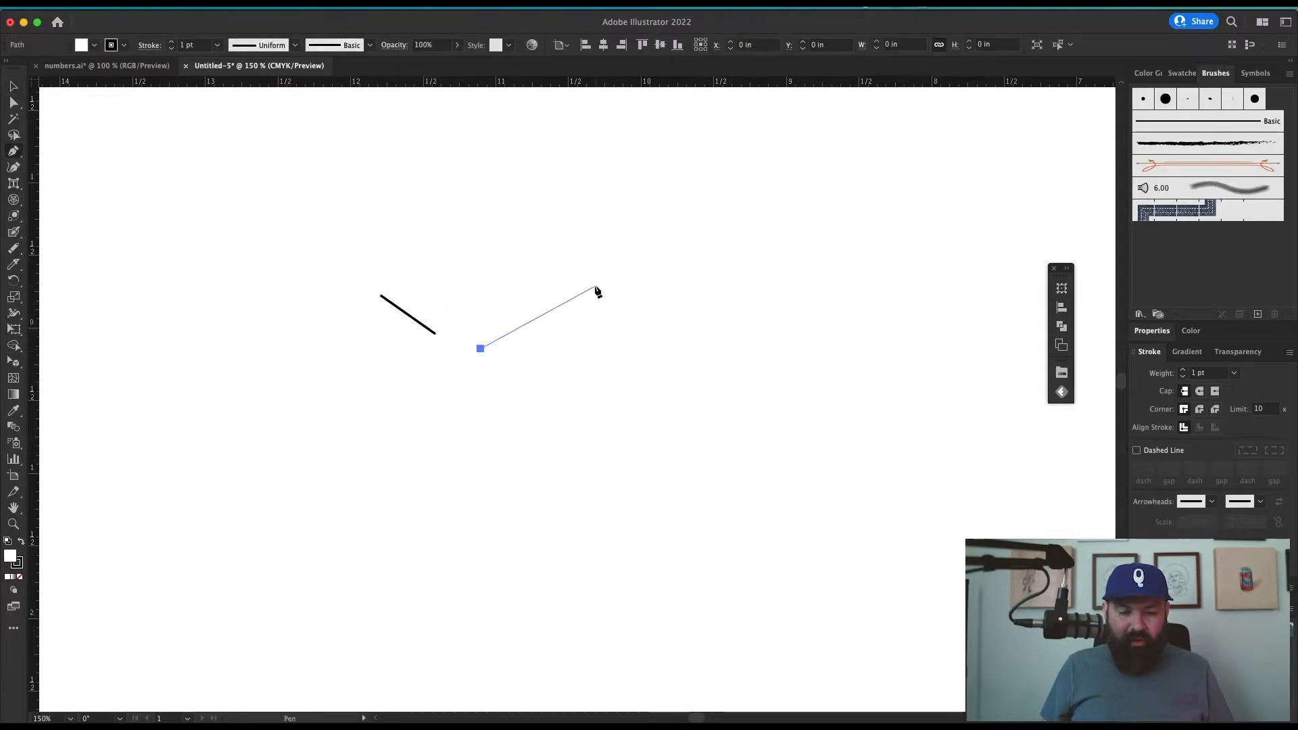
left_click(370, 123)
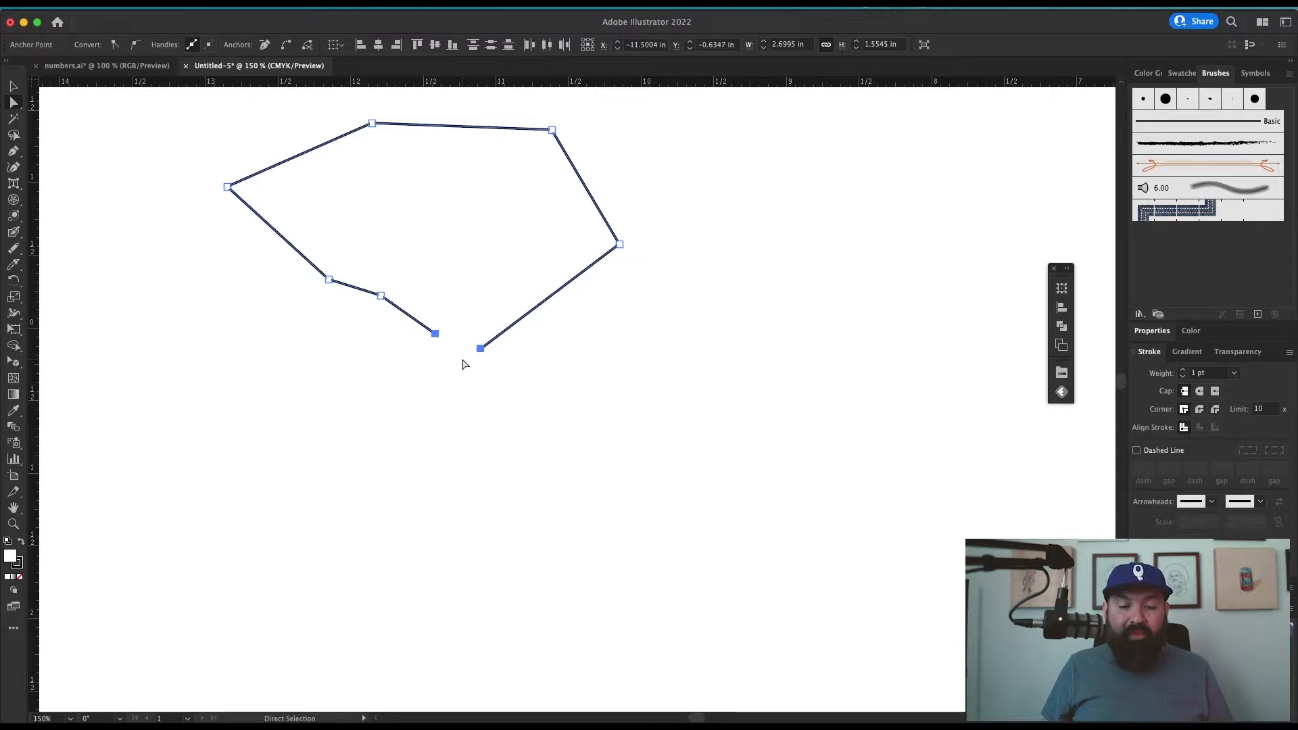
left_click(14, 249)
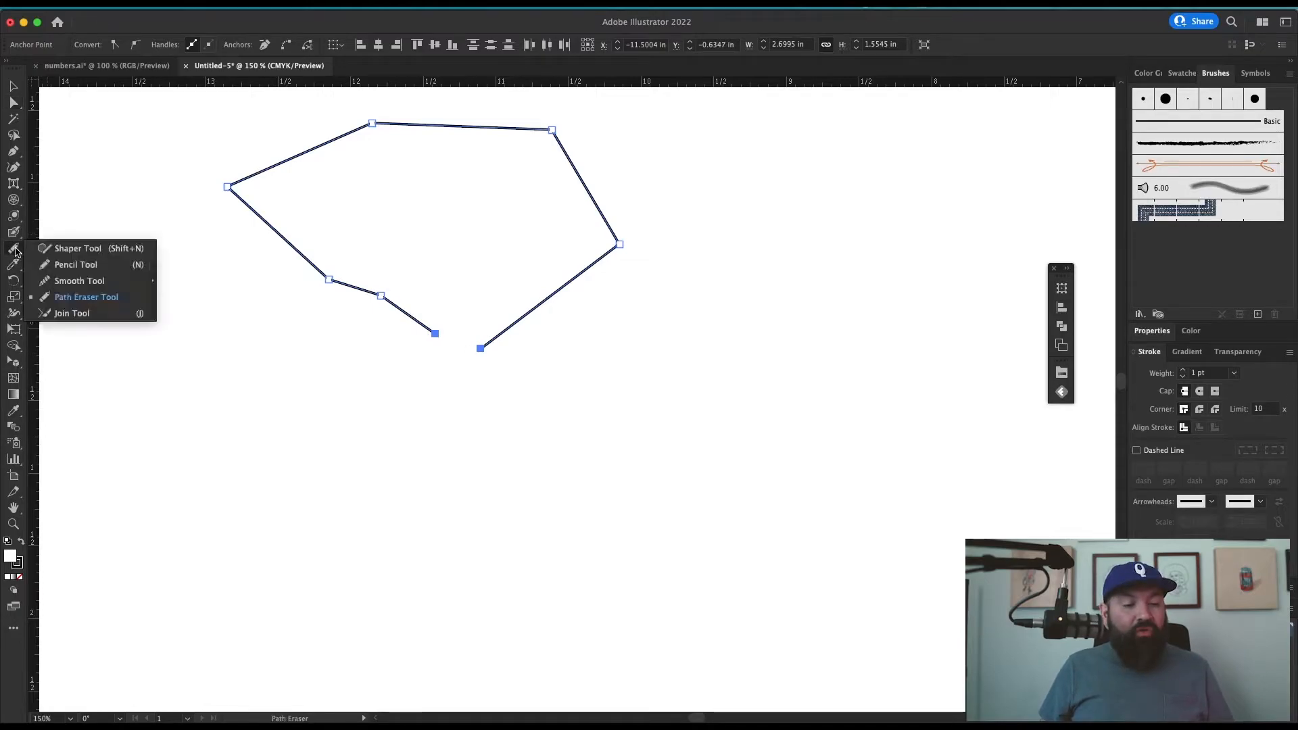
left_click(72, 313)
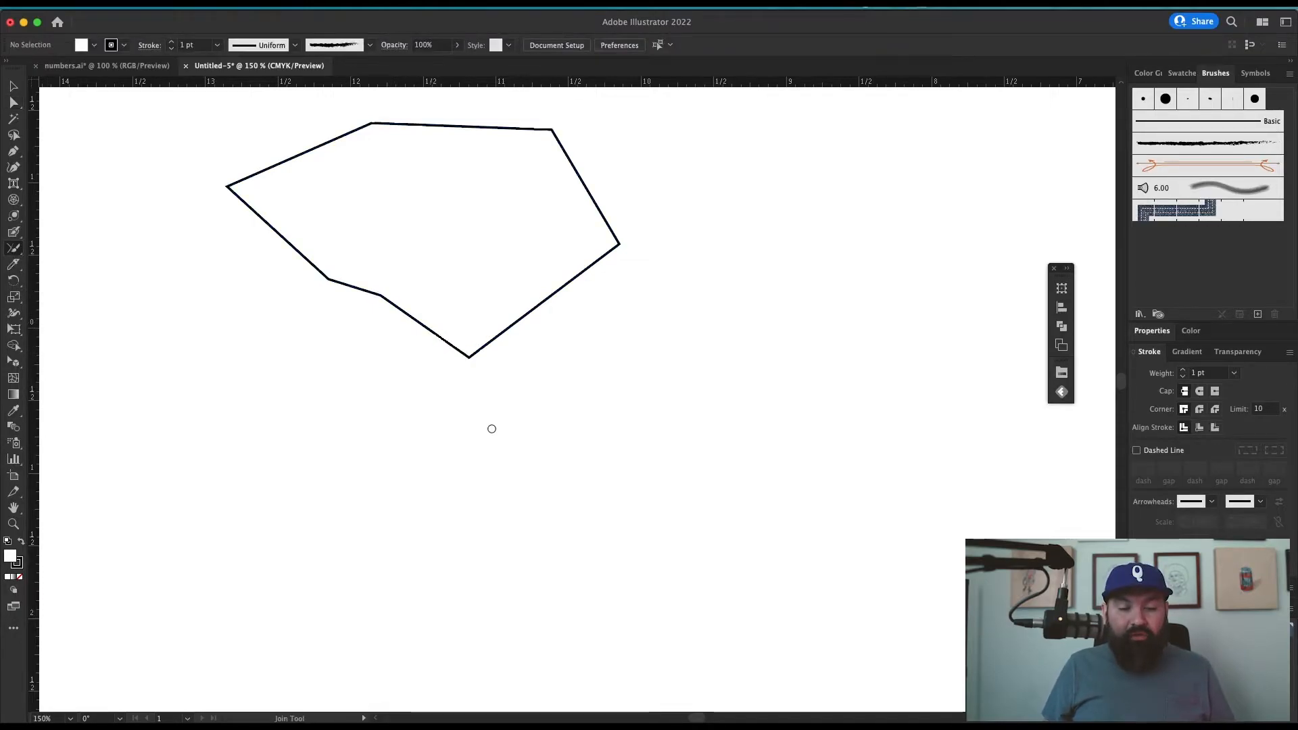
mouse_move(541, 438)
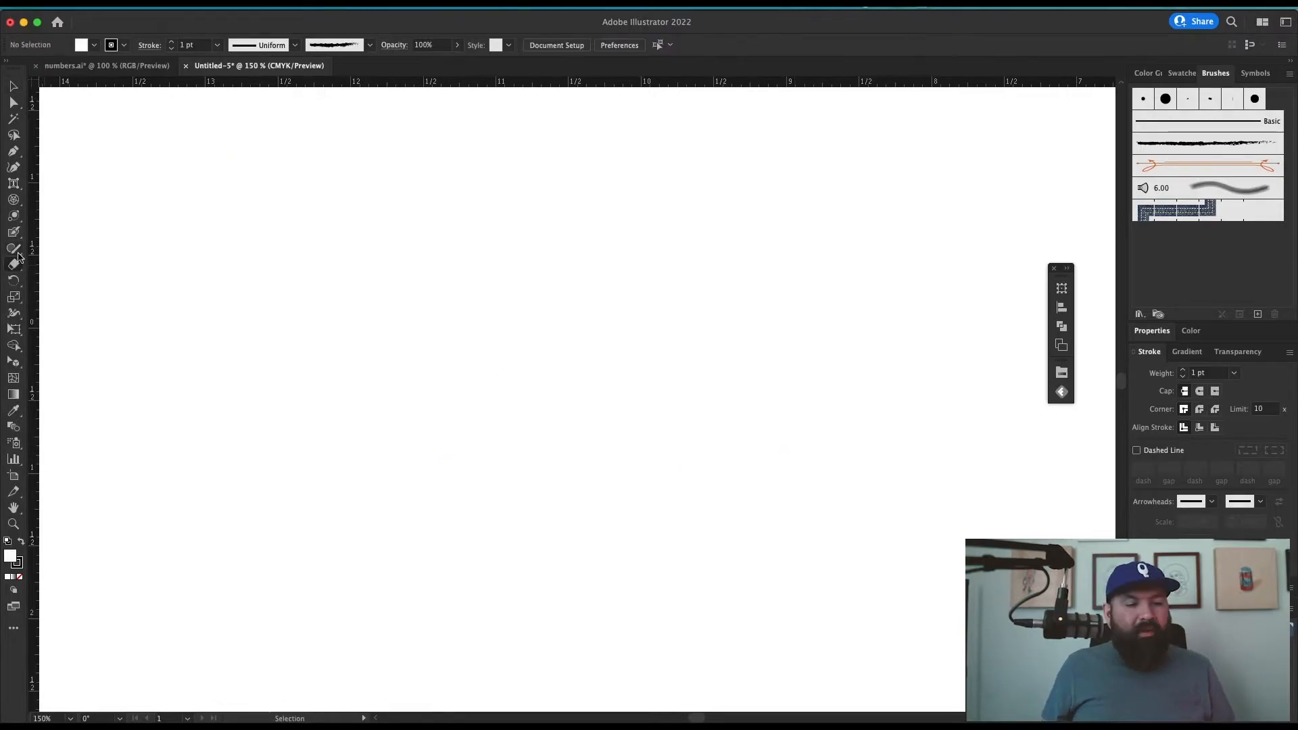
- Draw a rectangle and give it a magenta fill for the rotation demo
left_click(14, 264)
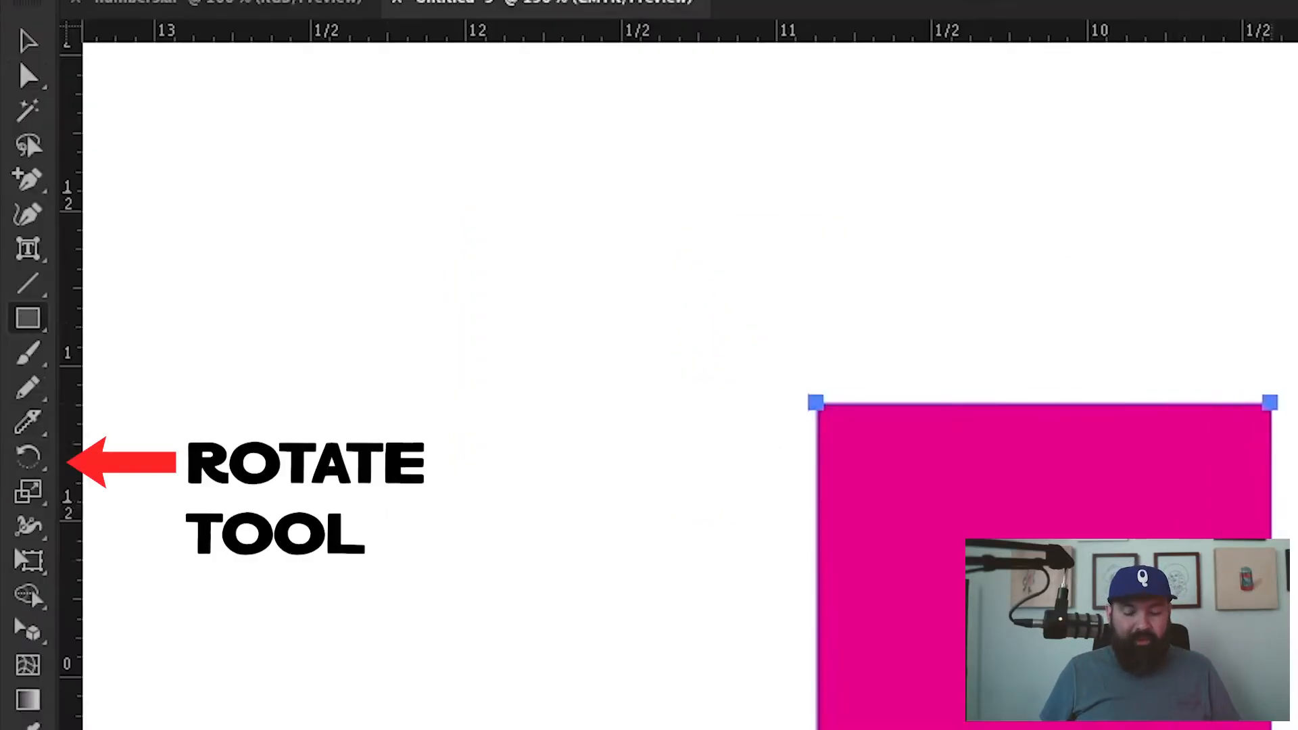
left_click(27, 462)
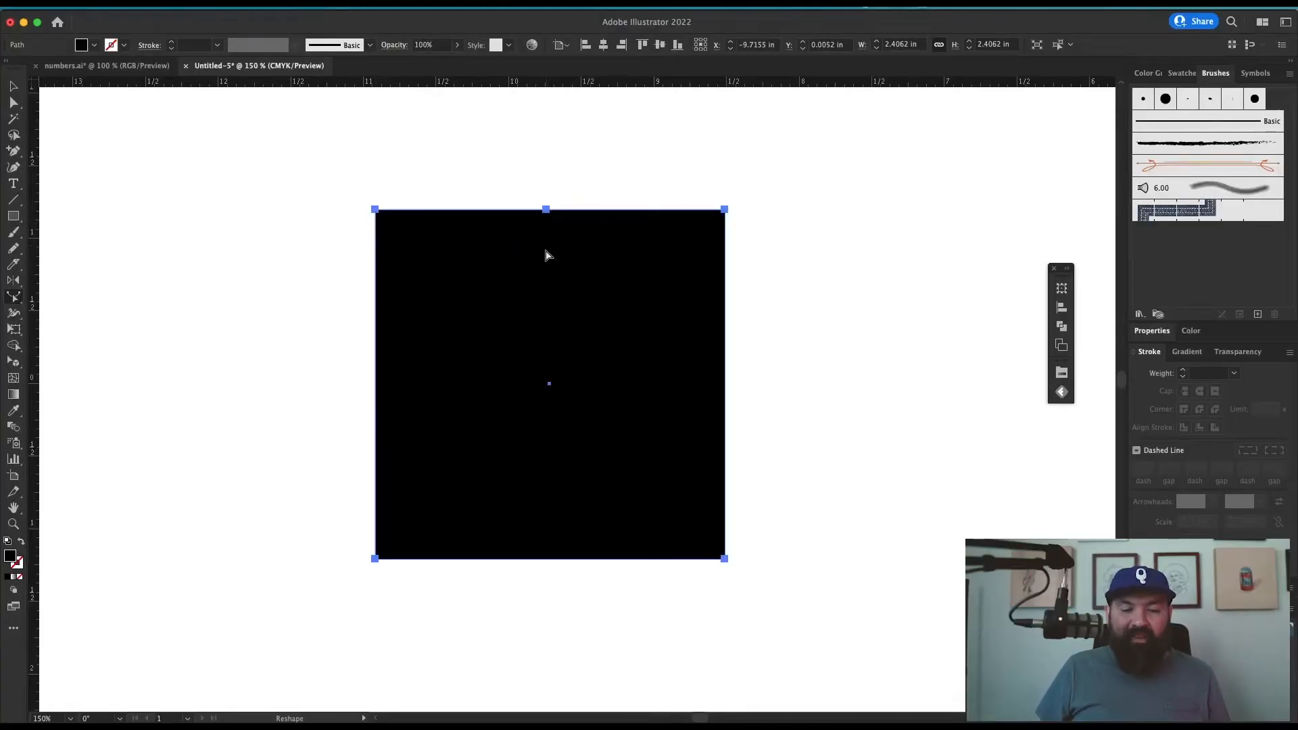
mouse_move(793, 317)
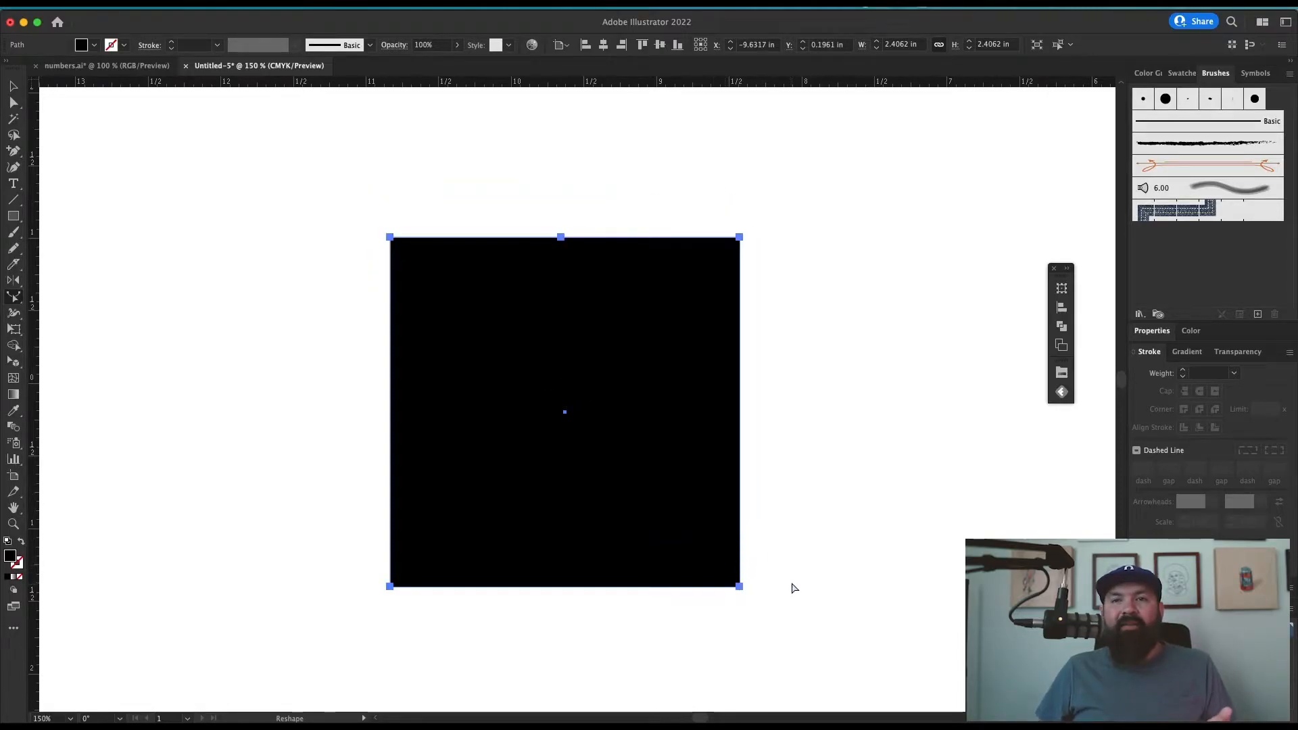
mouse_move(806, 594)
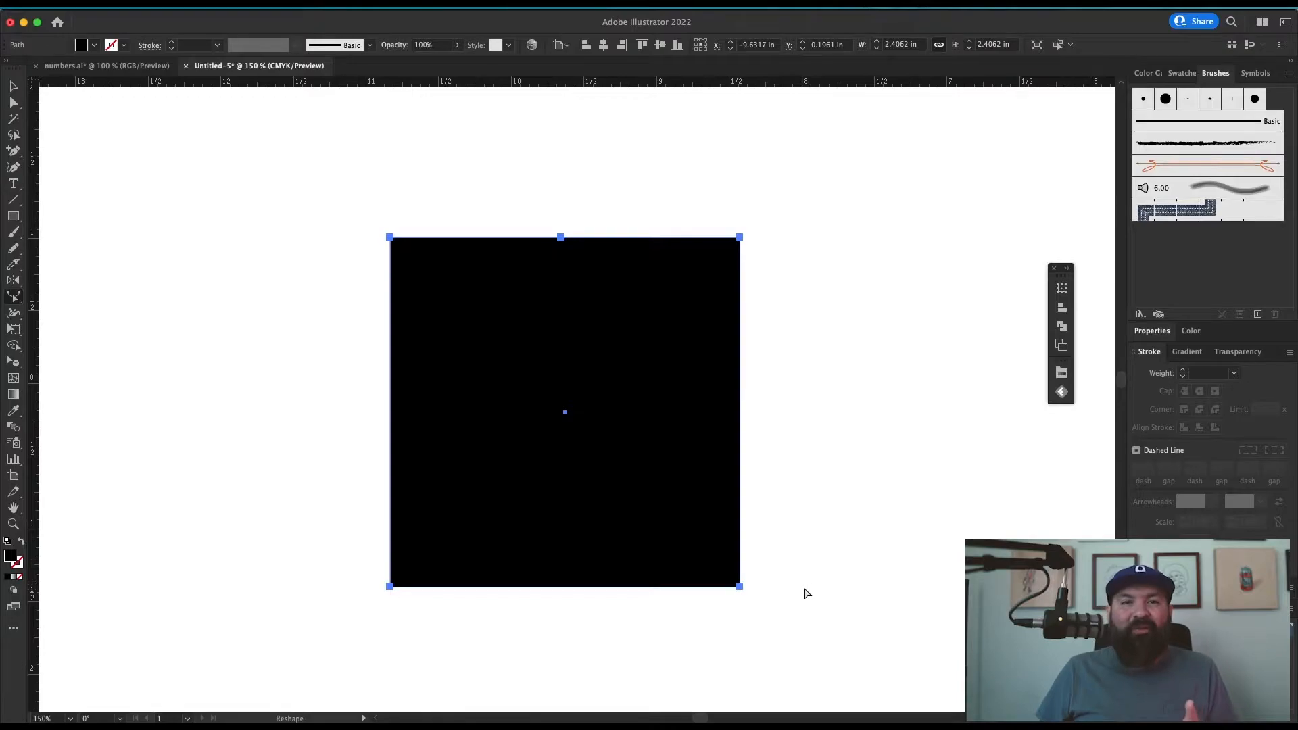
mouse_move(867, 588)
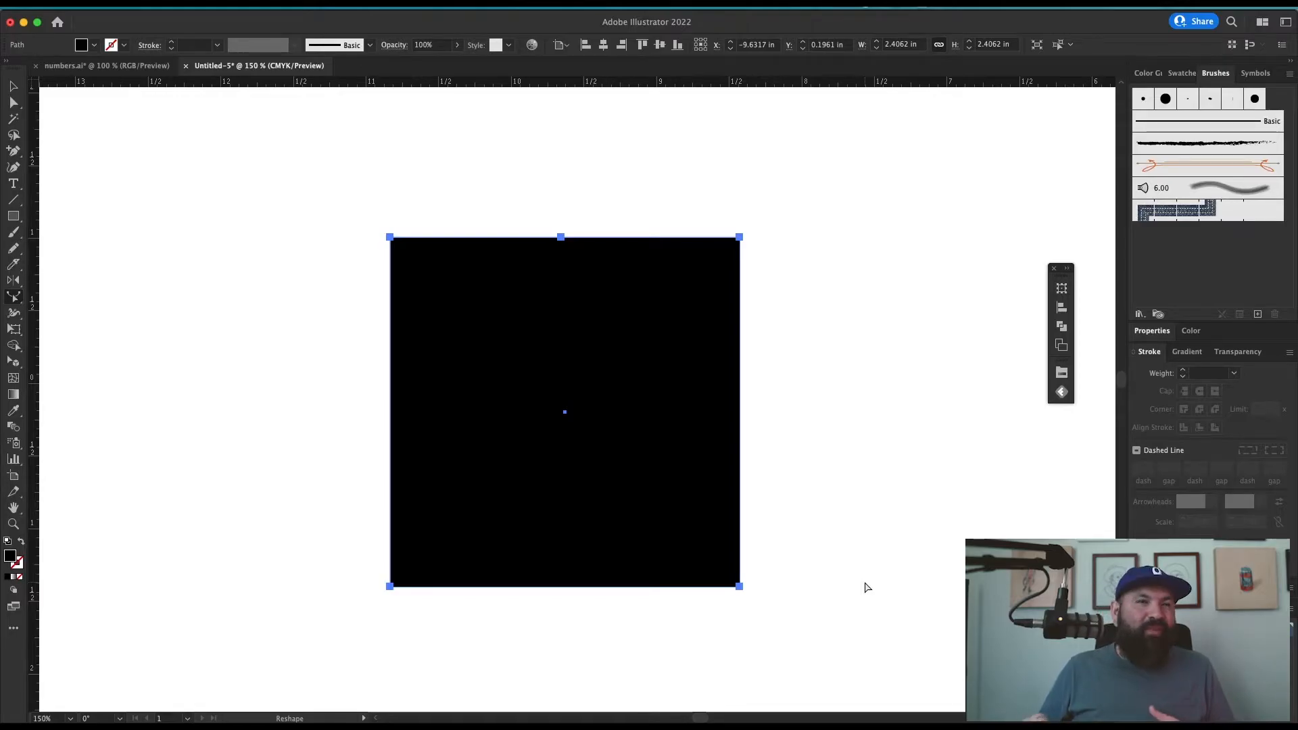
mouse_move(125, 335)
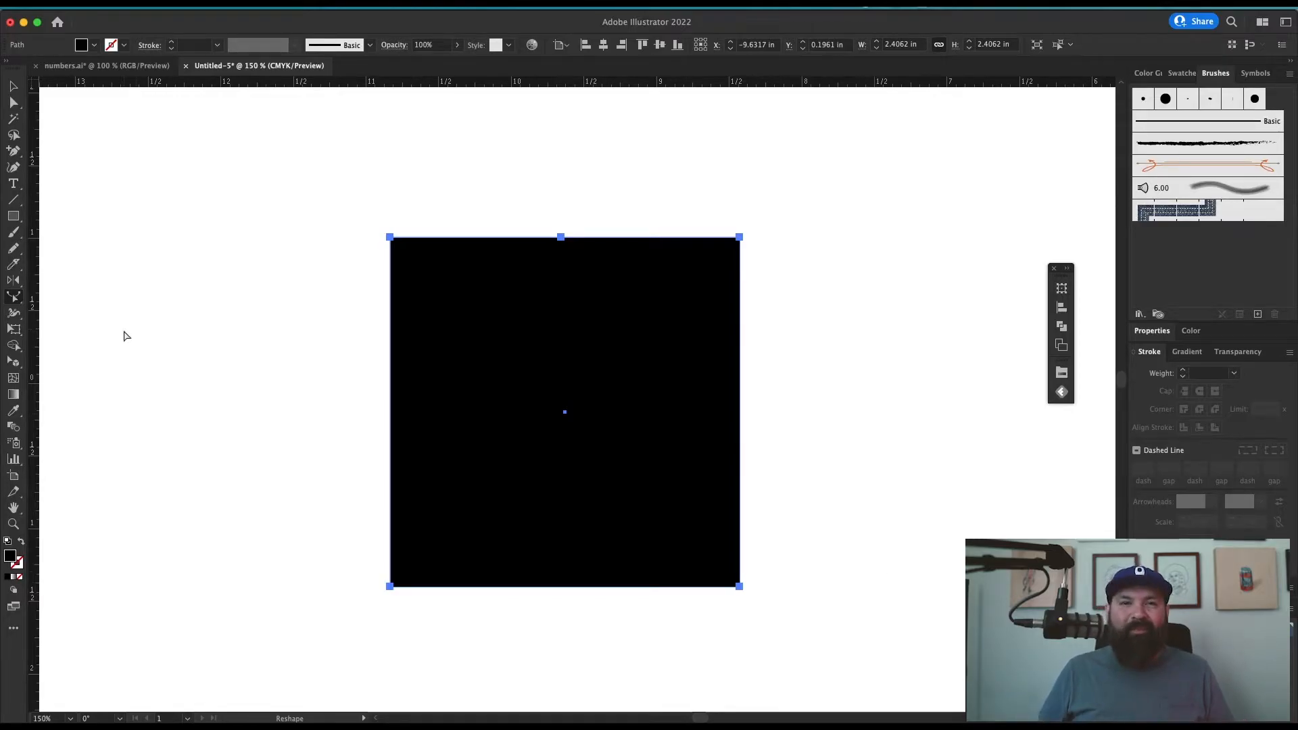
- Use the Width tool (Shift+W) to swell the S-curve's stroke, then move on to the liquify tools
left_click(14, 444)
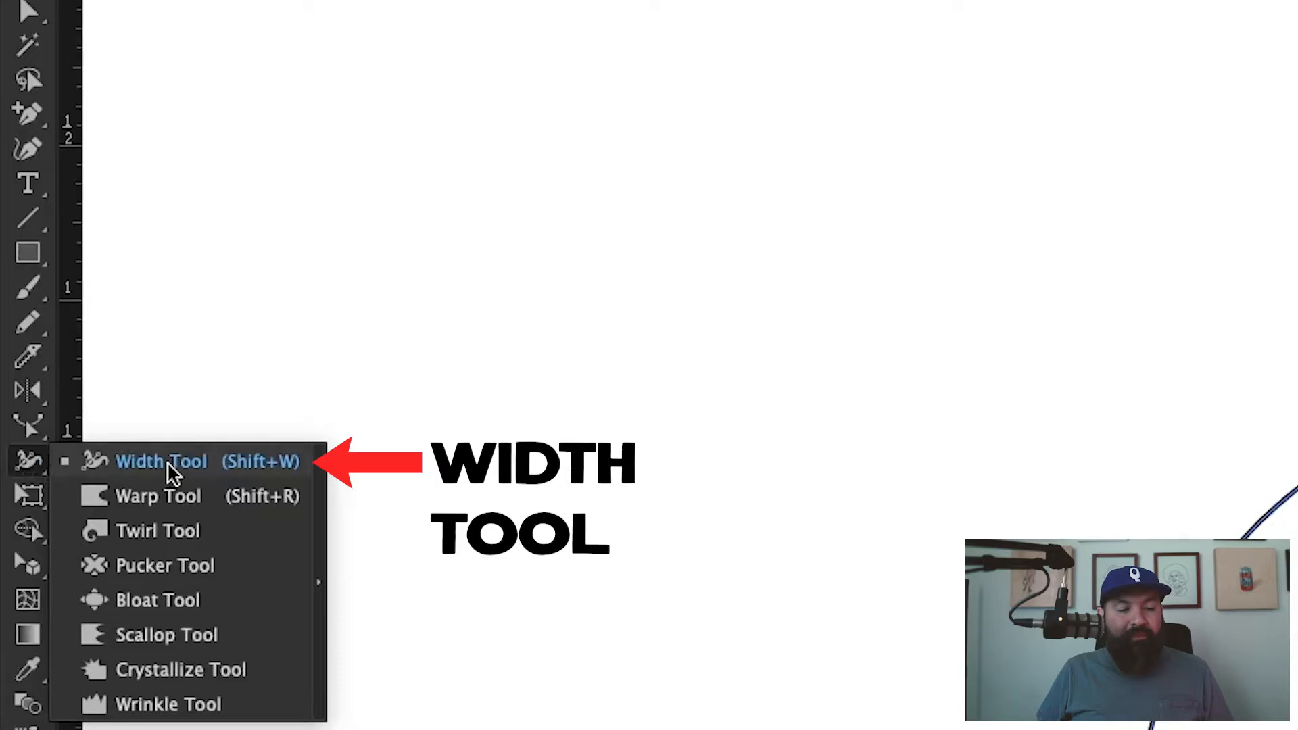
left_click(161, 461)
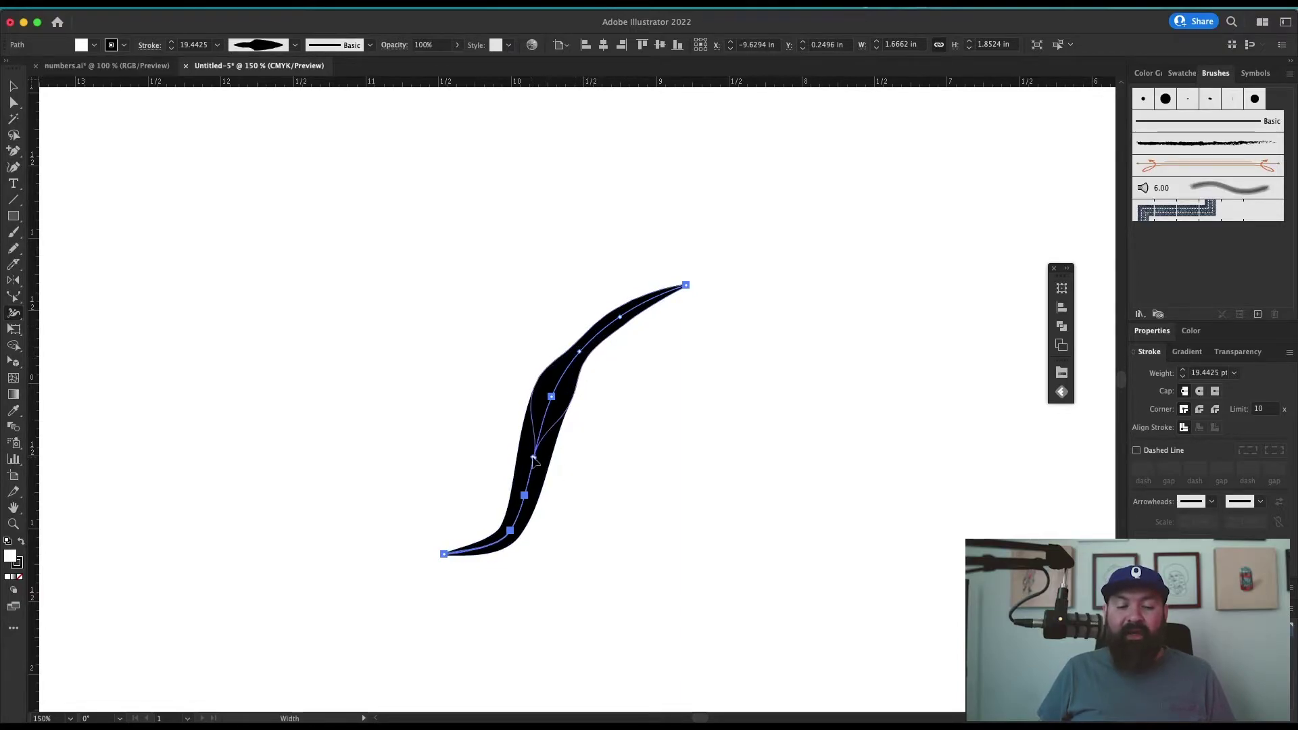
left_click(14, 312)
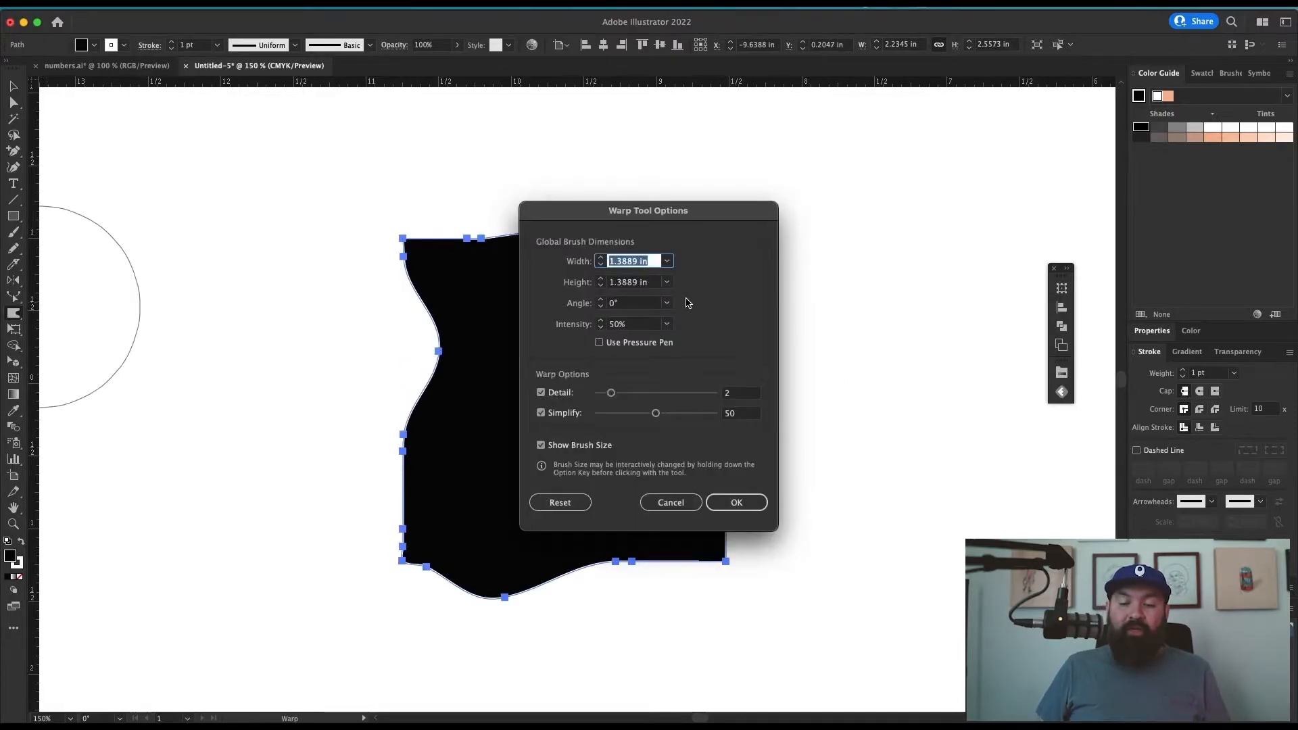
mouse_move(673, 301)
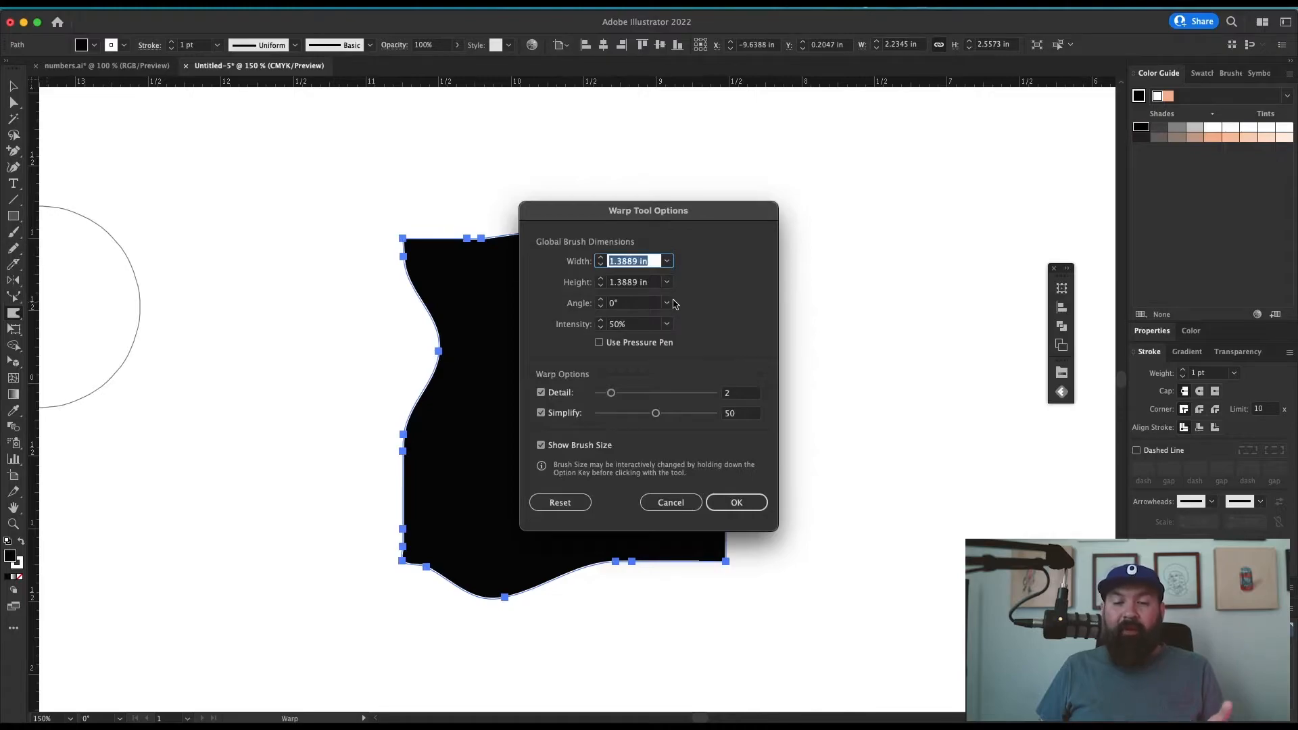
- Brush the square's edges with Twirl, Scallop and Wrinkle liquify distortions
left_click(736, 503)
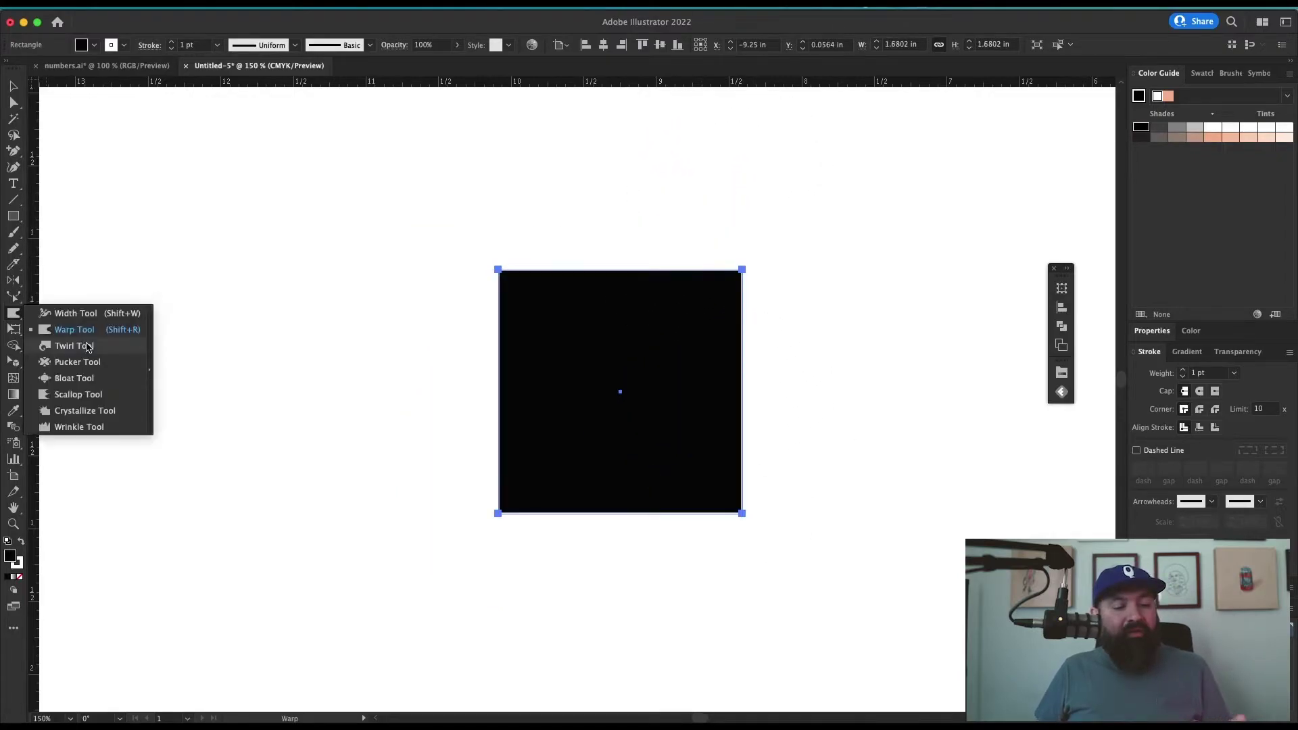
left_click(73, 345)
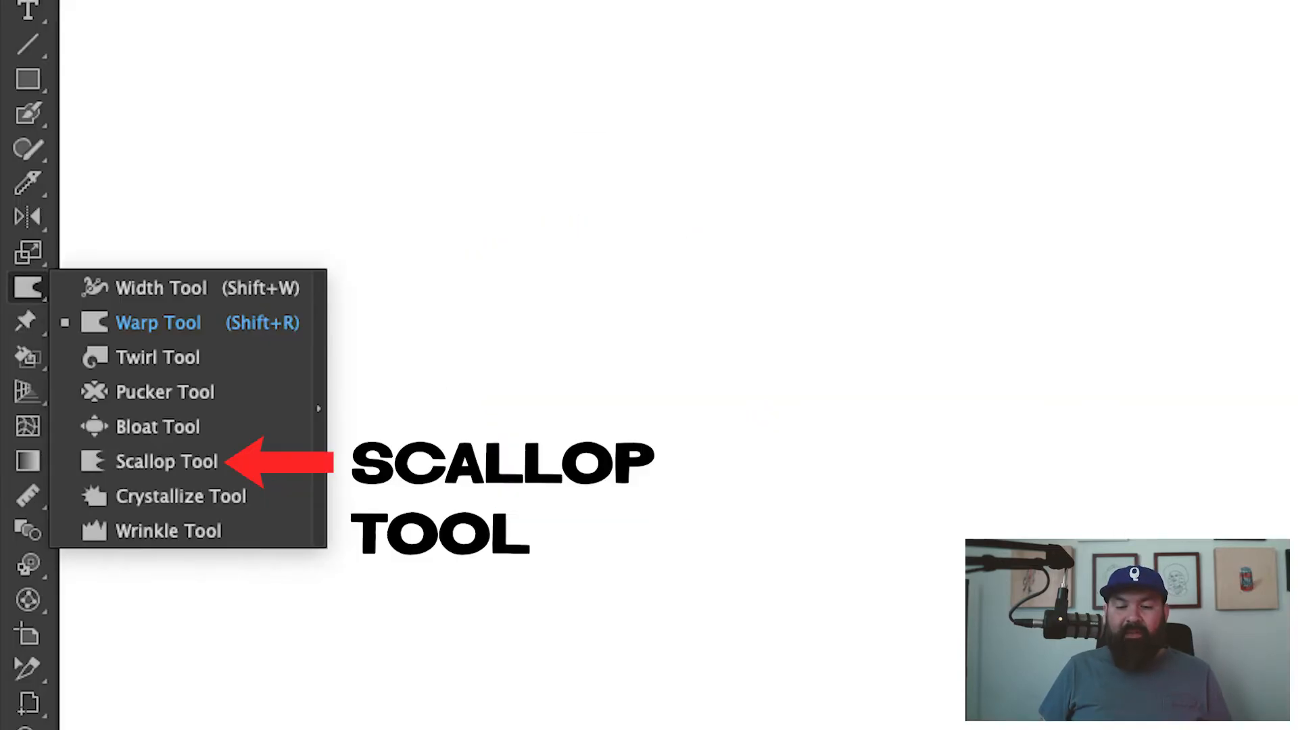
left_click(167, 461)
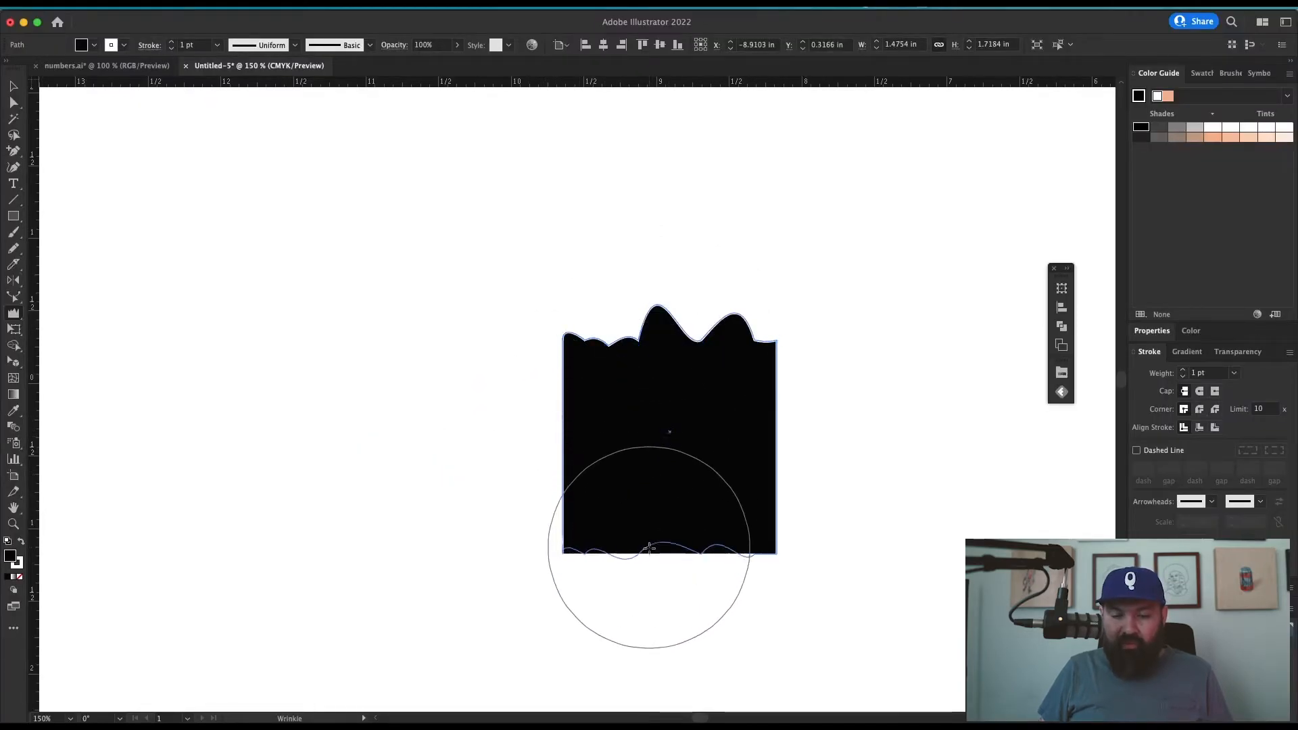
left_click(14, 329)
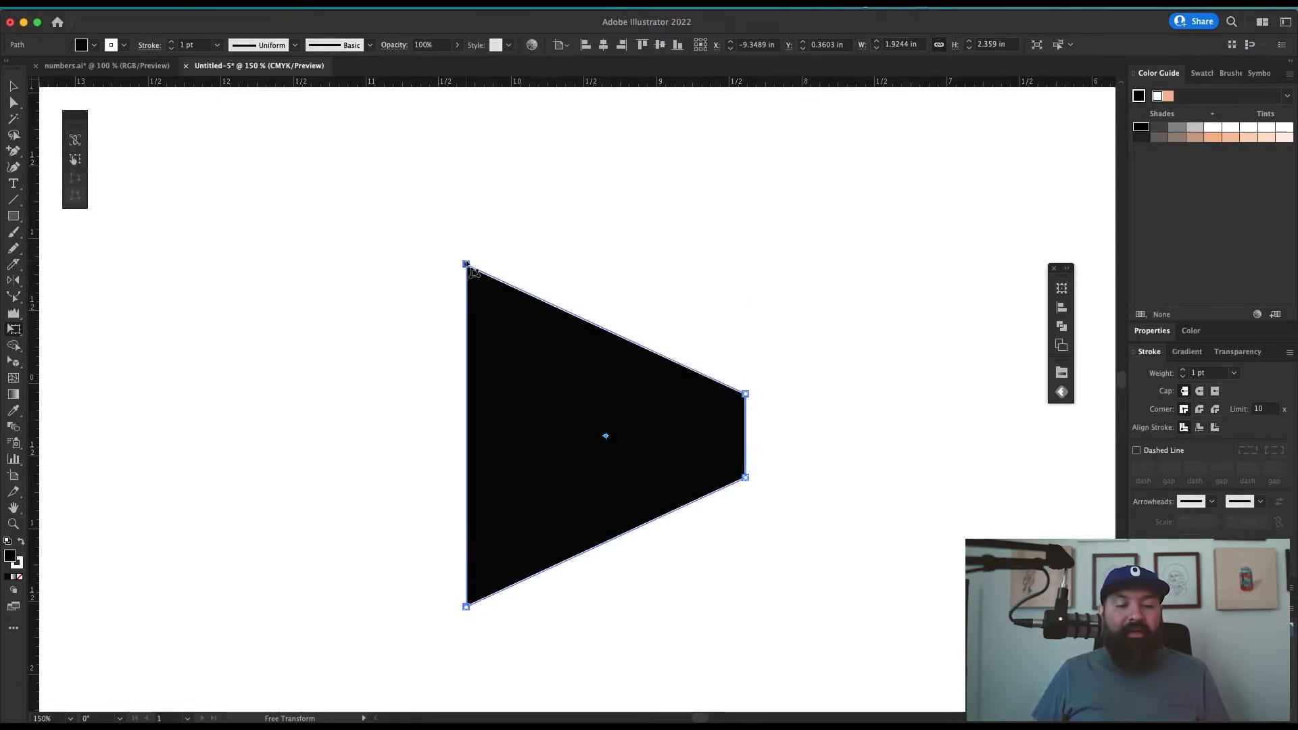
- Free-distort the shape by dragging its upper corners outward, ending on Puppet Warp
left_click_drag(466, 264, 429, 227)
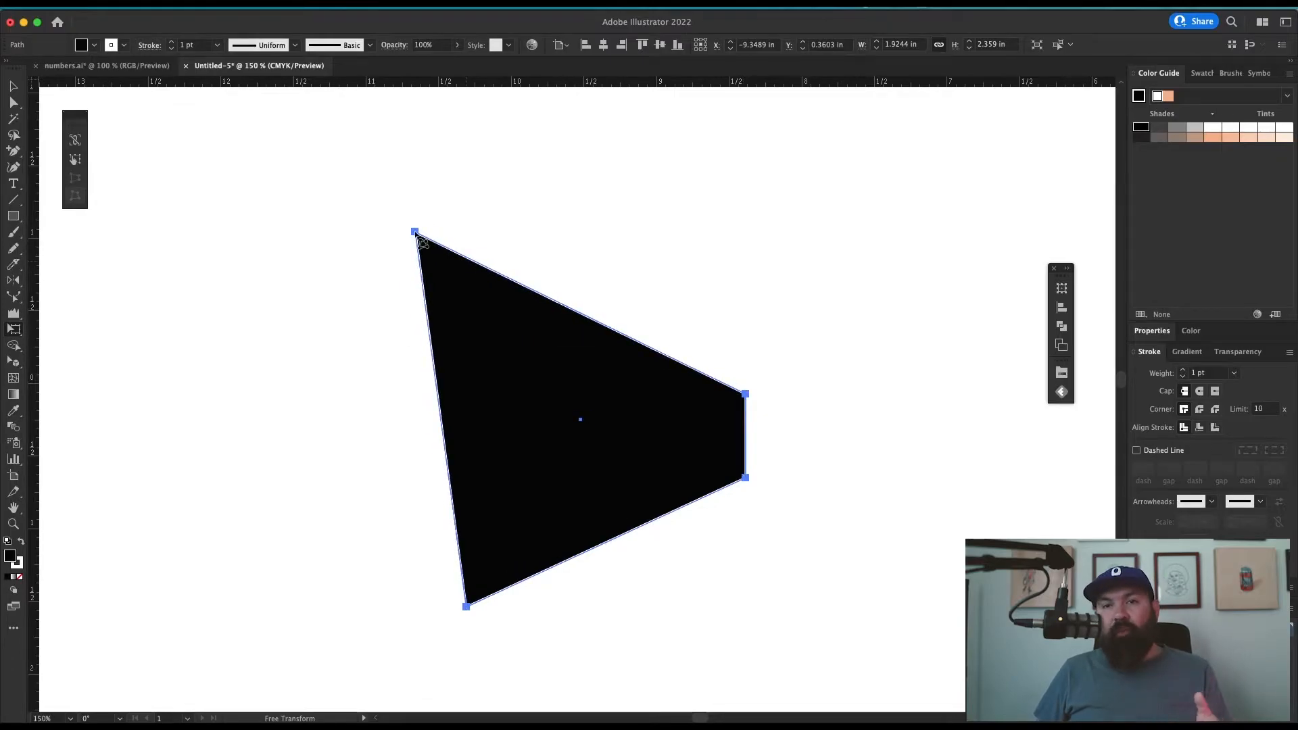
left_click_drag(415, 232, 437, 230)
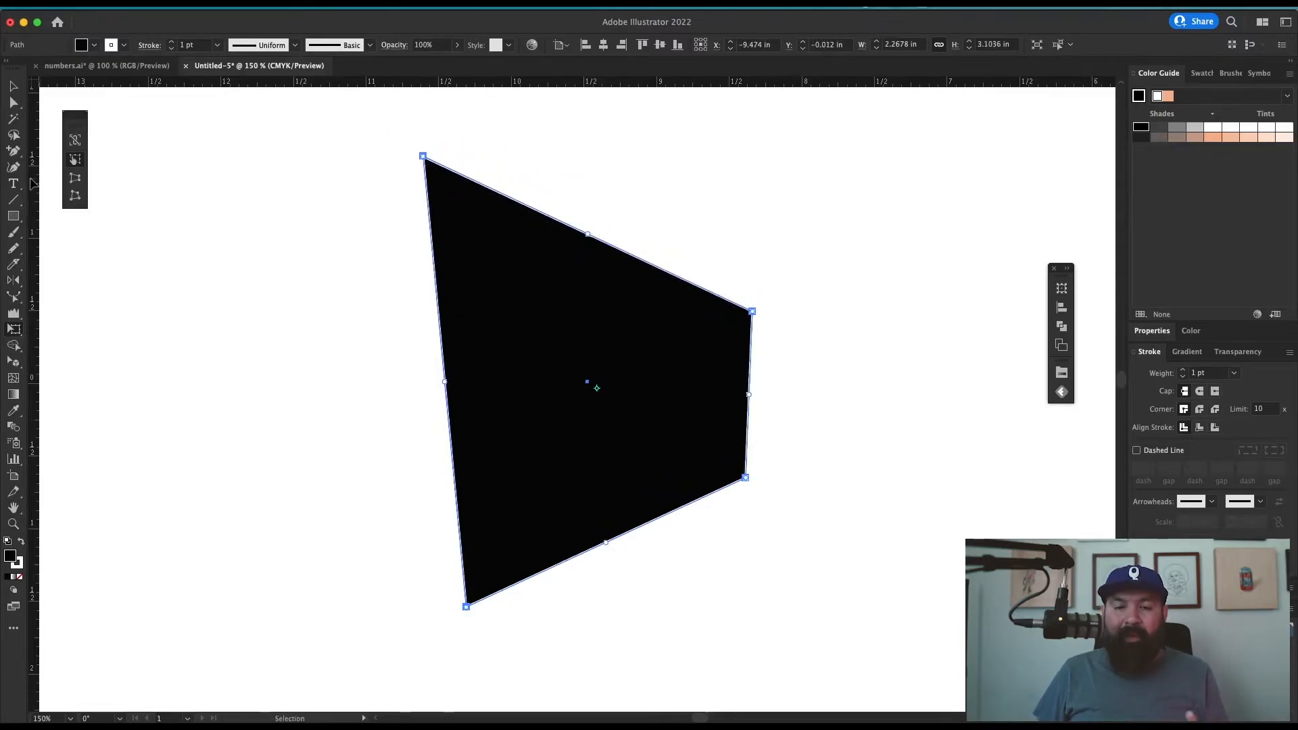
left_click(13, 343)
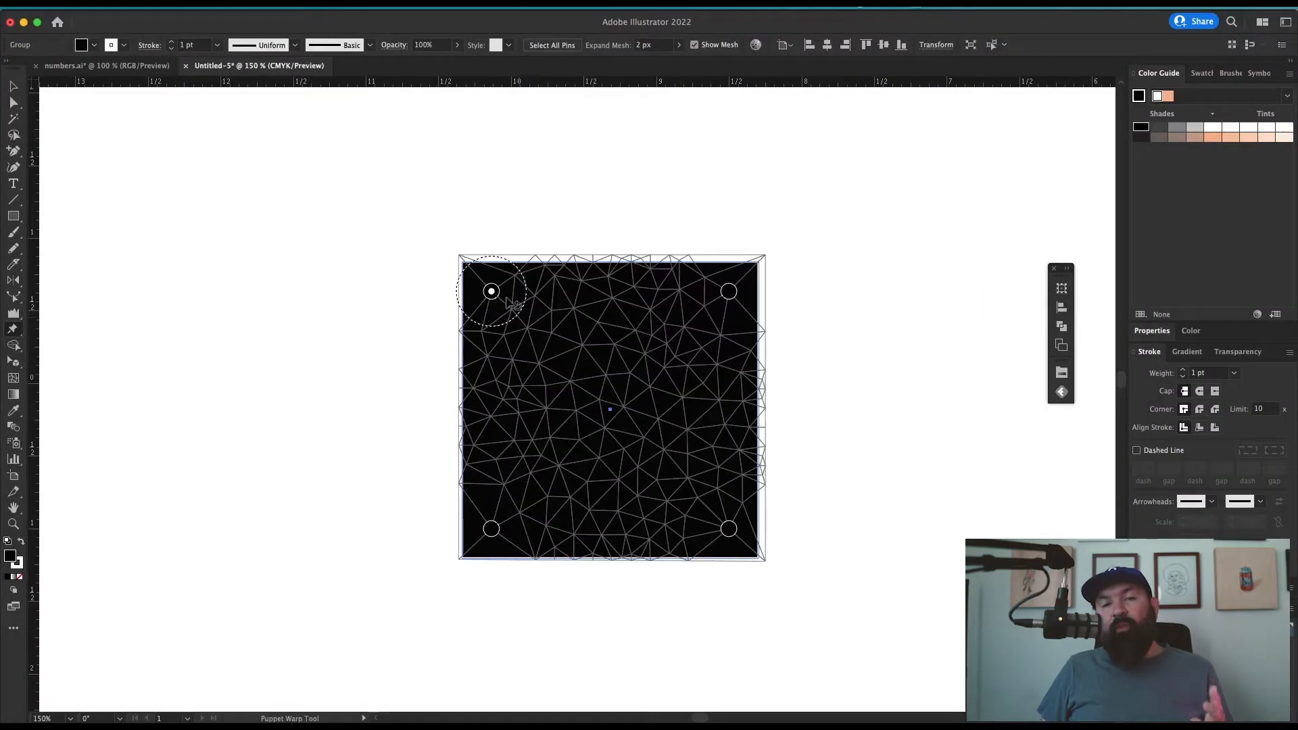
- Grab the top-left Puppet Warp pin on the meshed square
left_click(728, 293)
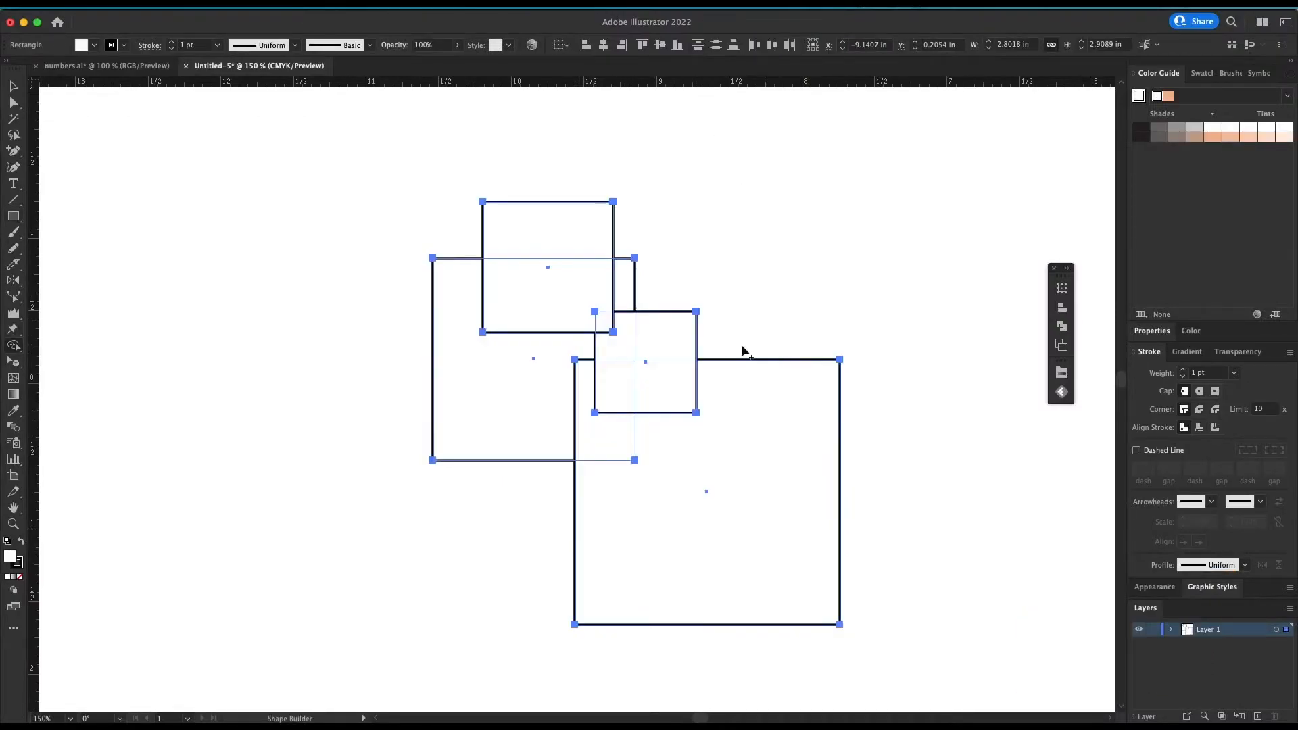
mouse_move(603, 286)
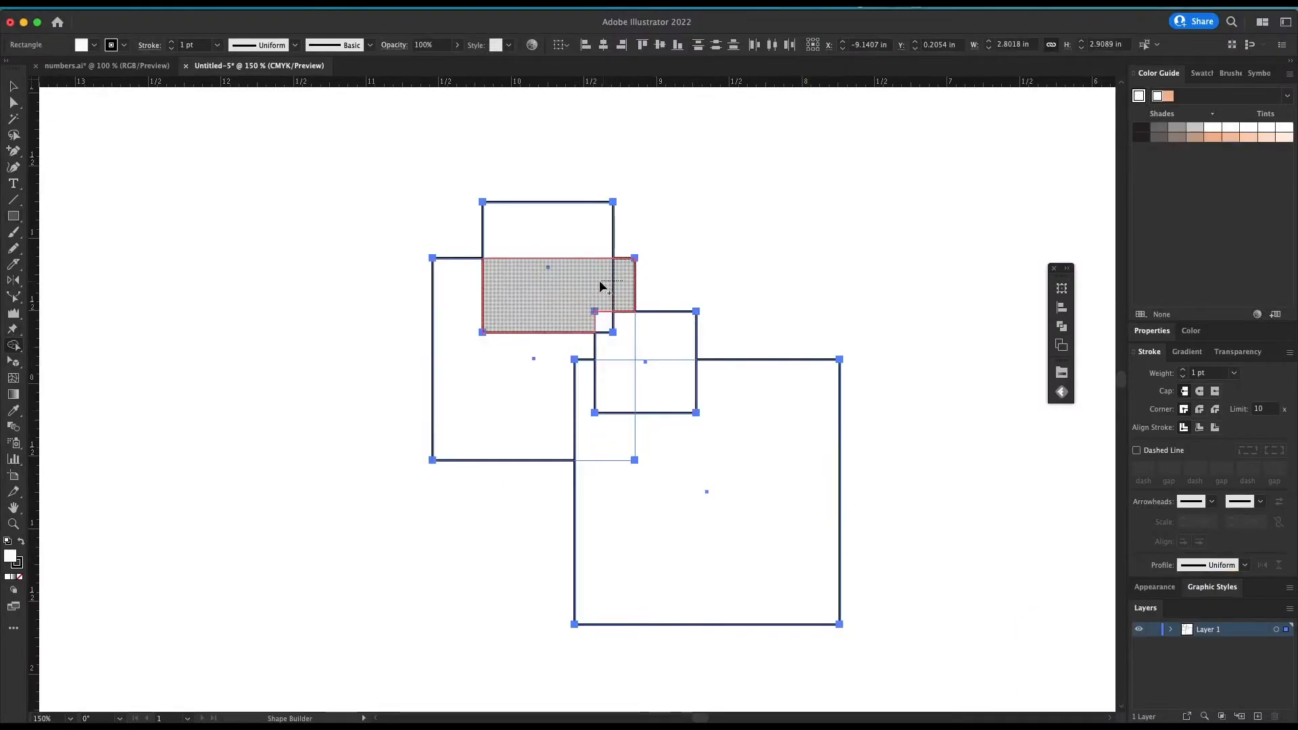
- Merge the upper and central overlap regions of the rectangles with the Shape Builder
left_click(608, 286)
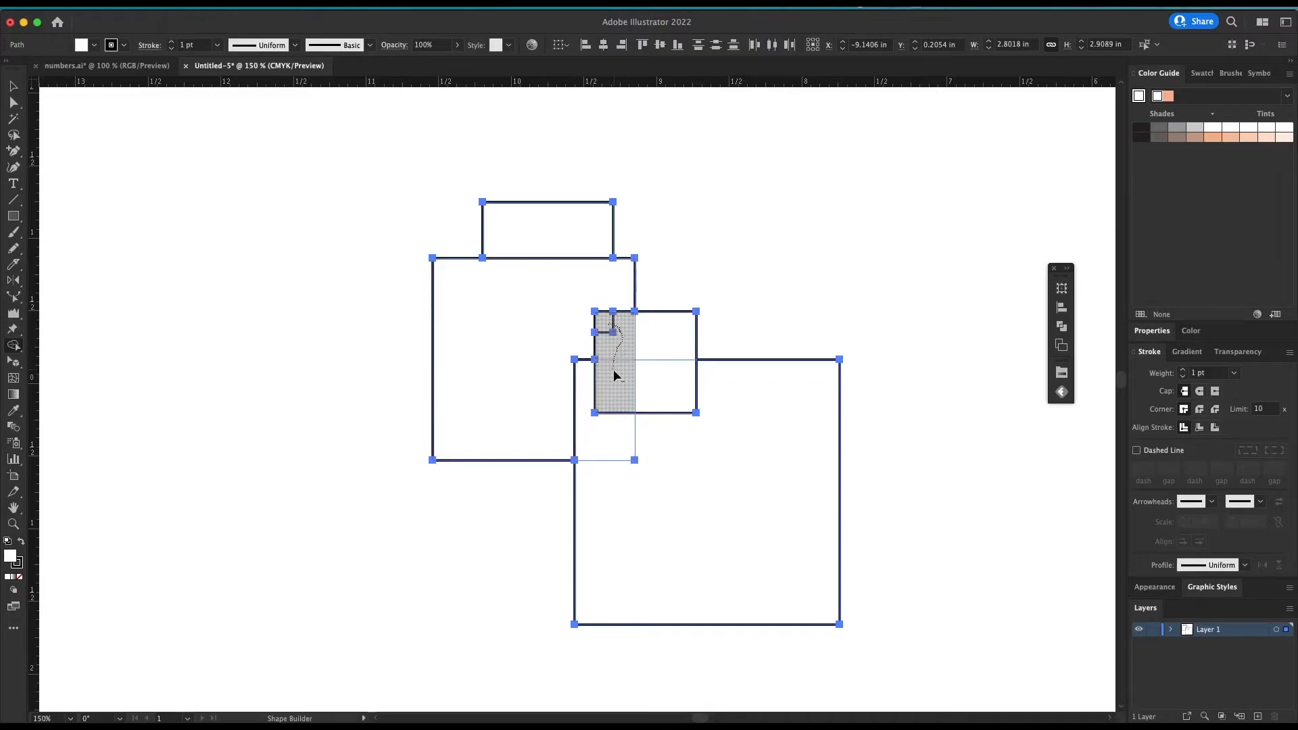
left_click(614, 375)
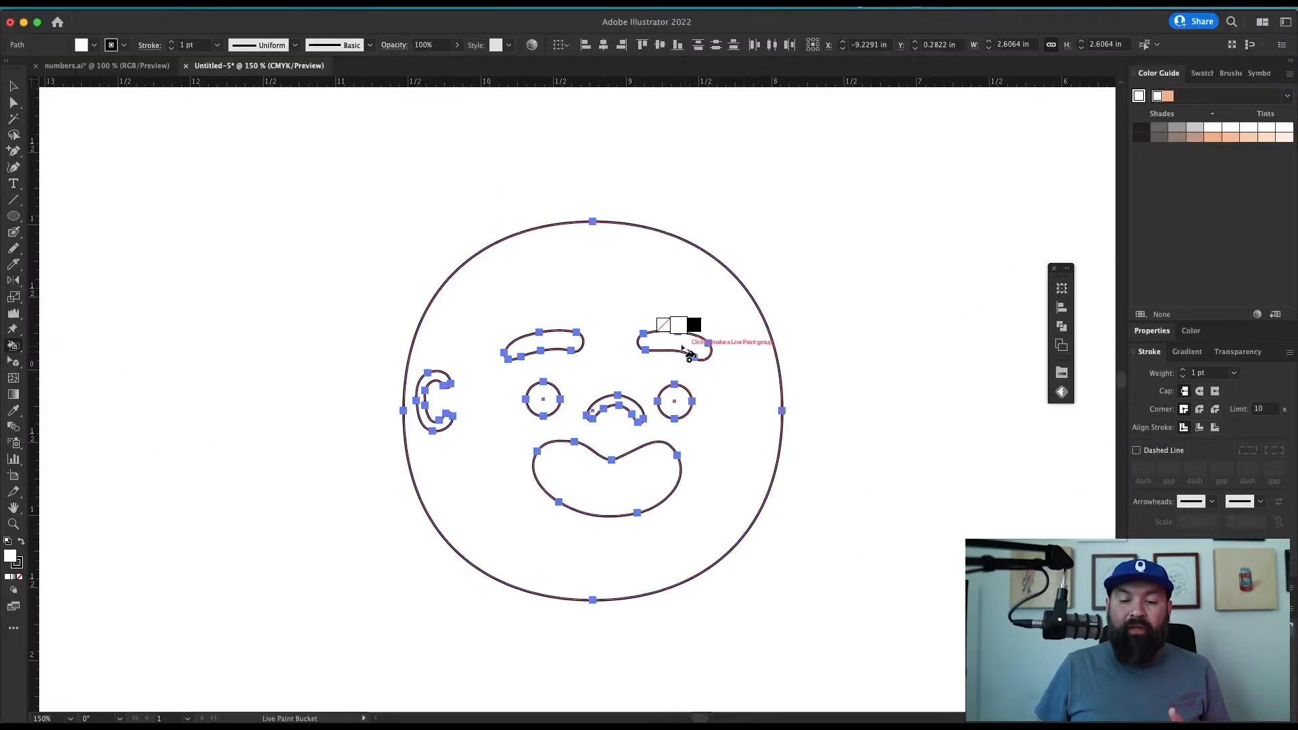
mouse_move(787, 235)
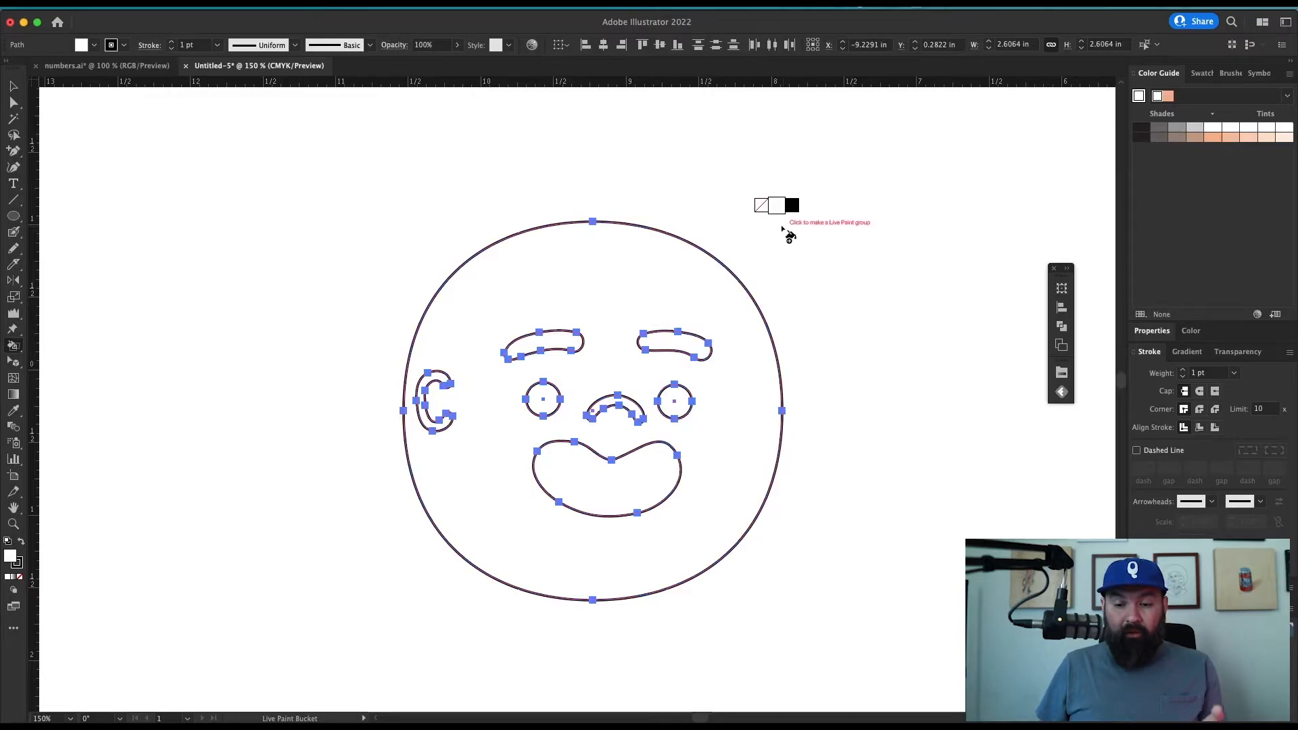
mouse_move(935, 261)
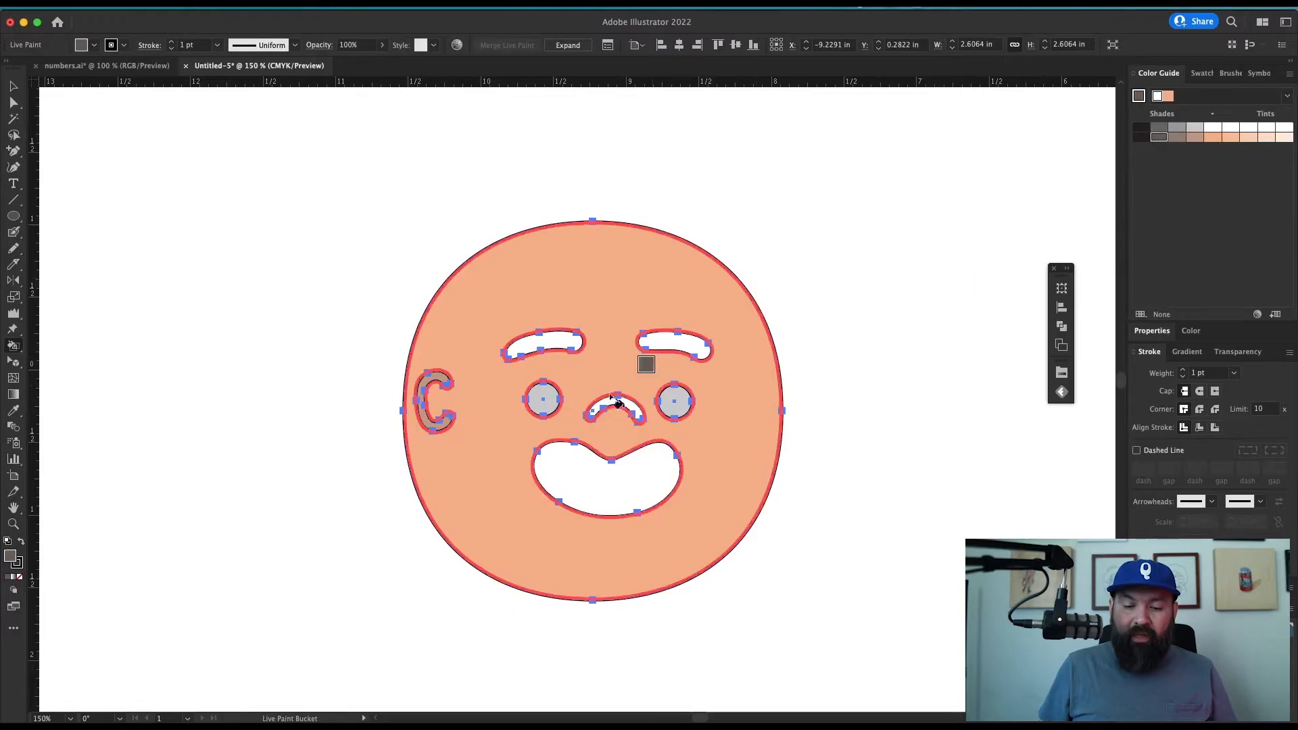
- Fill the mouth region dark grey with the Live Paint Bucket and bring up the swatches
left_click(611, 476)
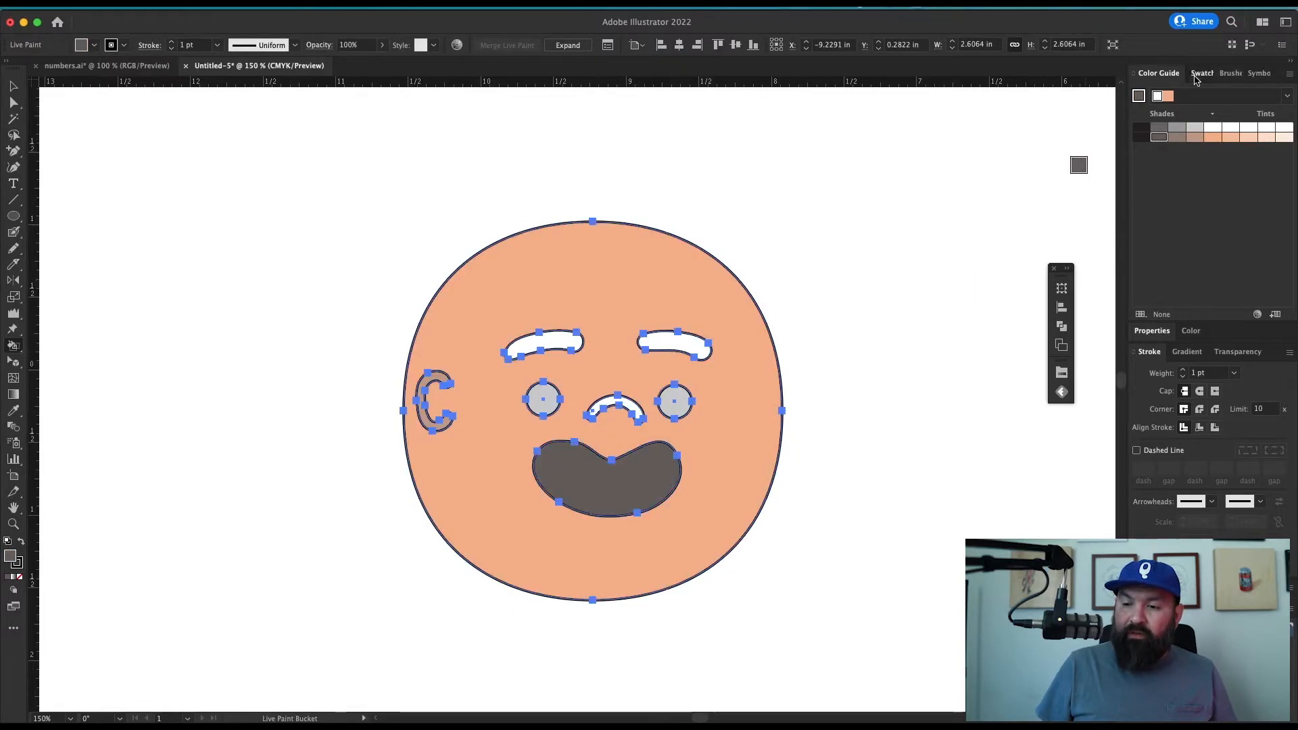
left_click(1184, 73)
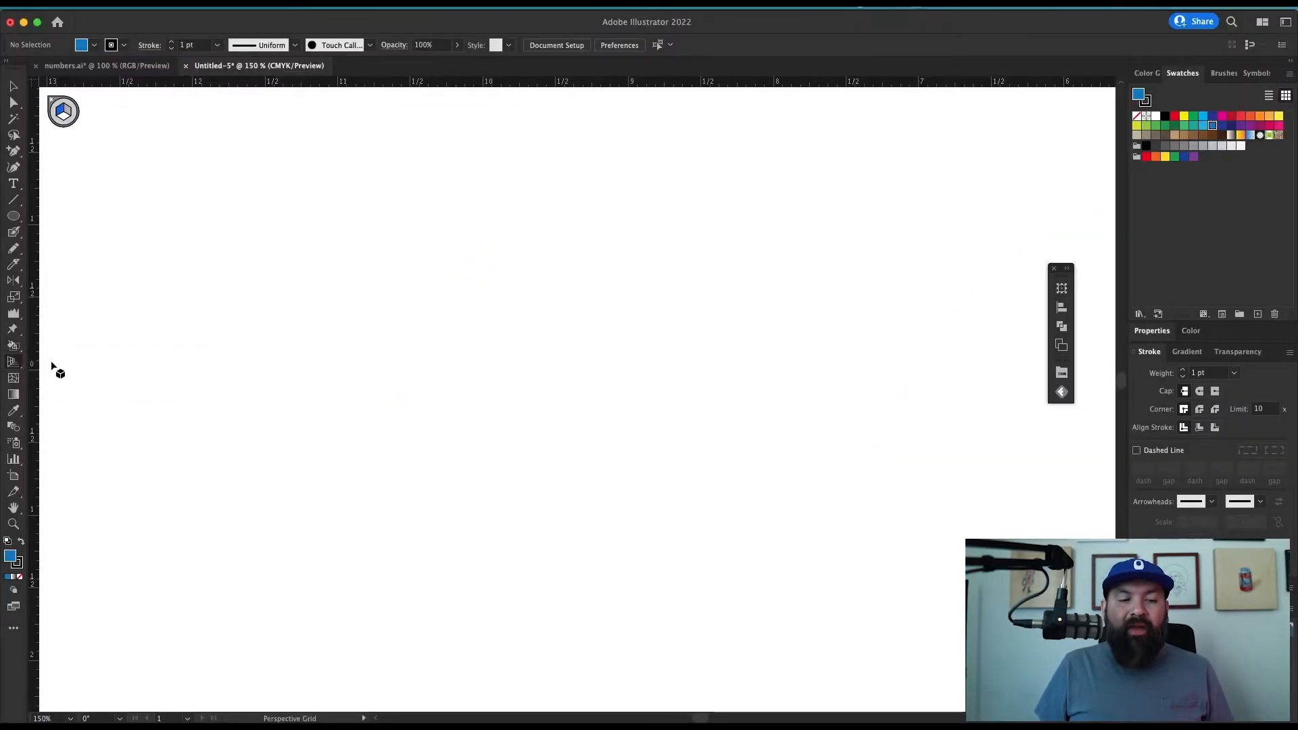
- Display the two-point perspective grid and make it adjustable with the Perspective Grid tool
left_click(64, 112)
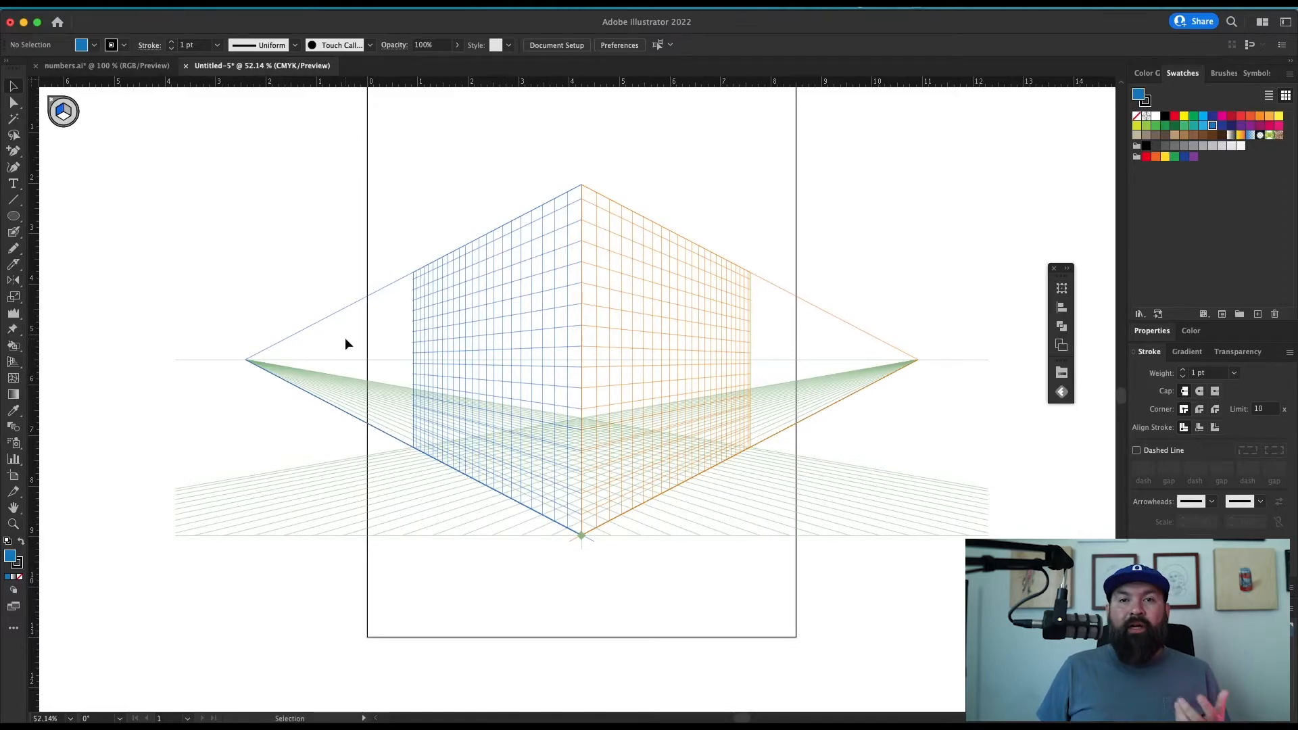
mouse_move(119, 369)
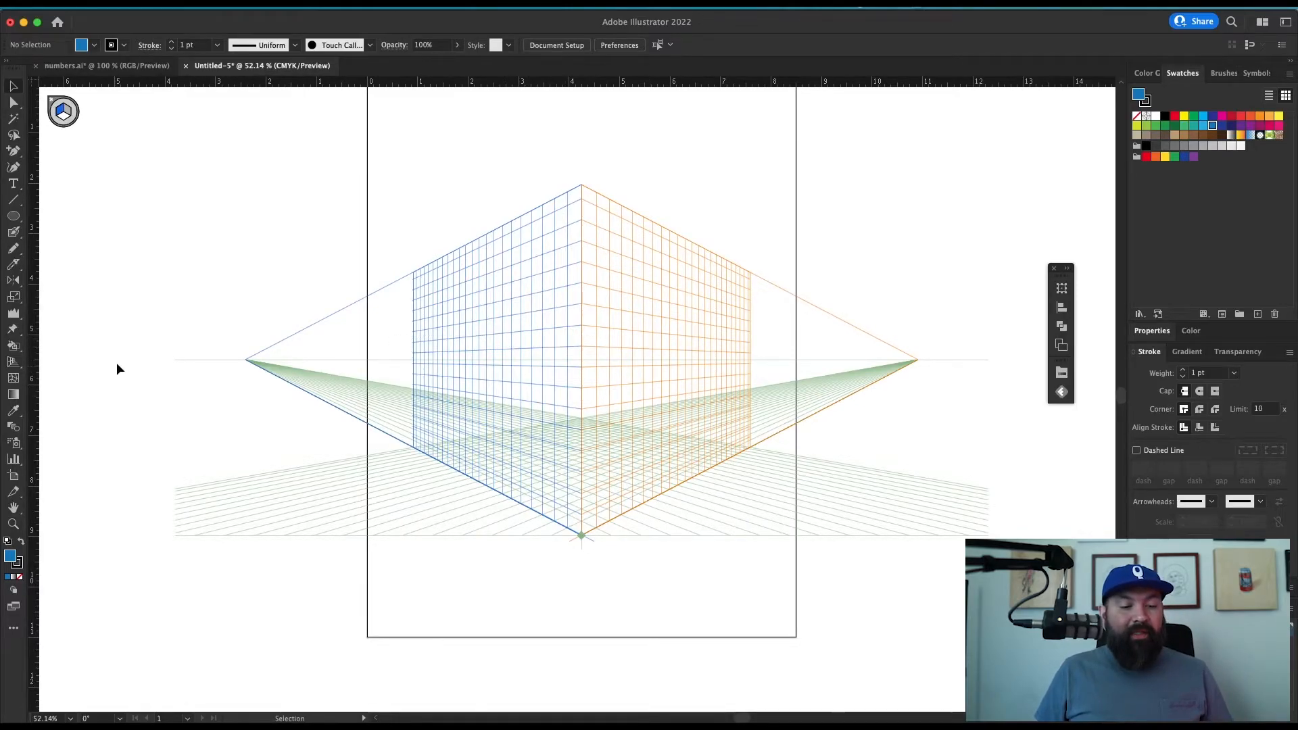
left_click(14, 366)
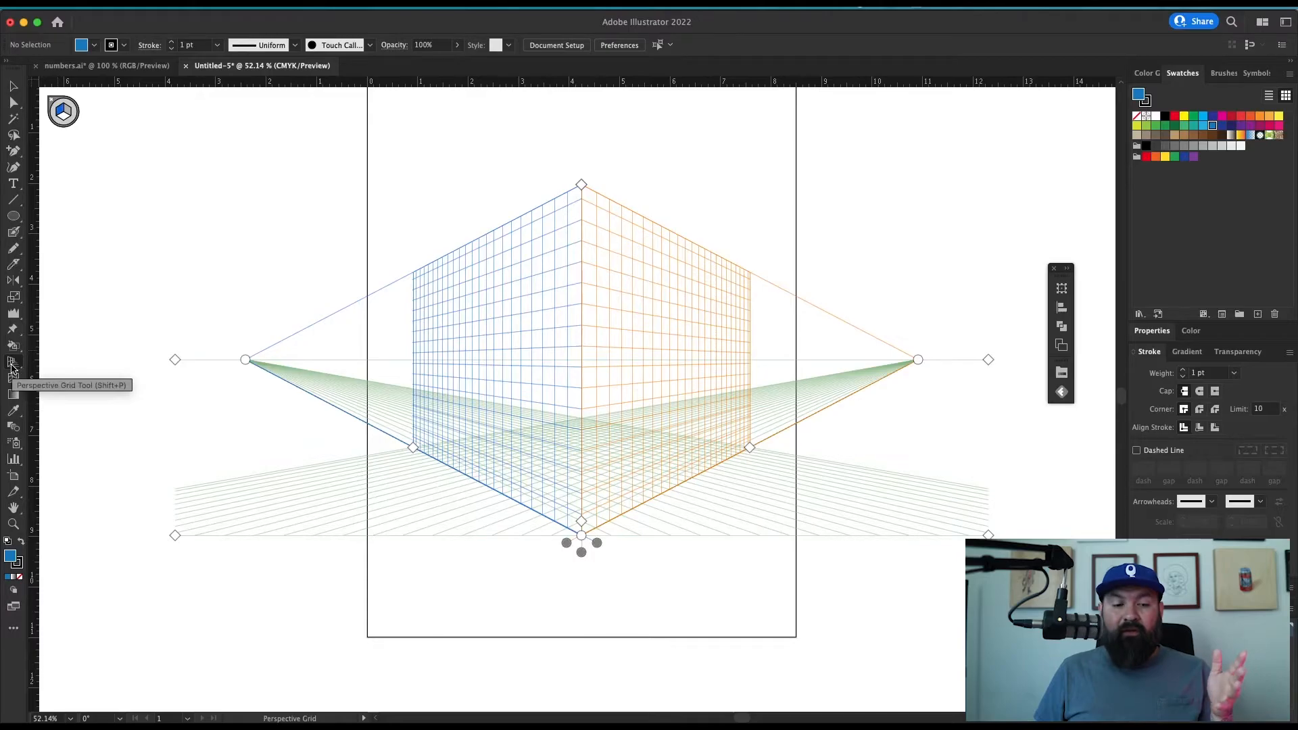
mouse_move(523, 269)
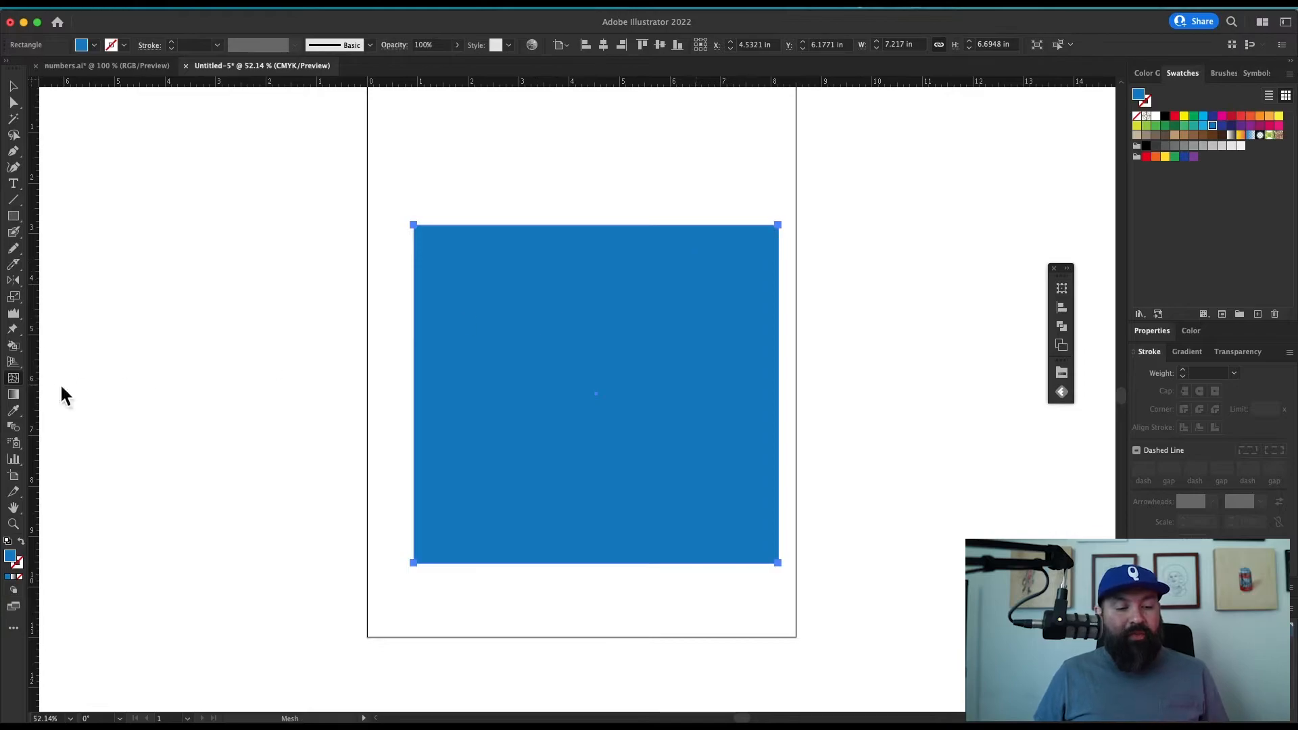
mouse_move(488, 292)
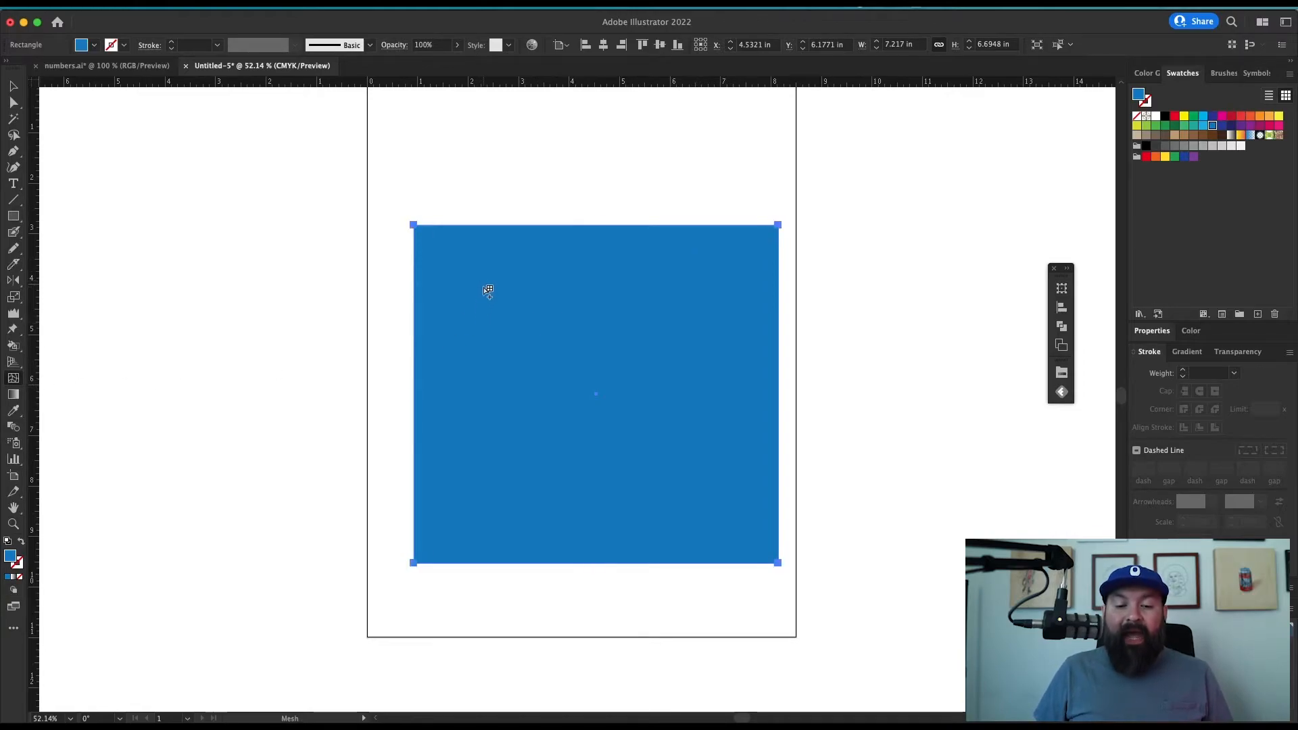
- Add gradient-mesh points to the blob and colour them red via the Color Picker and sliders
left_click(603, 390)
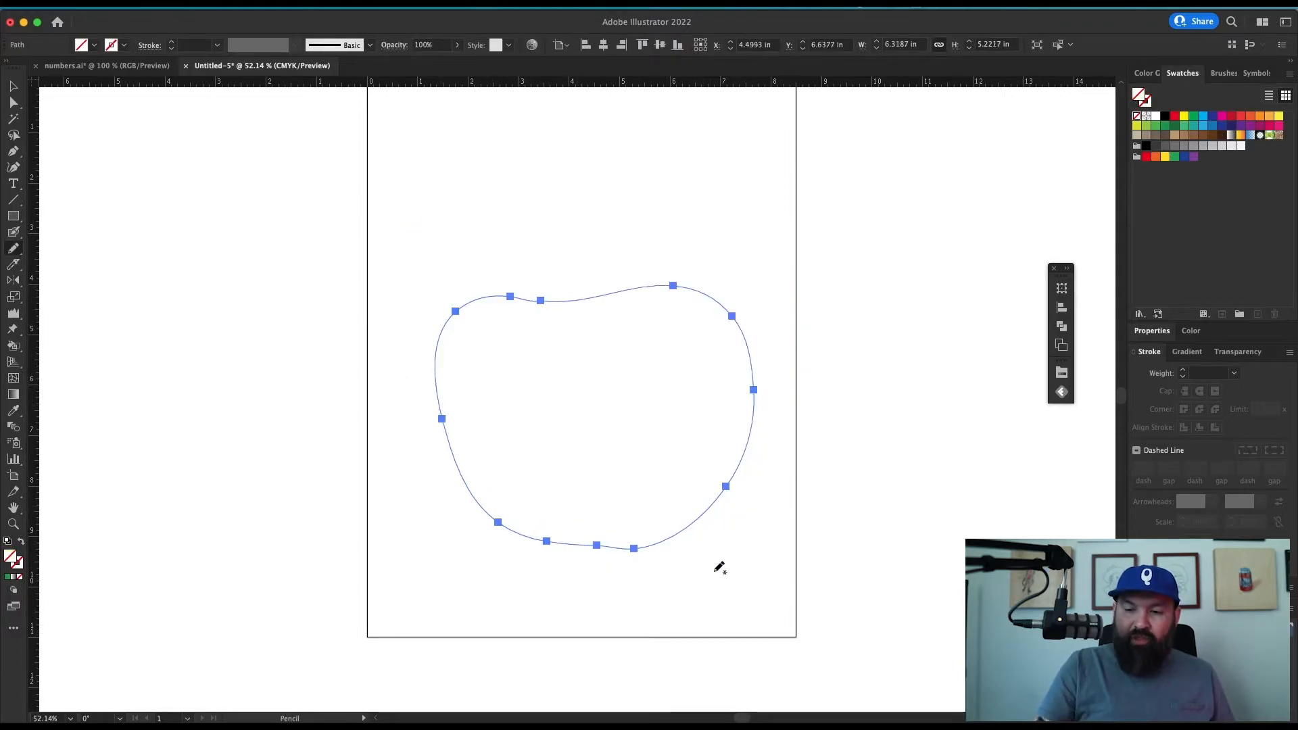
left_click(1175, 117)
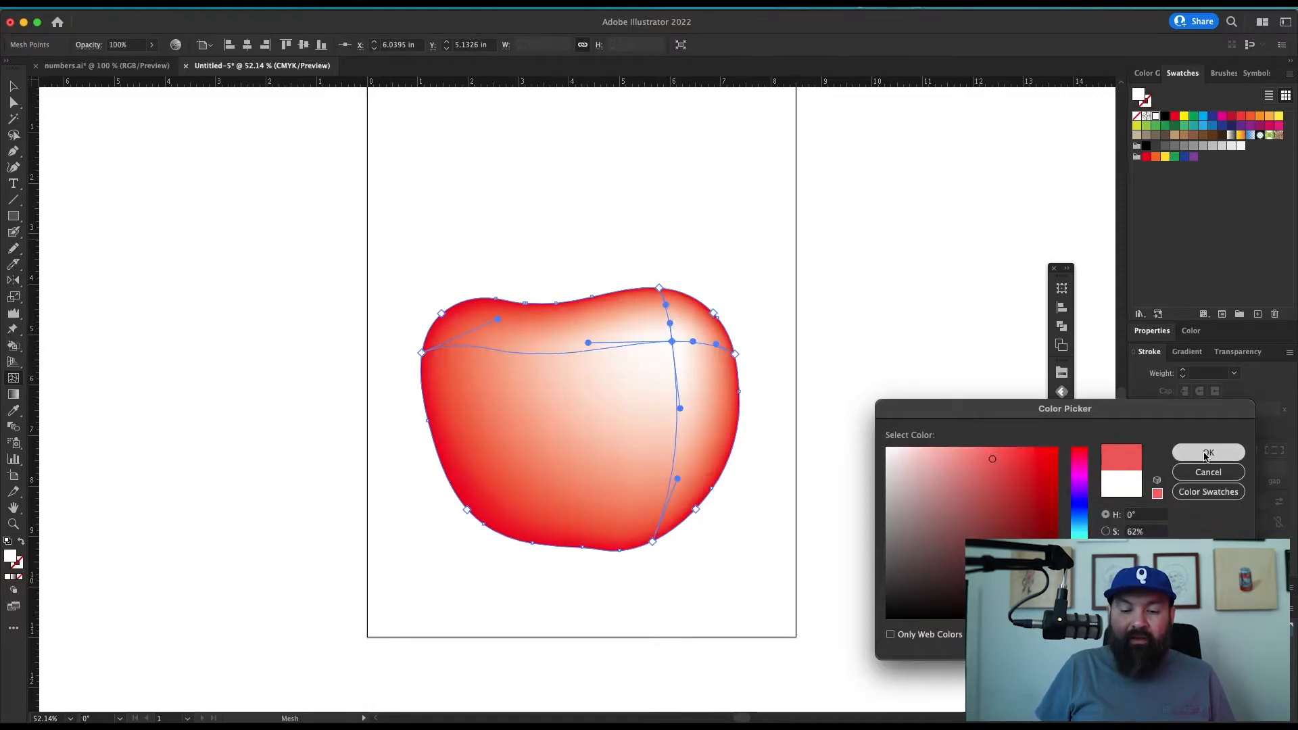
left_click(1208, 451)
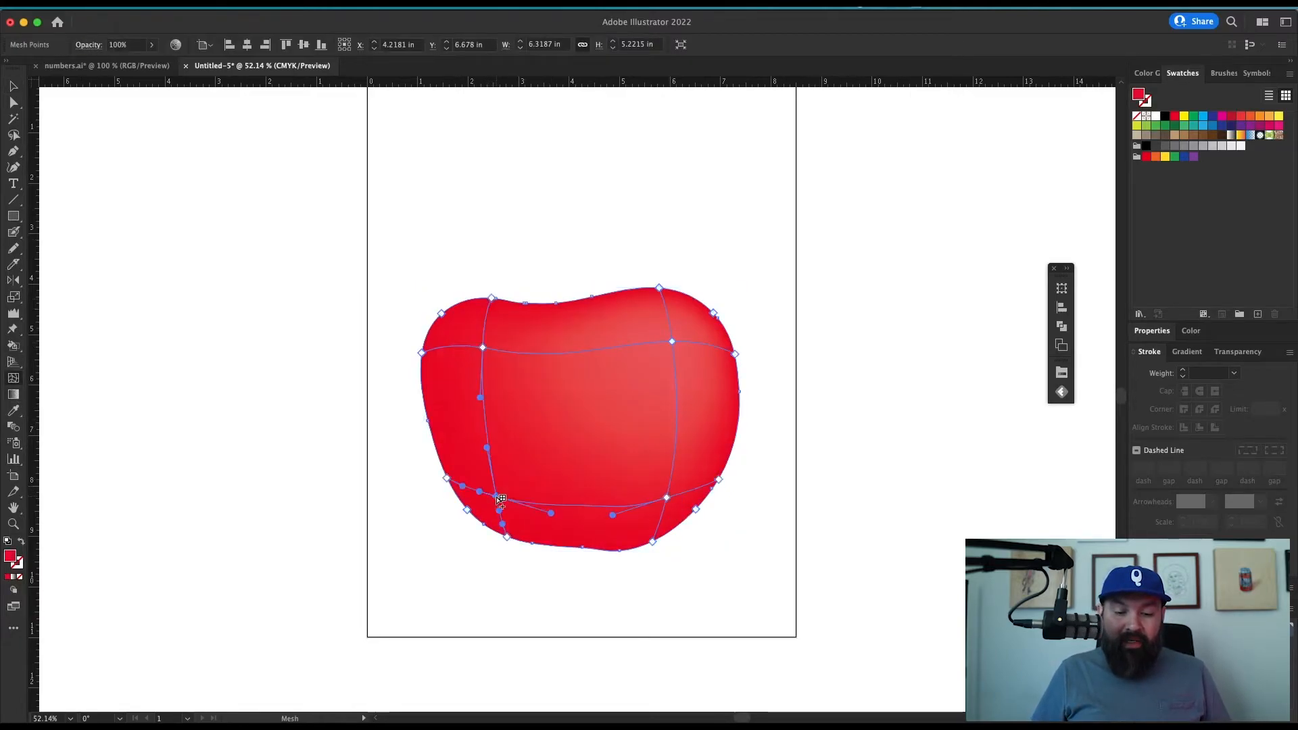
left_click(1249, 73)
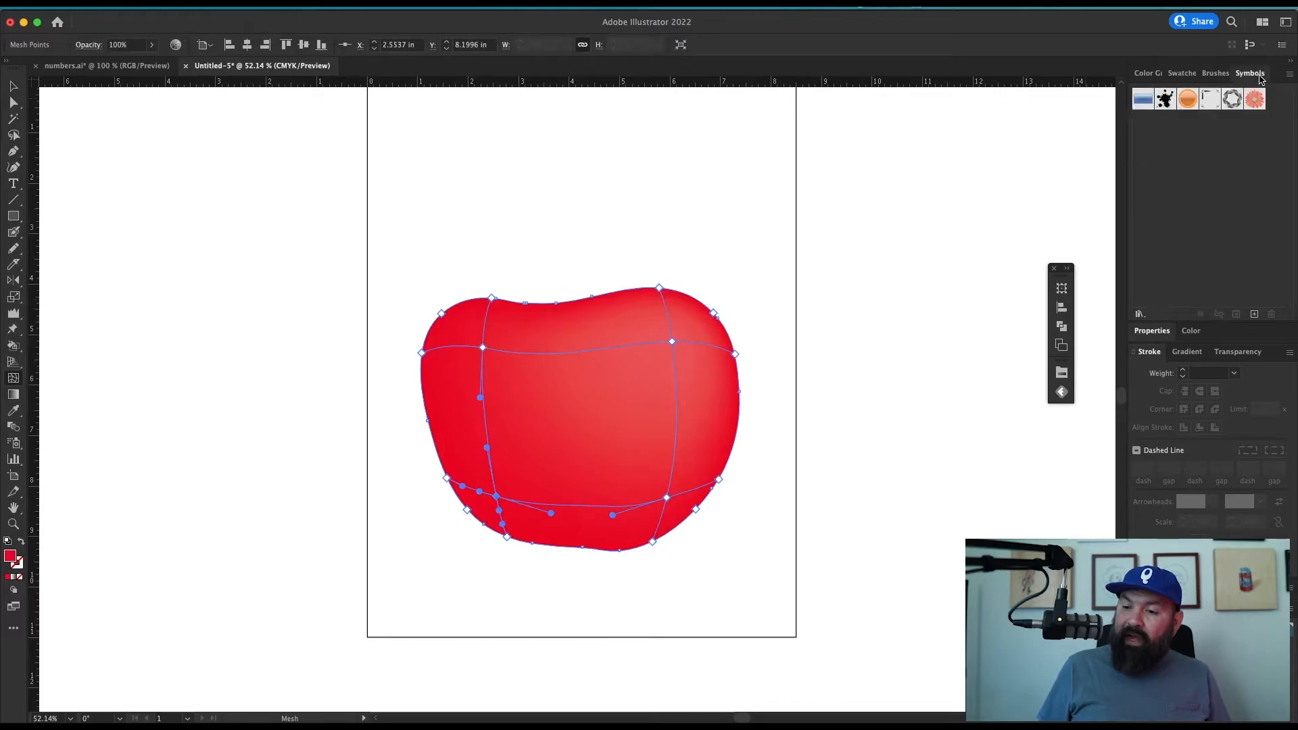
left_click(736, 468)
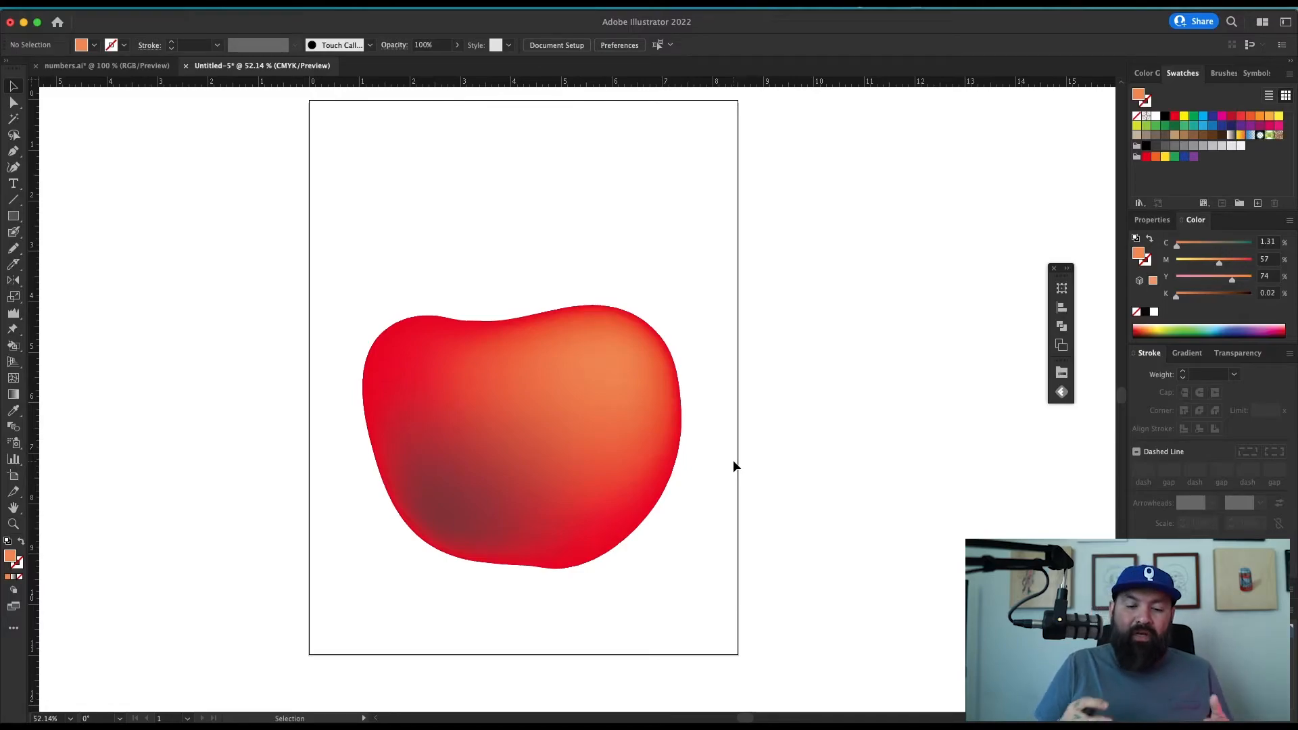
mouse_move(742, 470)
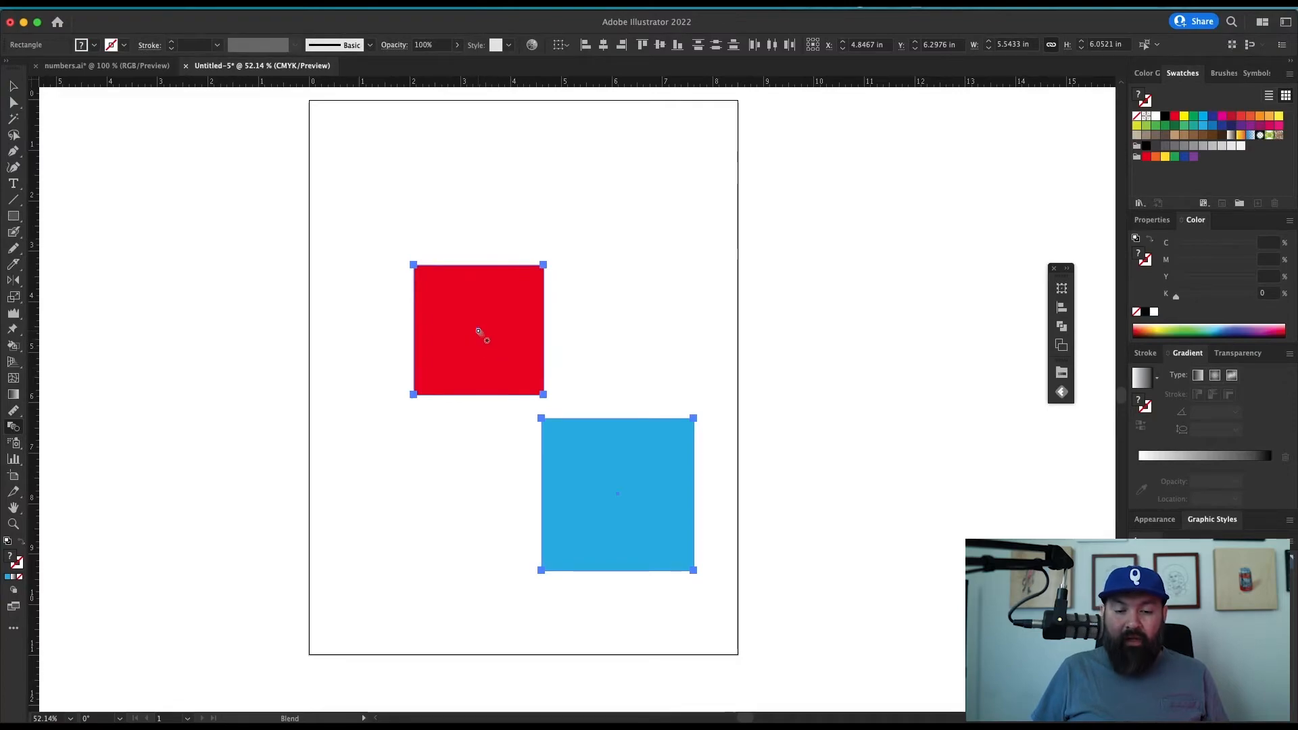
mouse_move(617, 495)
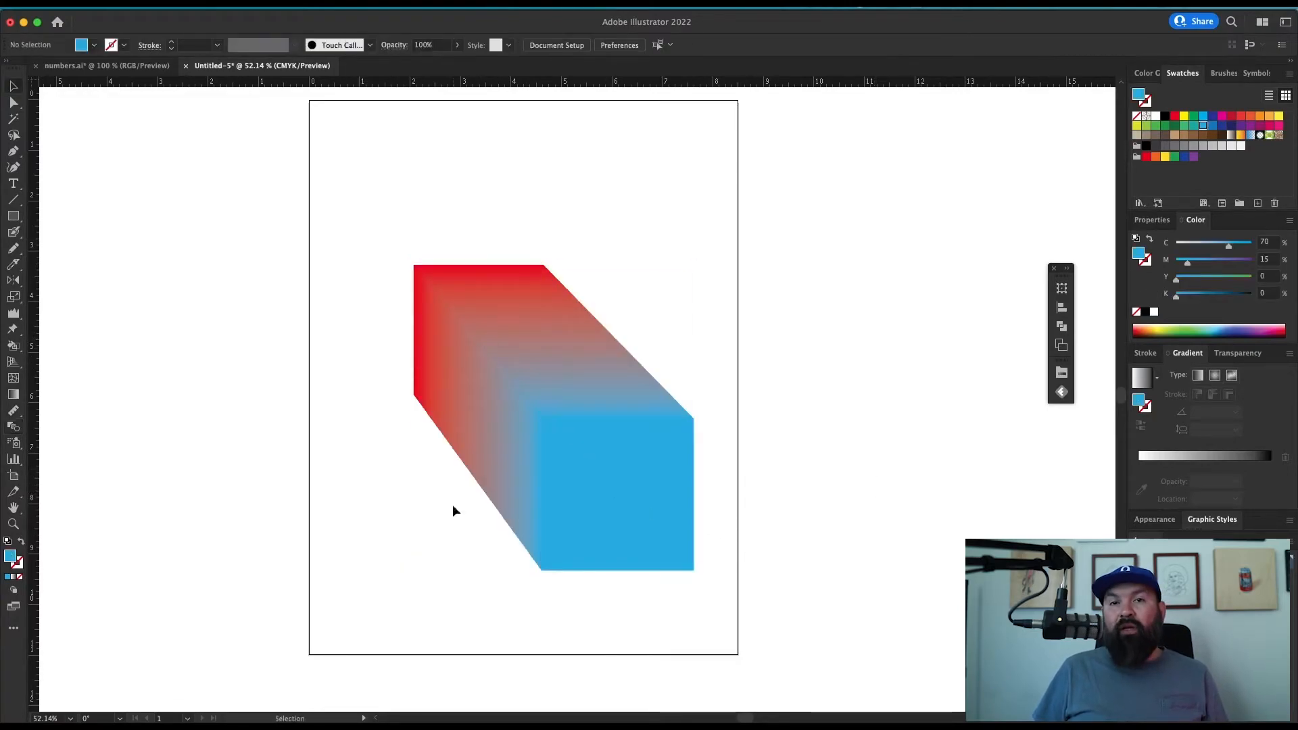
mouse_move(704, 363)
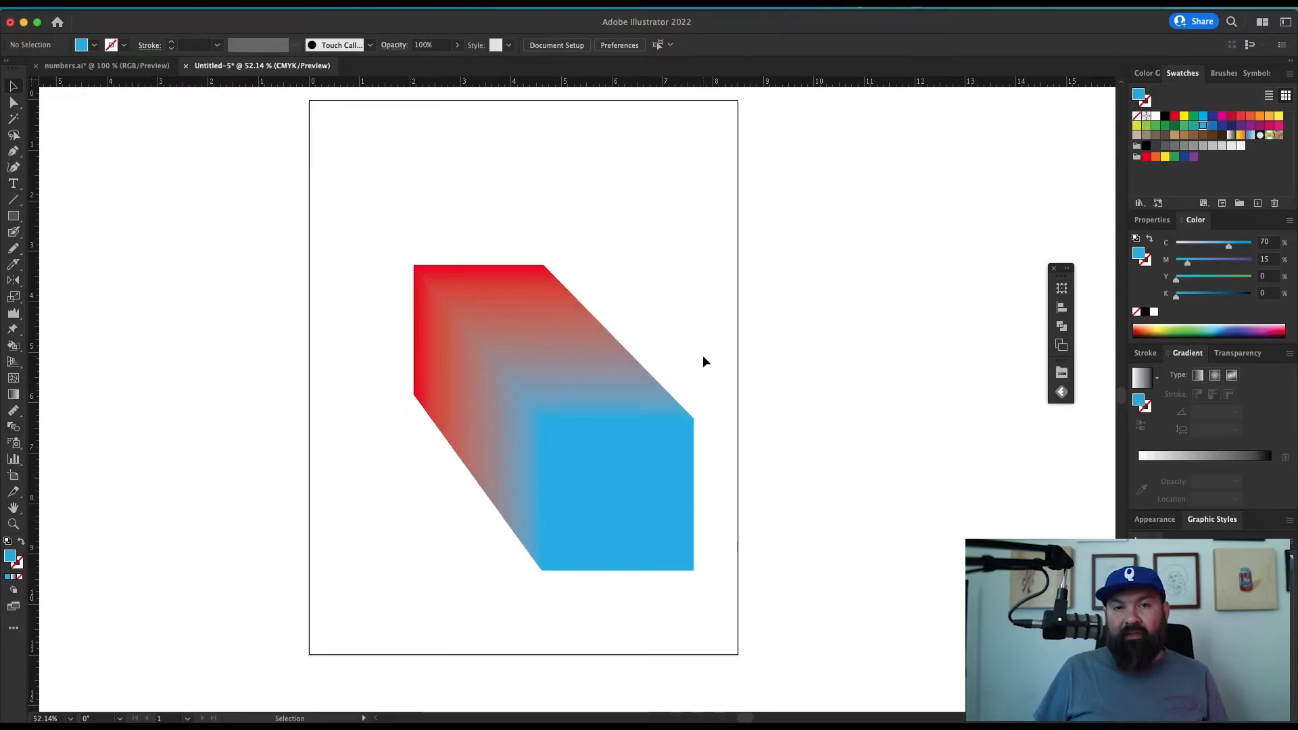
- Leave the Blend tool after the red-to-blue blend, returning to the symbol tools group
left_click(14, 442)
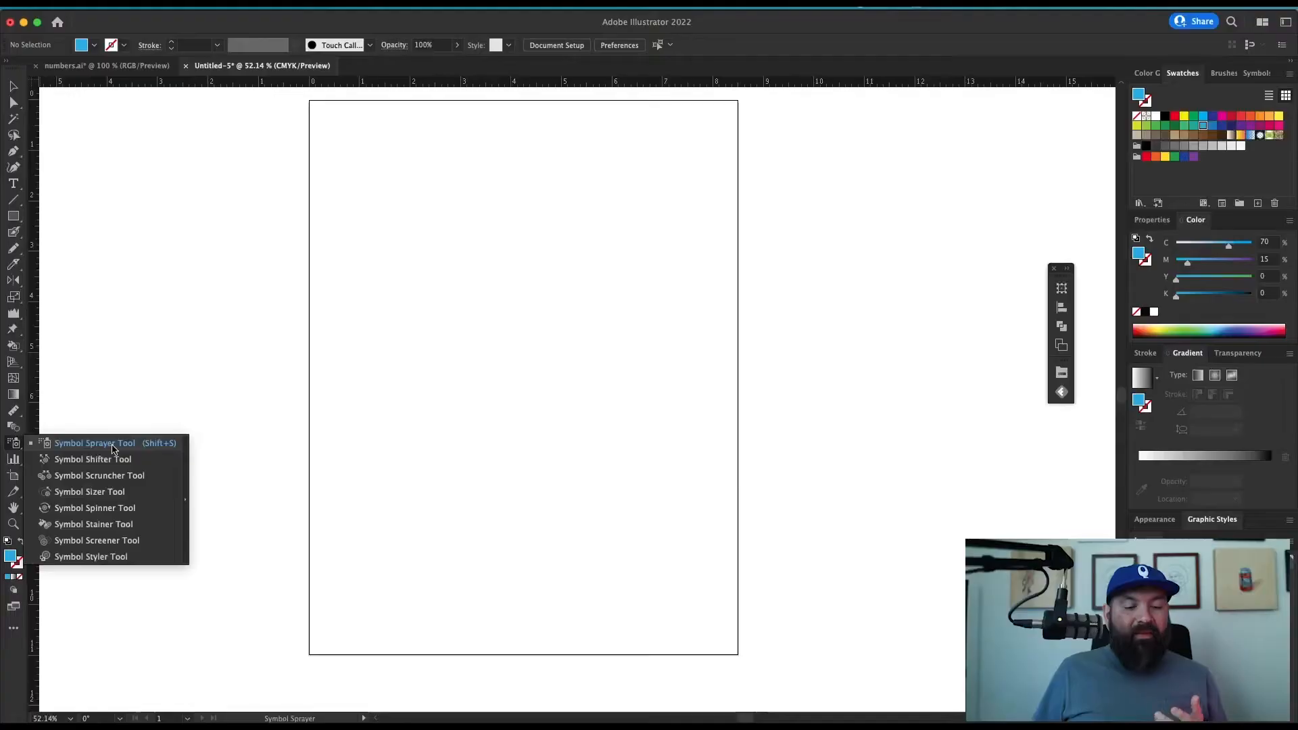
- Activate the Symbol Sprayer and bring up the Symbols library to pick the orange button
left_click(94, 444)
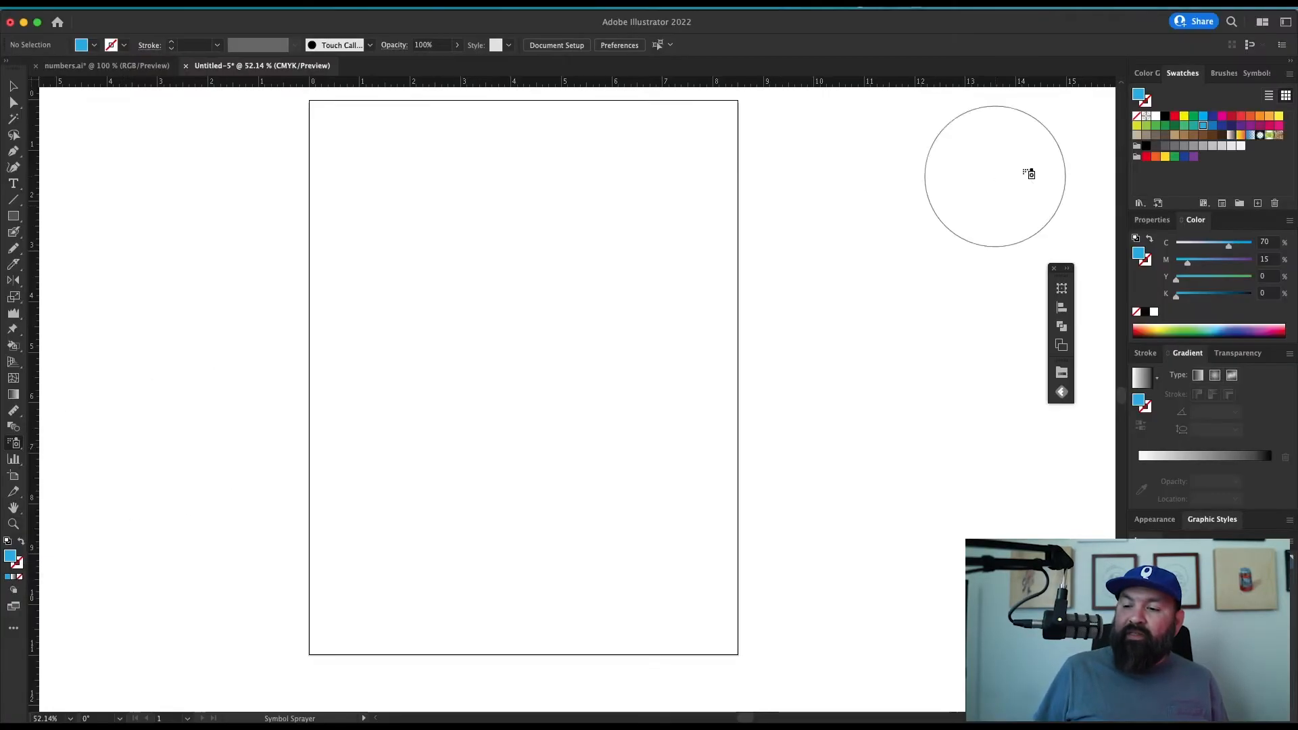
left_click(1250, 73)
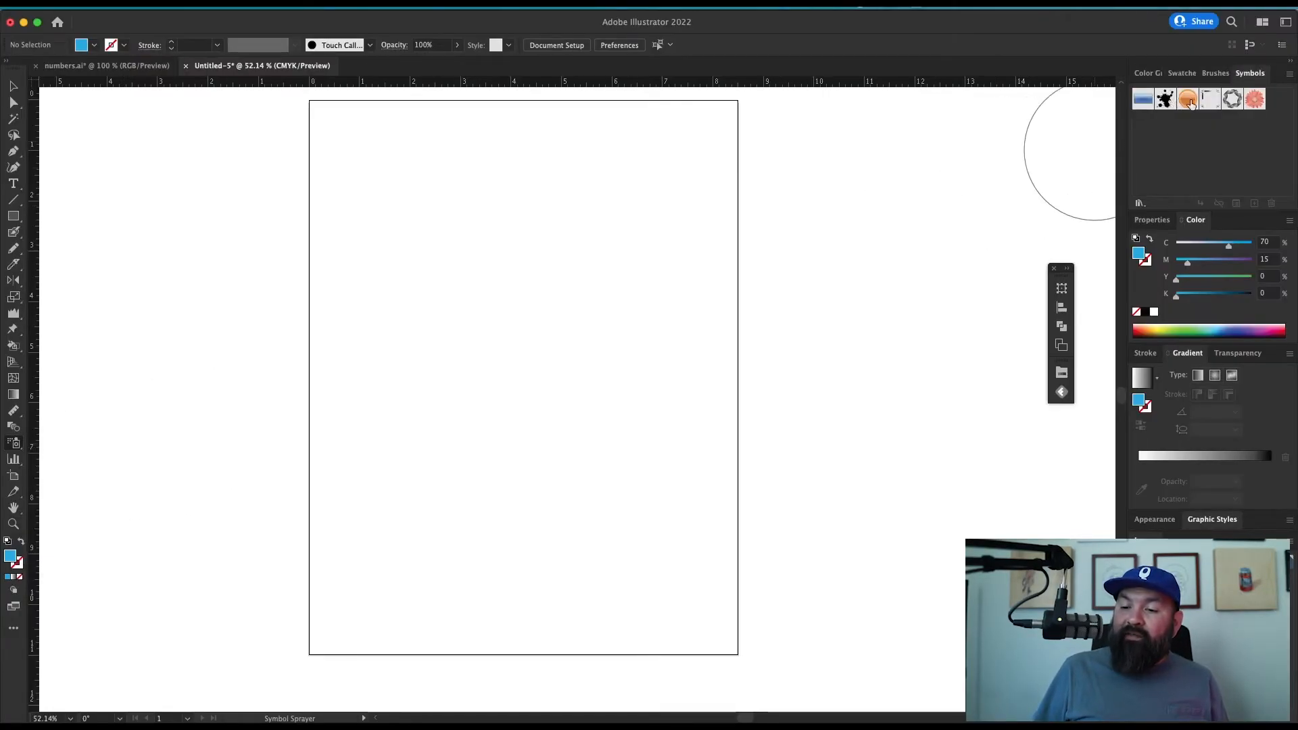
mouse_move(1187, 98)
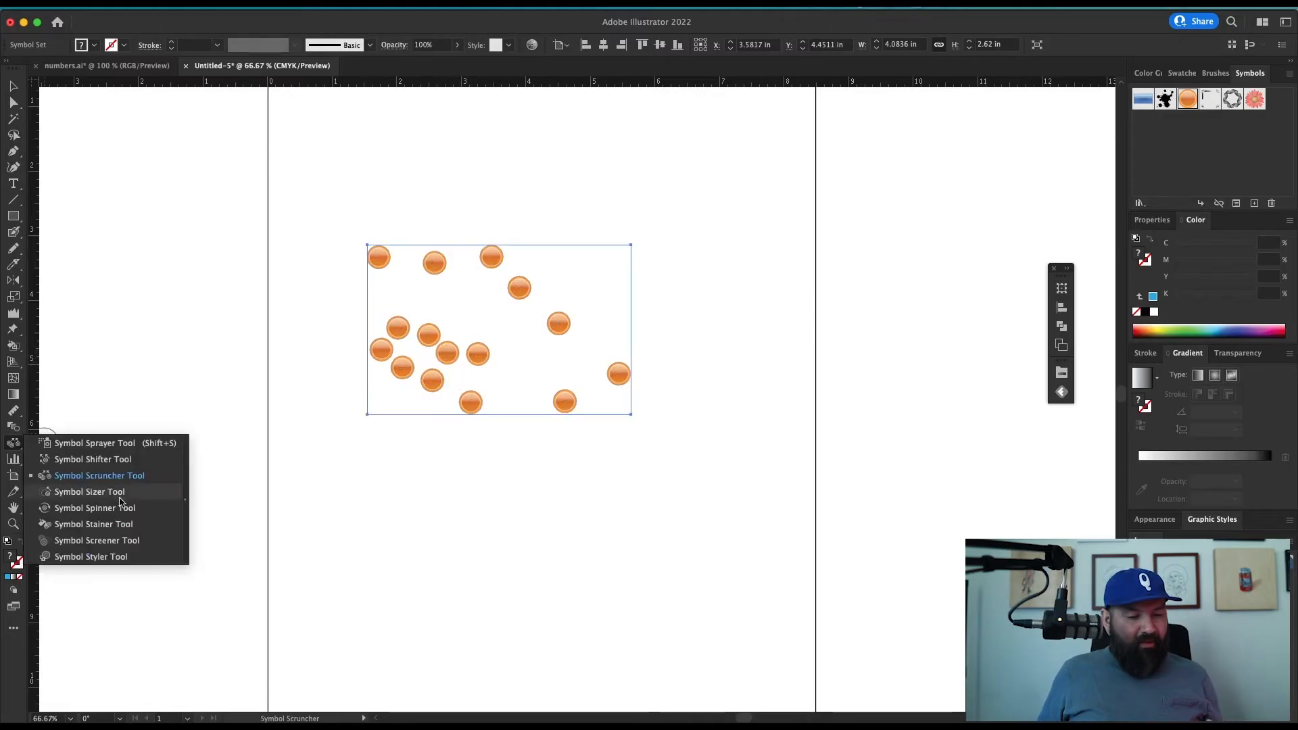
- Enlarge two orange buttons with the Symbol Sizer, then rotate symbols with the Symbol Spinner
left_click(90, 491)
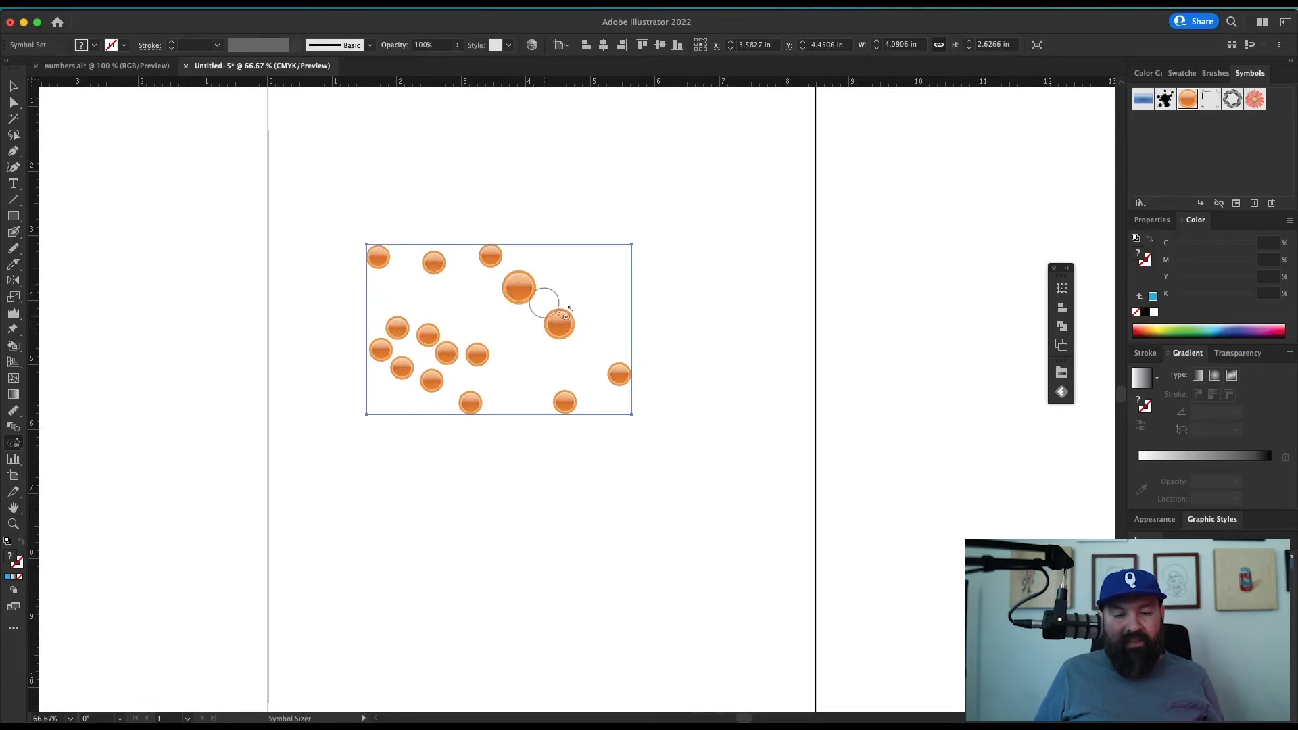
left_click(555, 323)
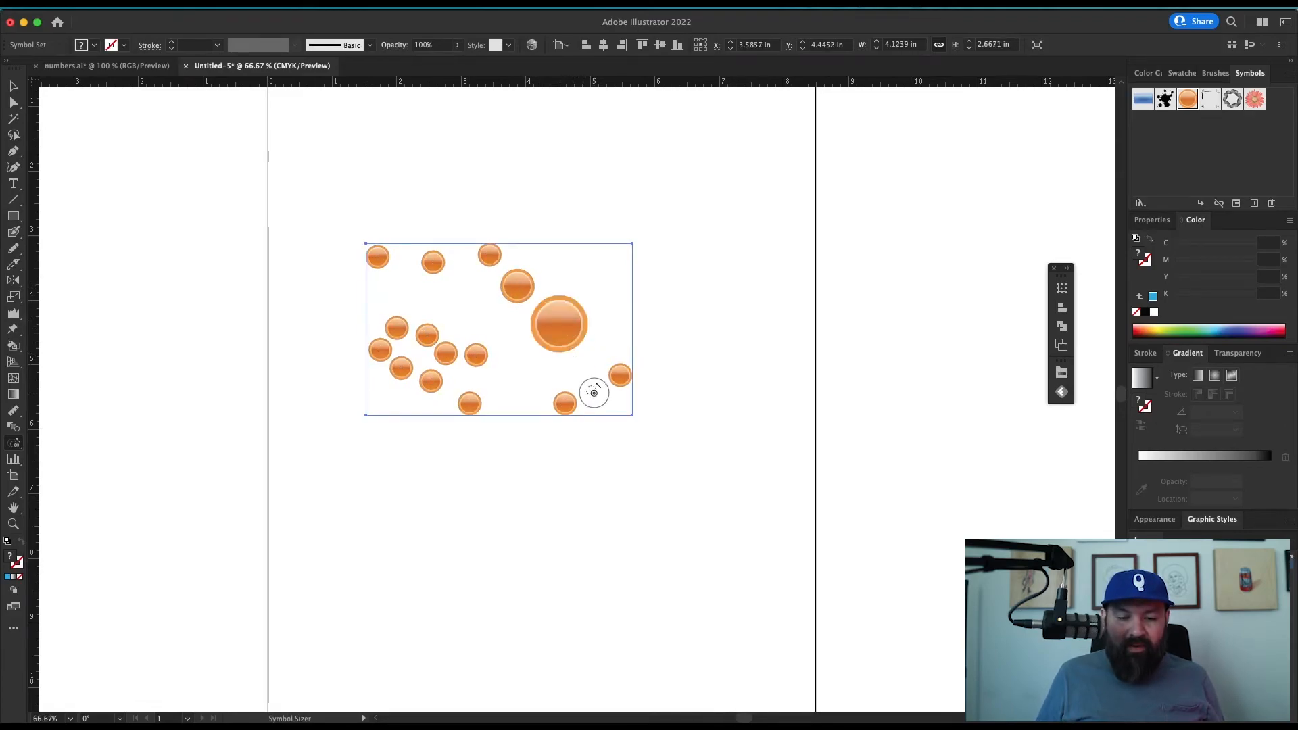
left_click(570, 406)
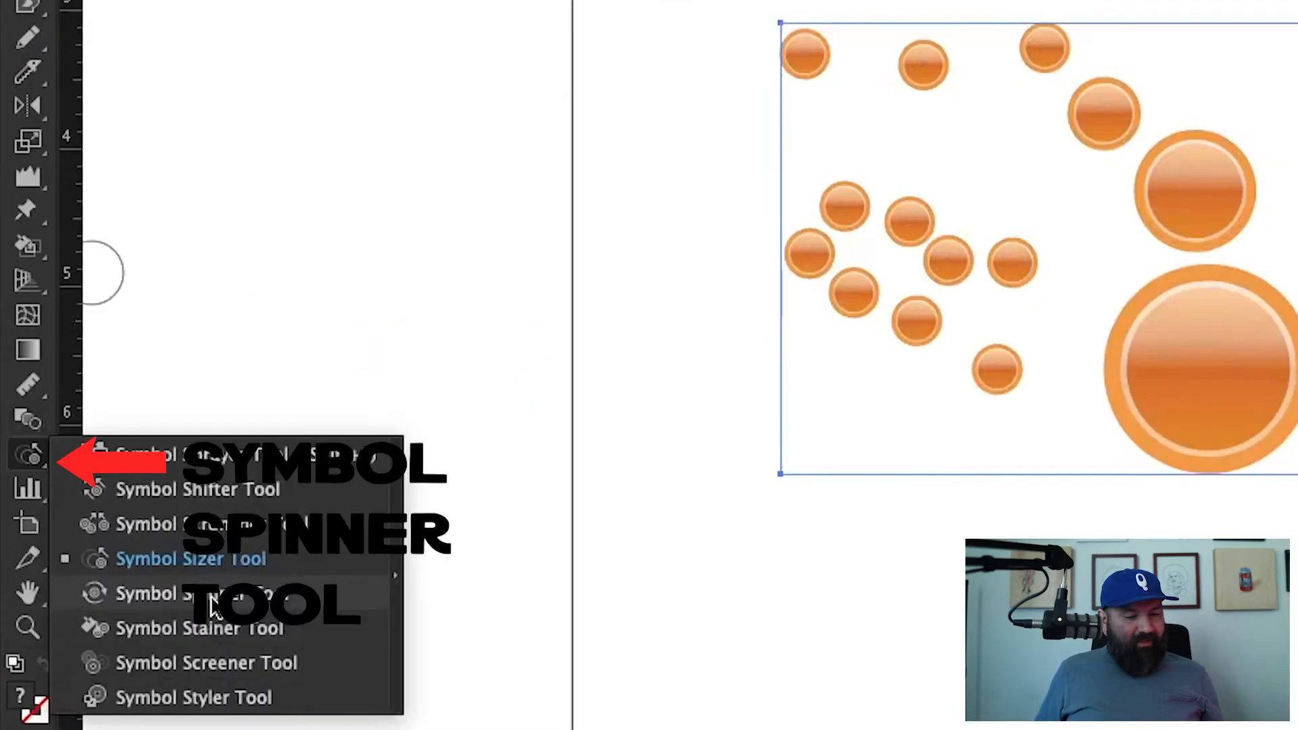
left_click(192, 593)
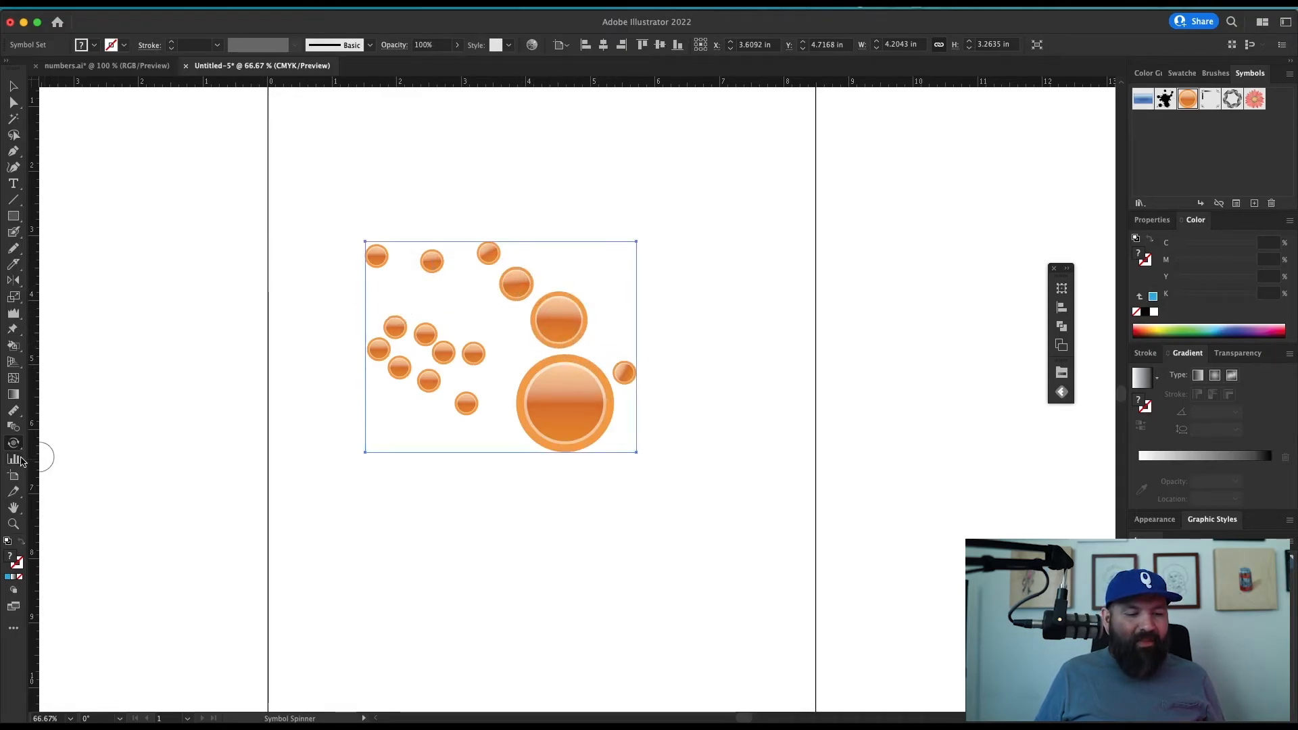
- Tint buttons with the Symbol Stainer, then restyle them with the Symbol Styler's green pattern
left_click(14, 444)
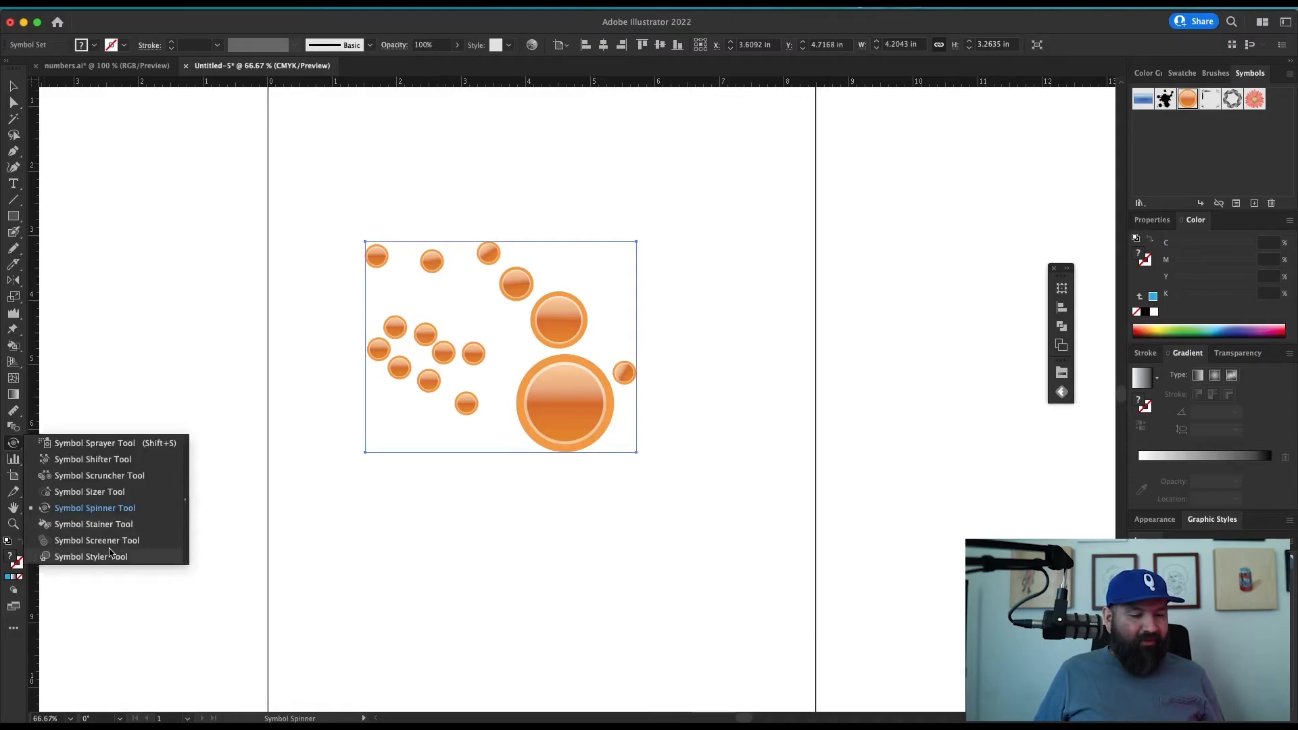
left_click(91, 525)
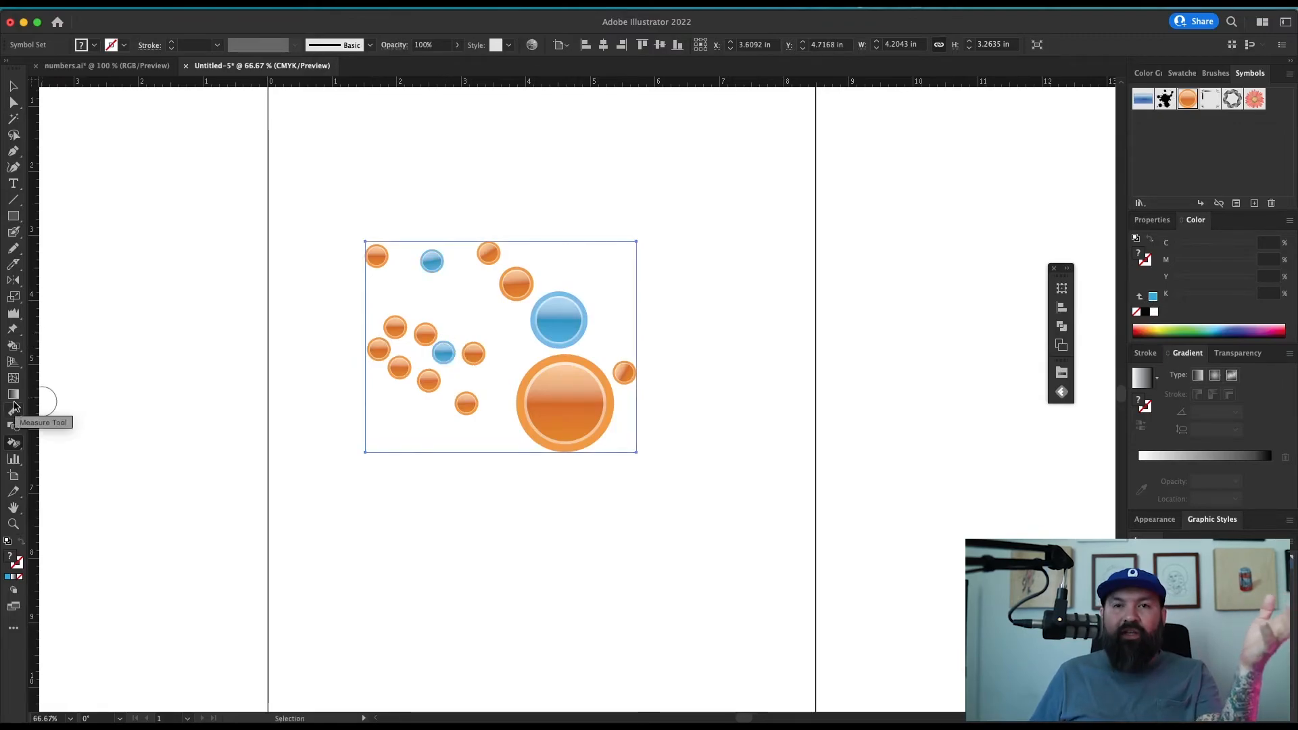
mouse_move(12, 412)
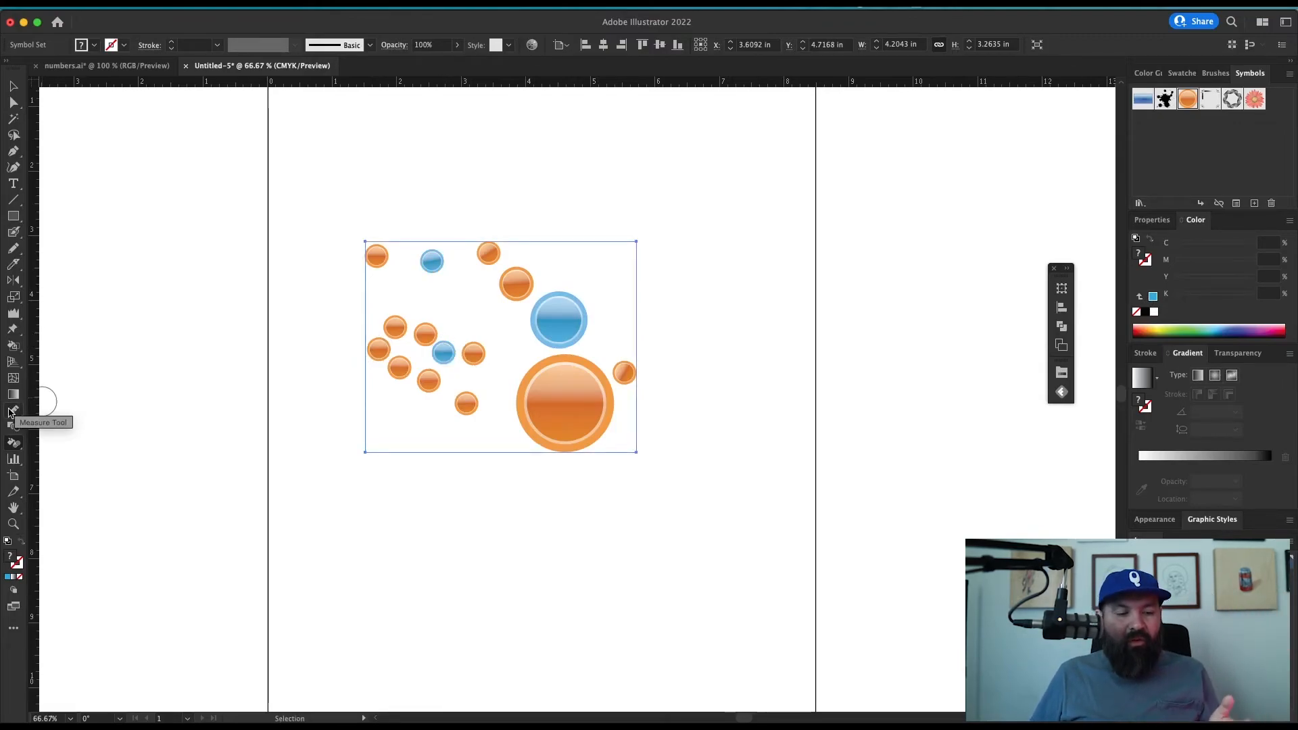
left_click(13, 444)
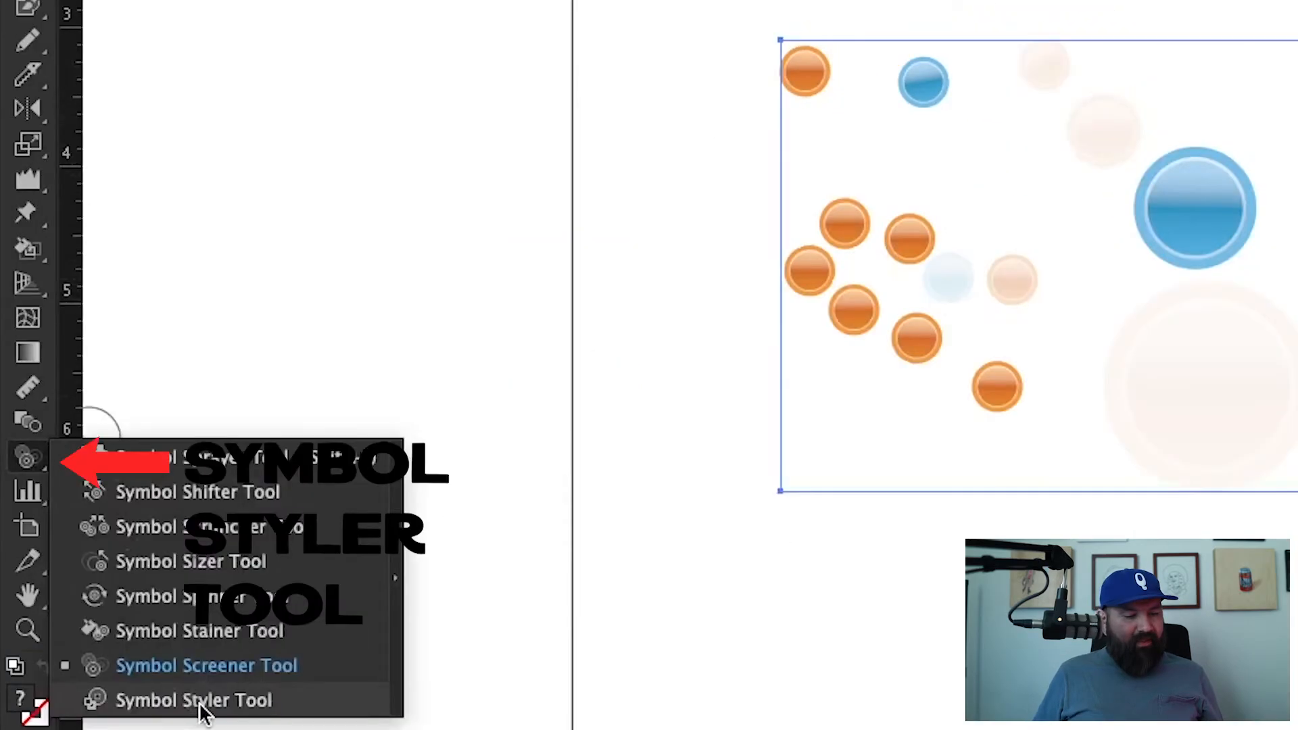
left_click(194, 699)
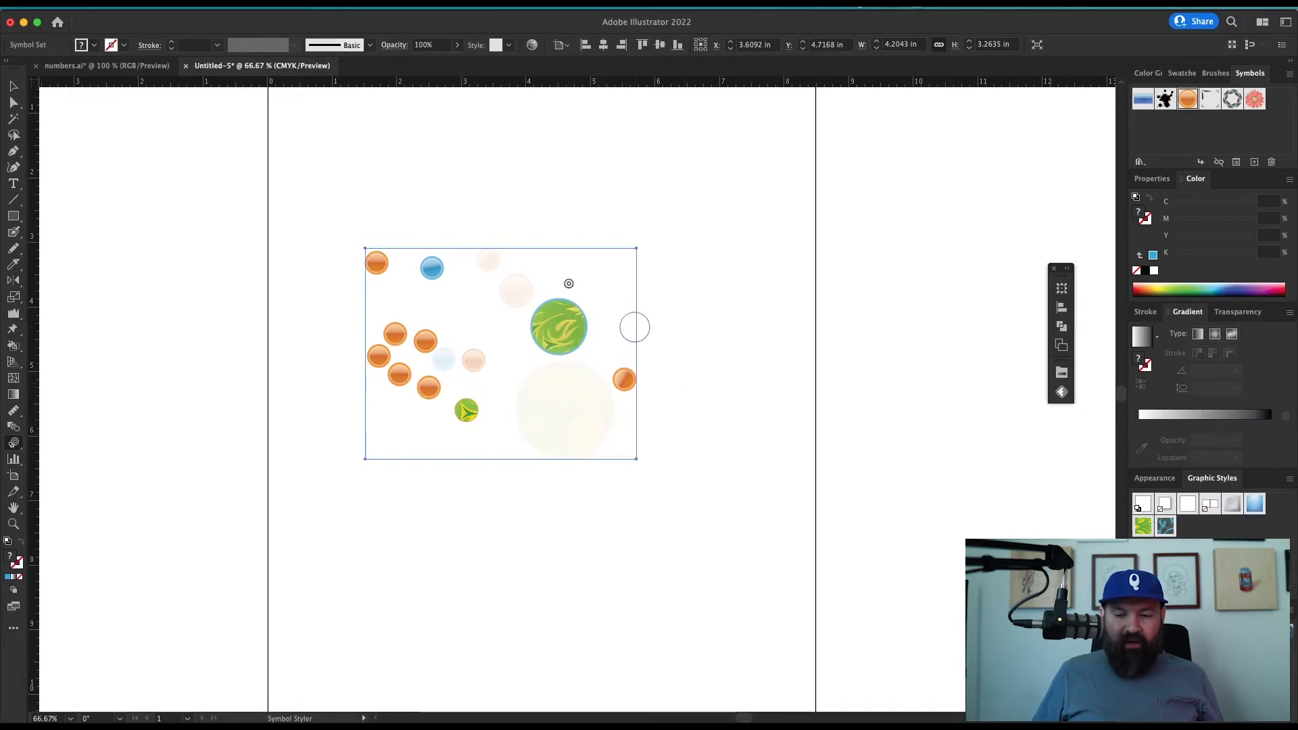
mouse_move(743, 423)
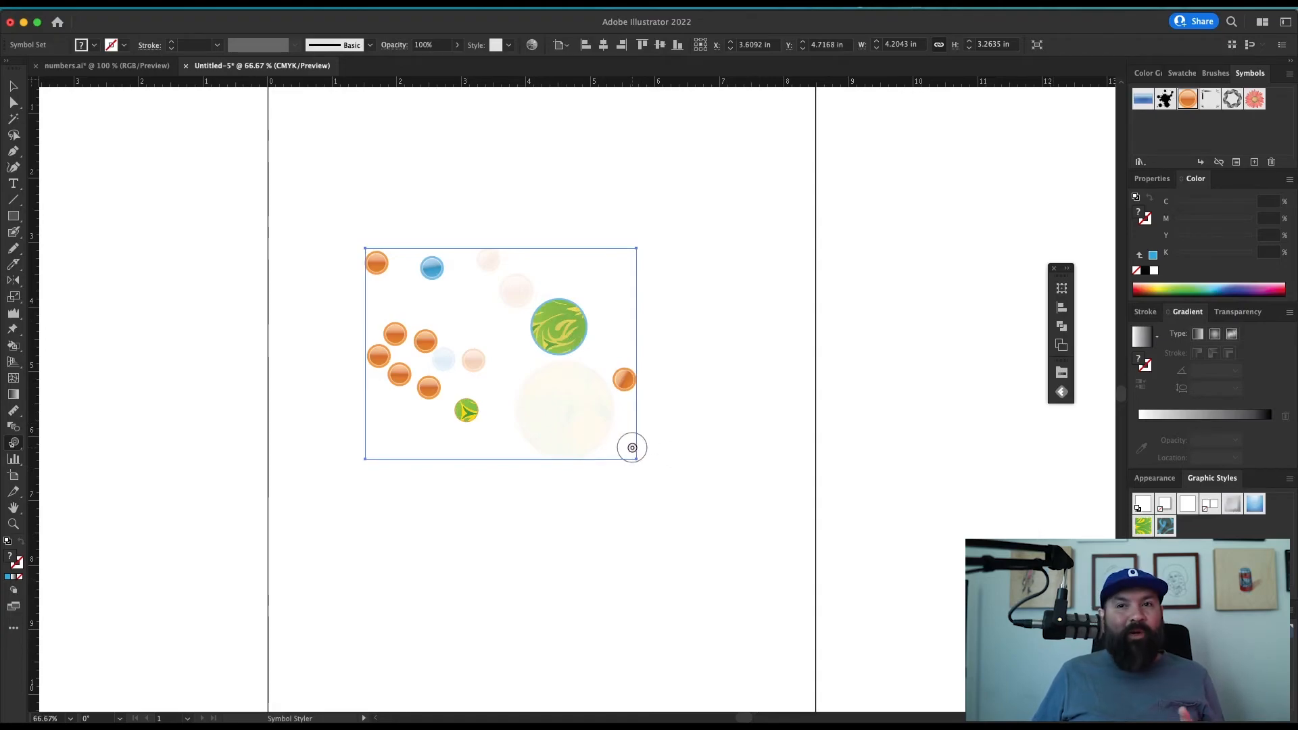
mouse_move(203, 327)
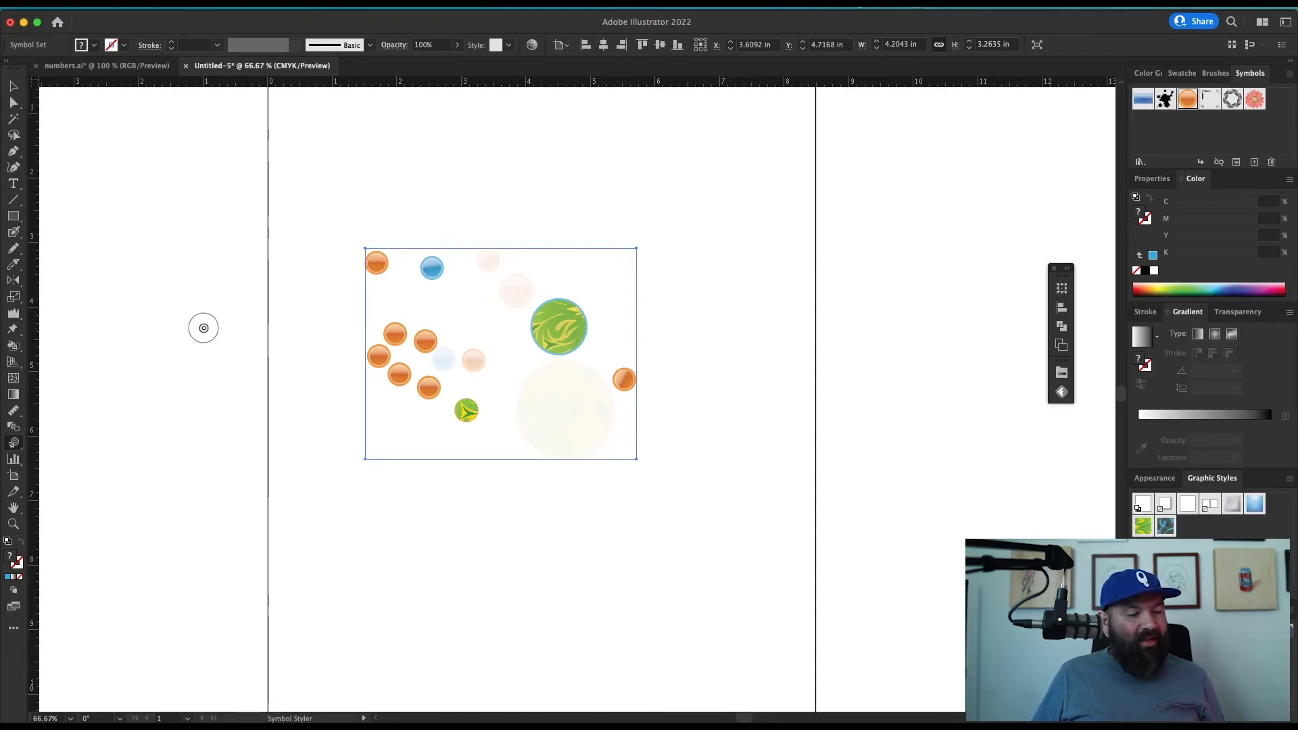
left_click(14, 460)
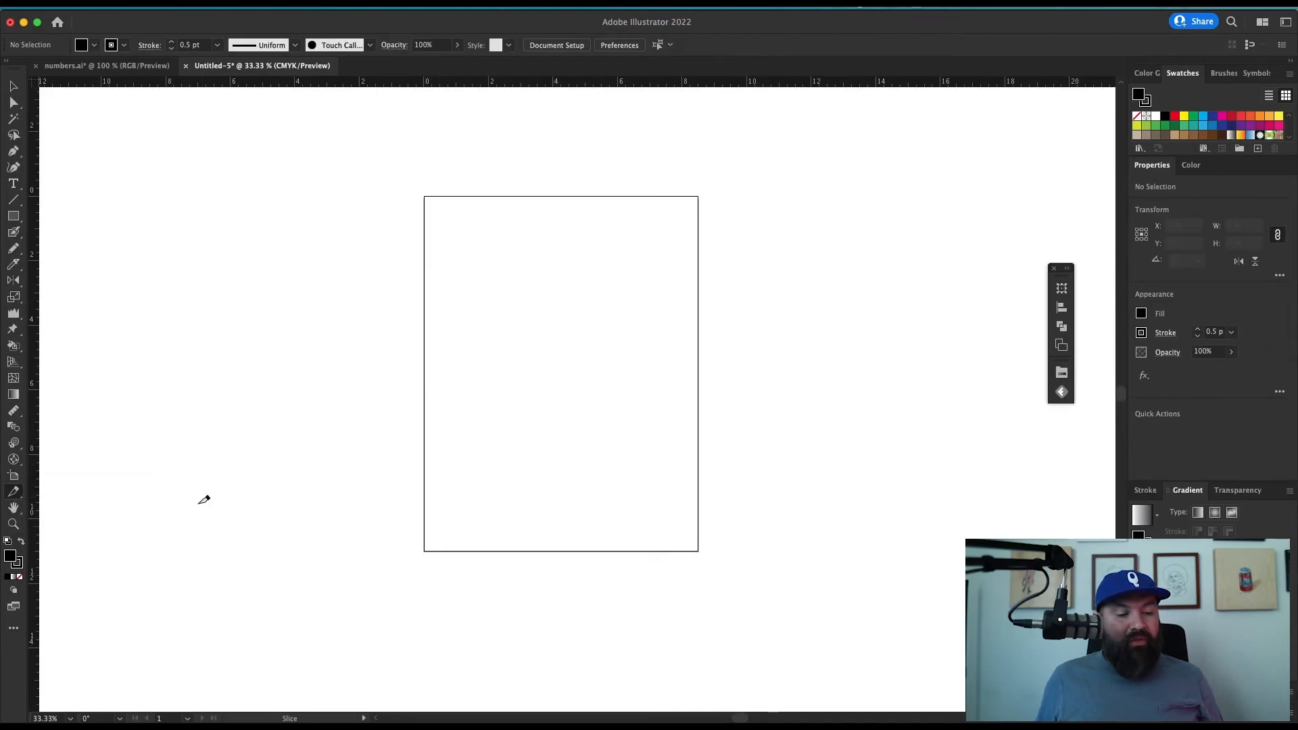
- Remove the symbol set and the black square, leaving the artboard blank
left_click(14, 215)
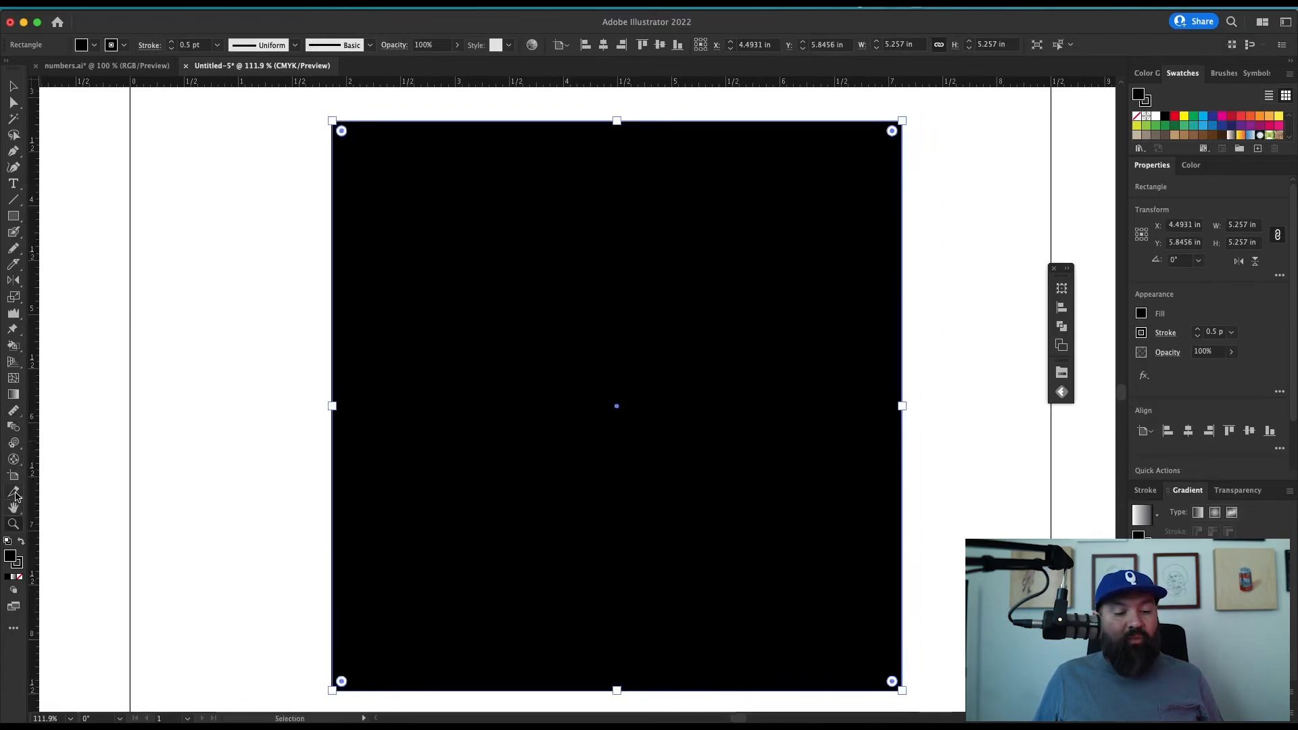
left_click(13, 503)
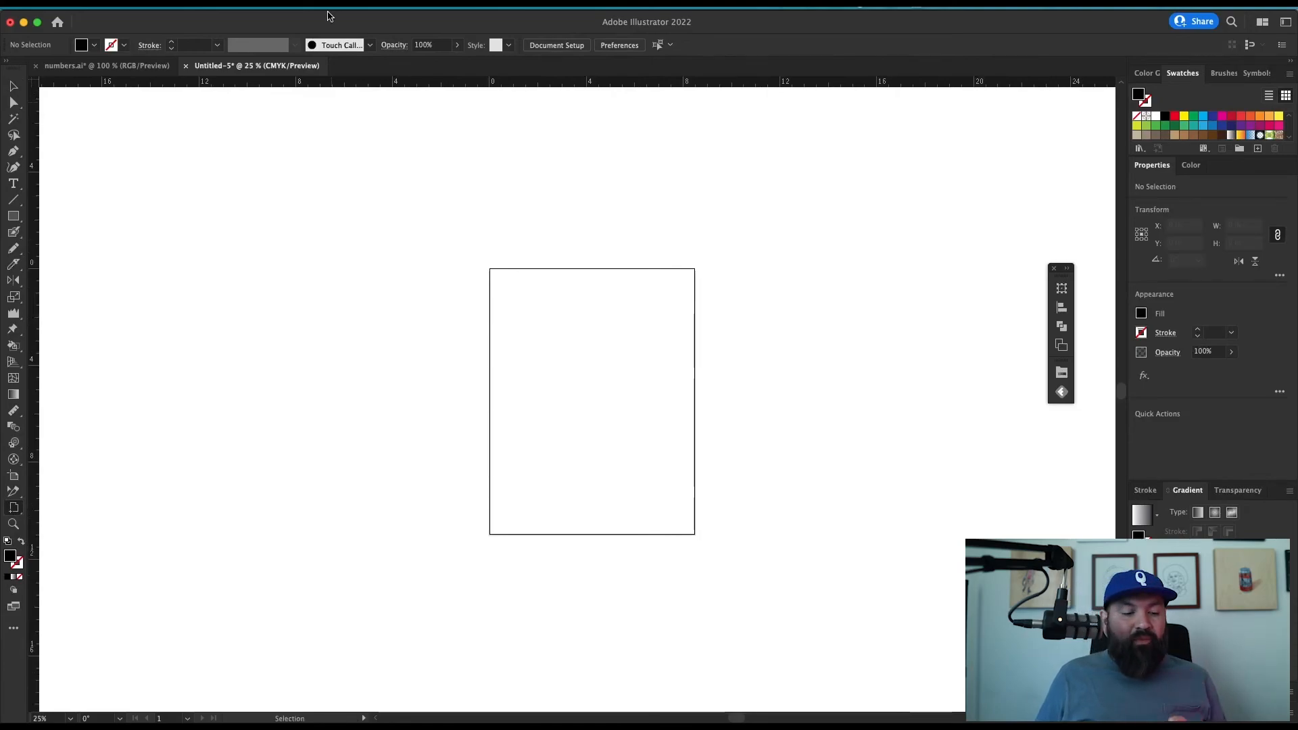
mouse_move(341, 56)
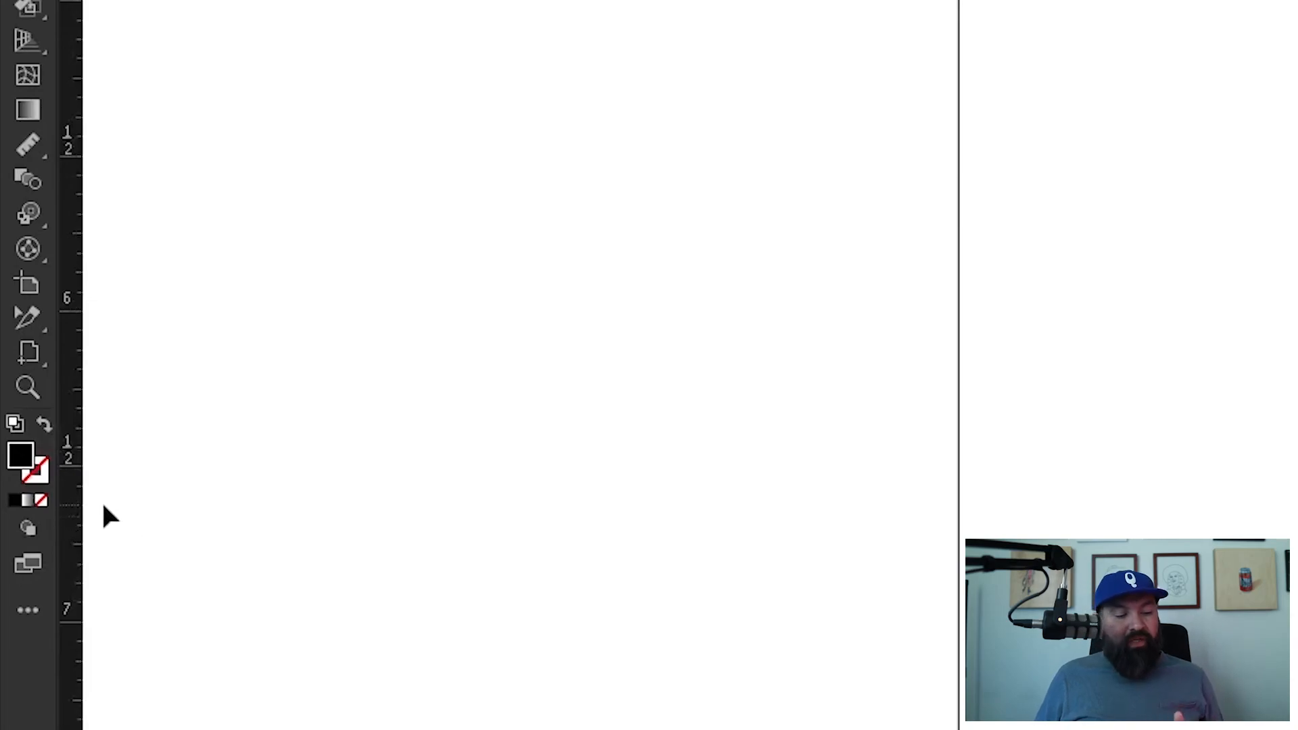
mouse_move(15, 425)
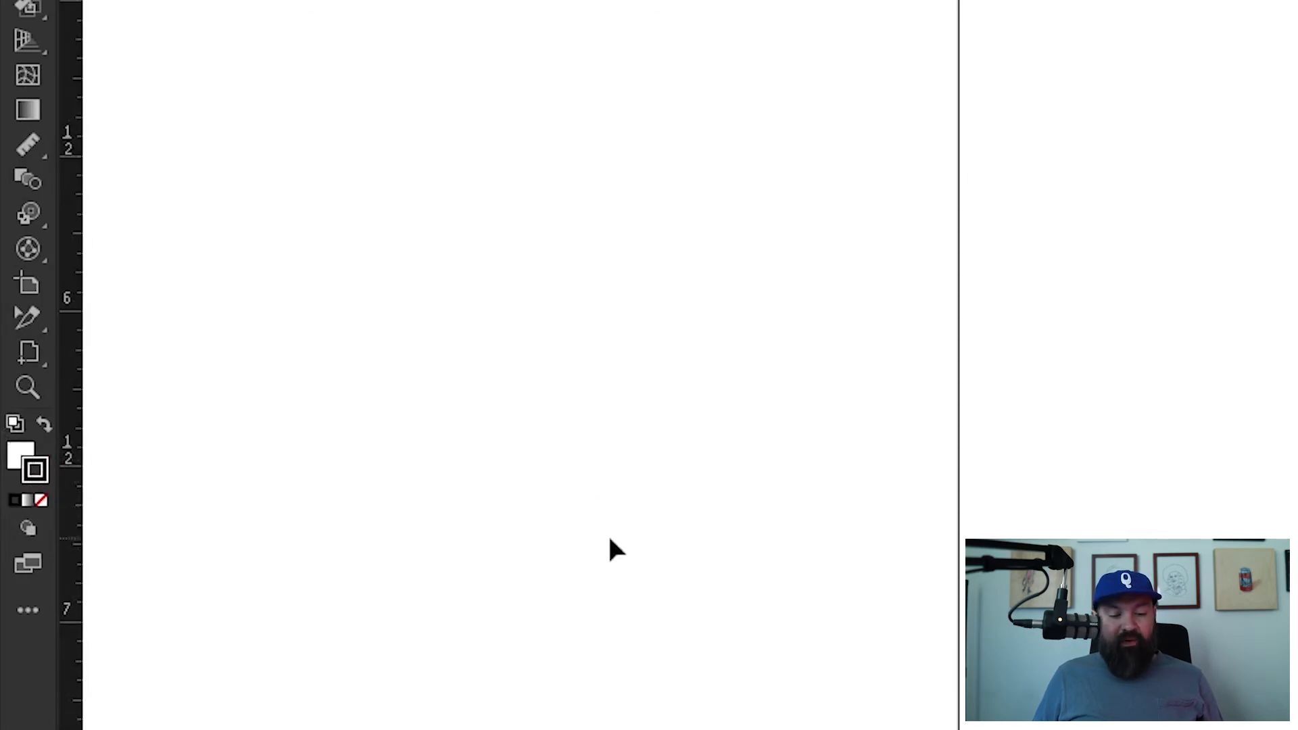
mouse_move(114, 445)
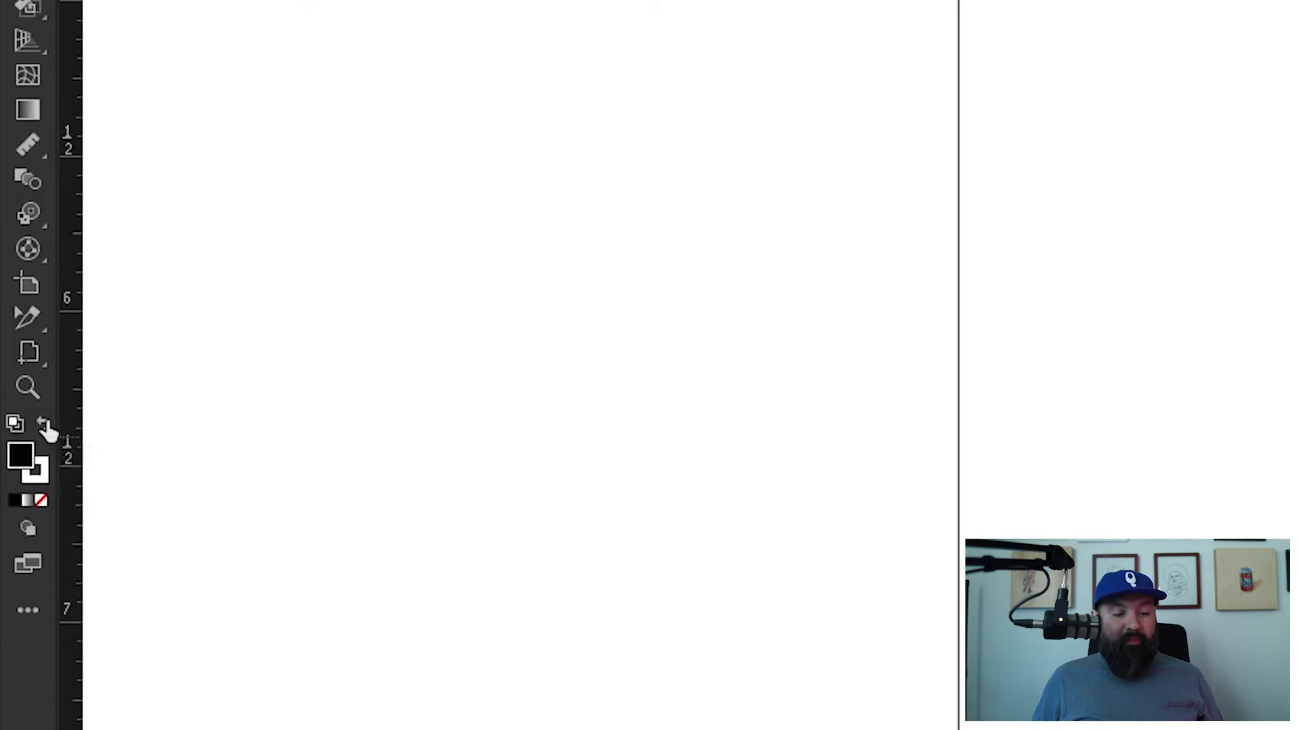
- Swap fill and stroke so the fill is black with a white stroke
left_click(45, 425)
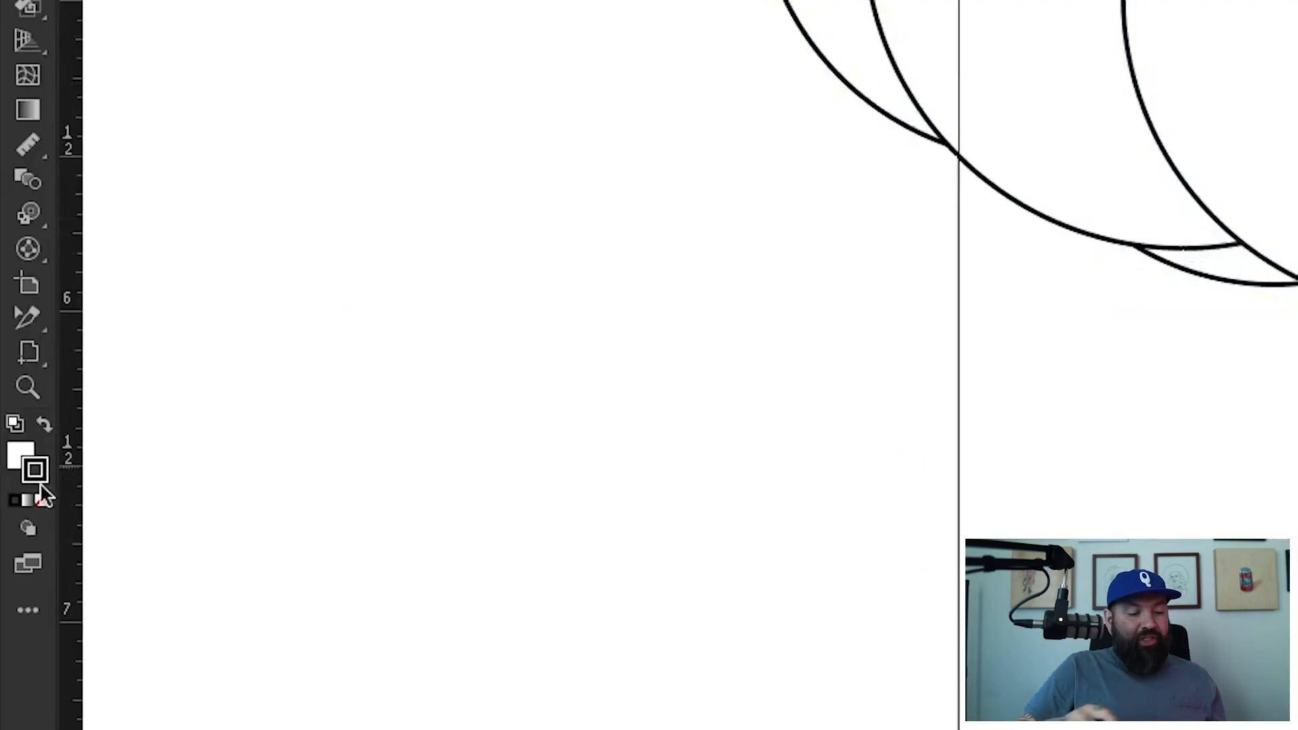
- Reset fill/stroke to white and black and choose Draw Inside for the square
left_click(27, 529)
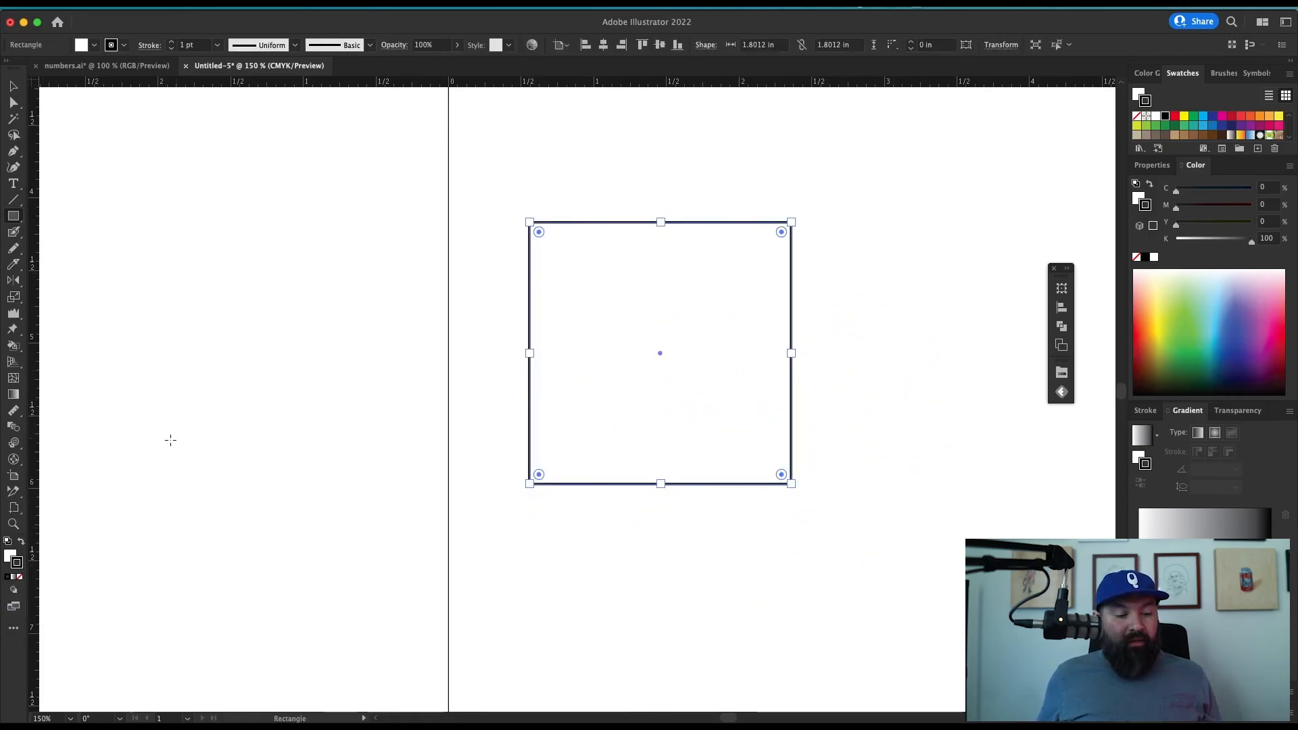
left_click(13, 561)
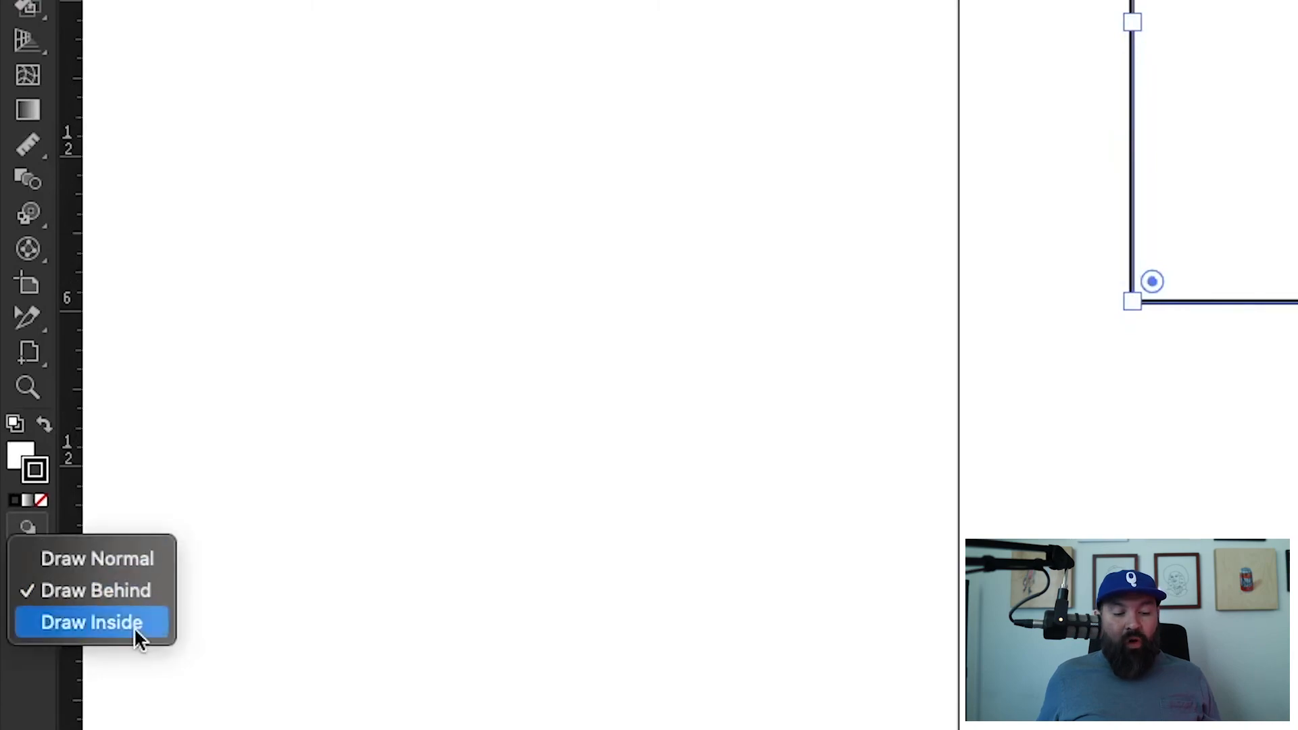
left_click(90, 622)
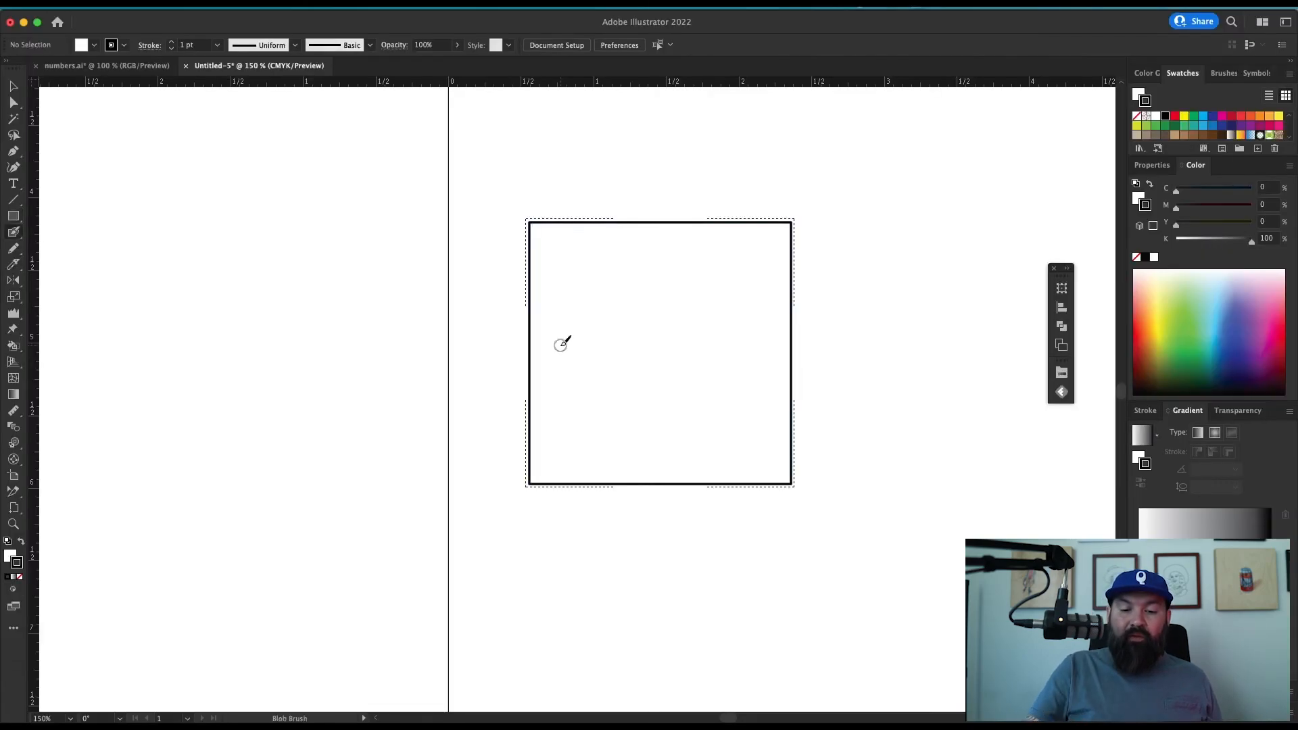
mouse_move(588, 171)
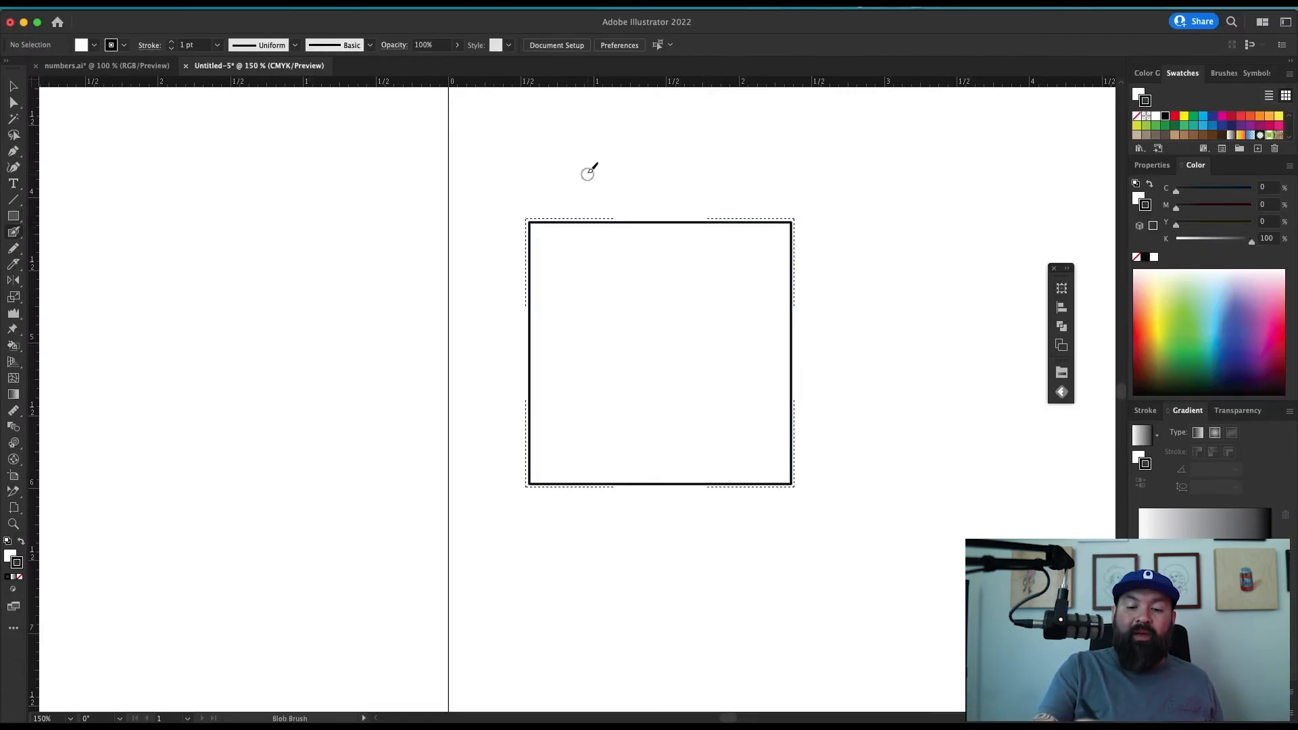